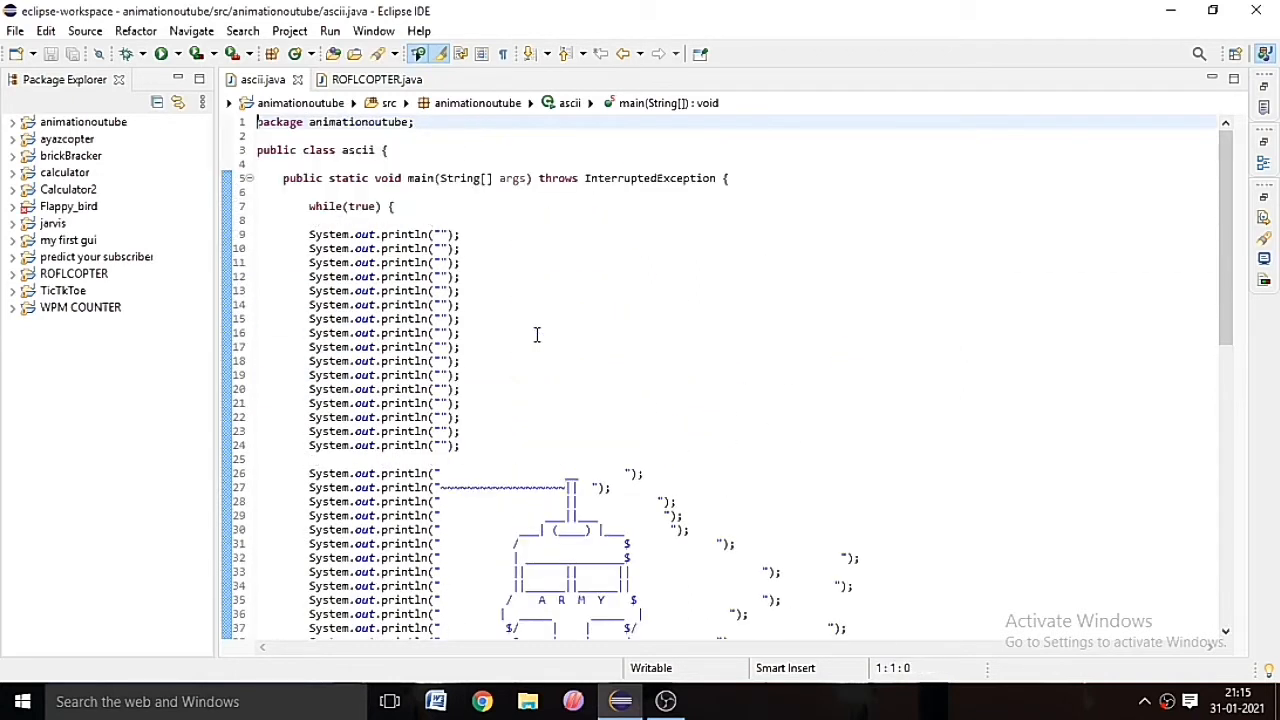
Step: Focus the ascii.java editor and look through the helicopter drawing code before running it
click(644, 516)
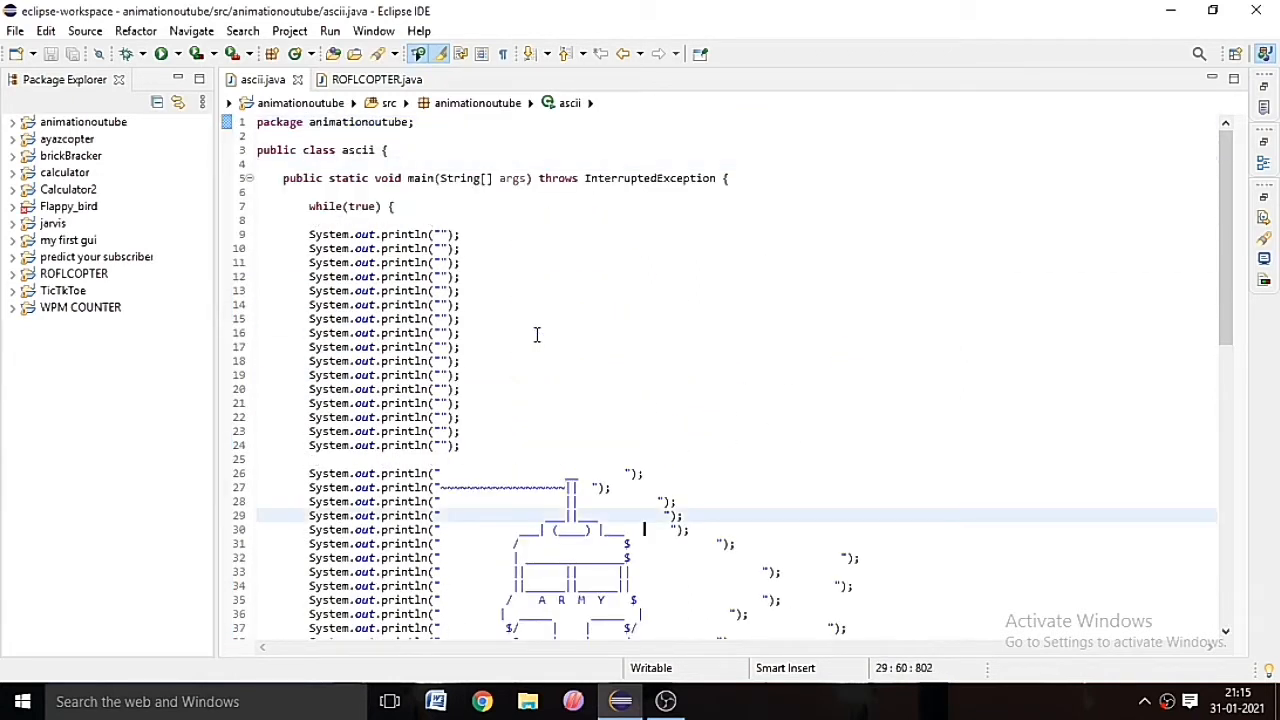
scroll(down, 3)
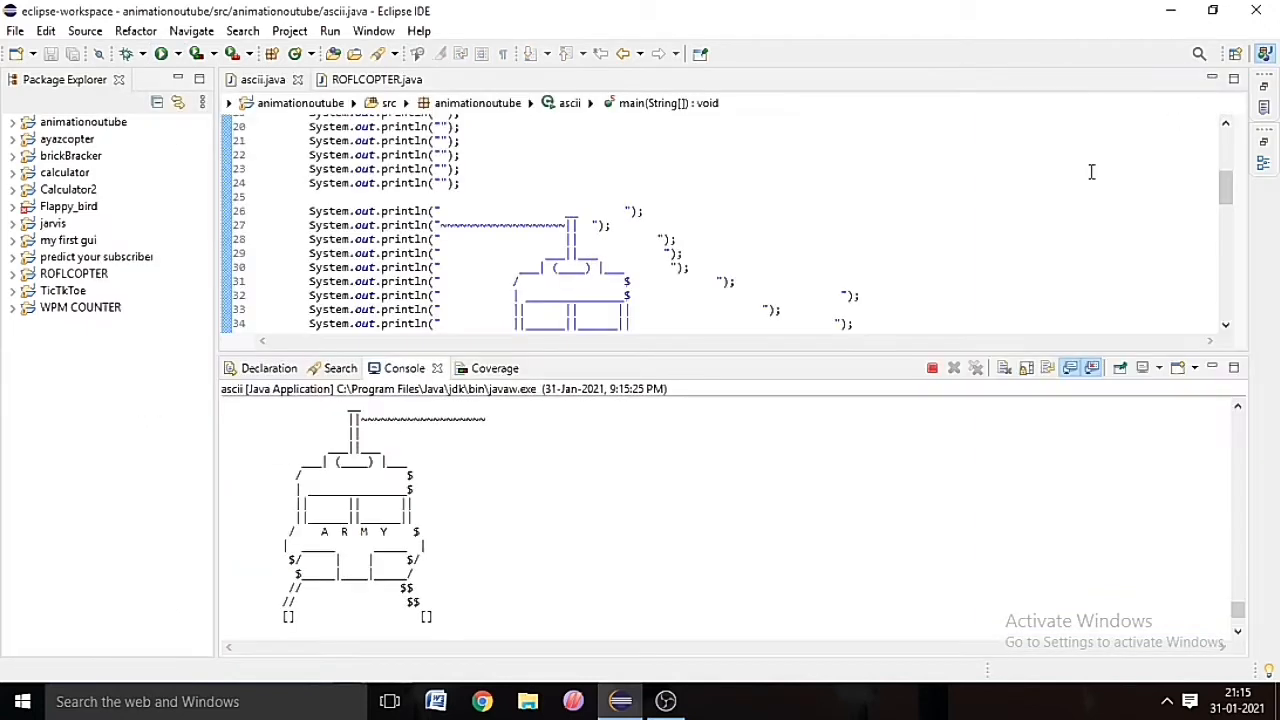
mouse_move(450, 540)
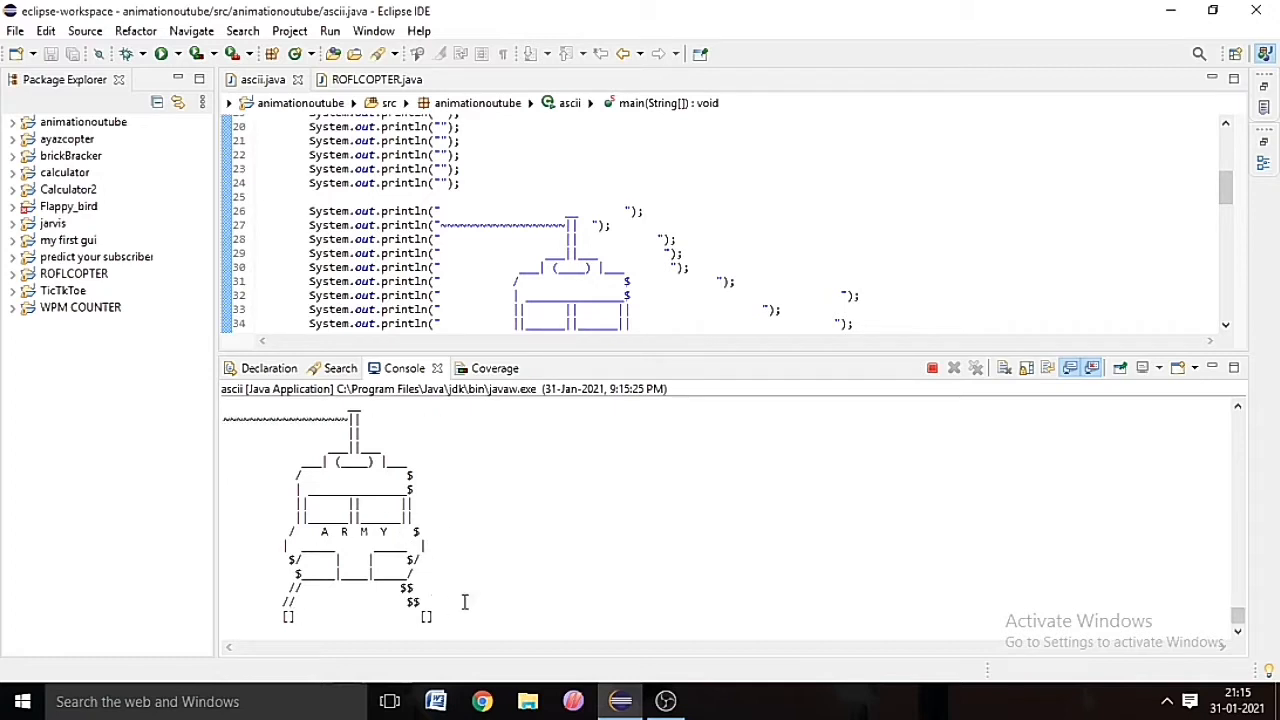
mouse_move(592, 568)
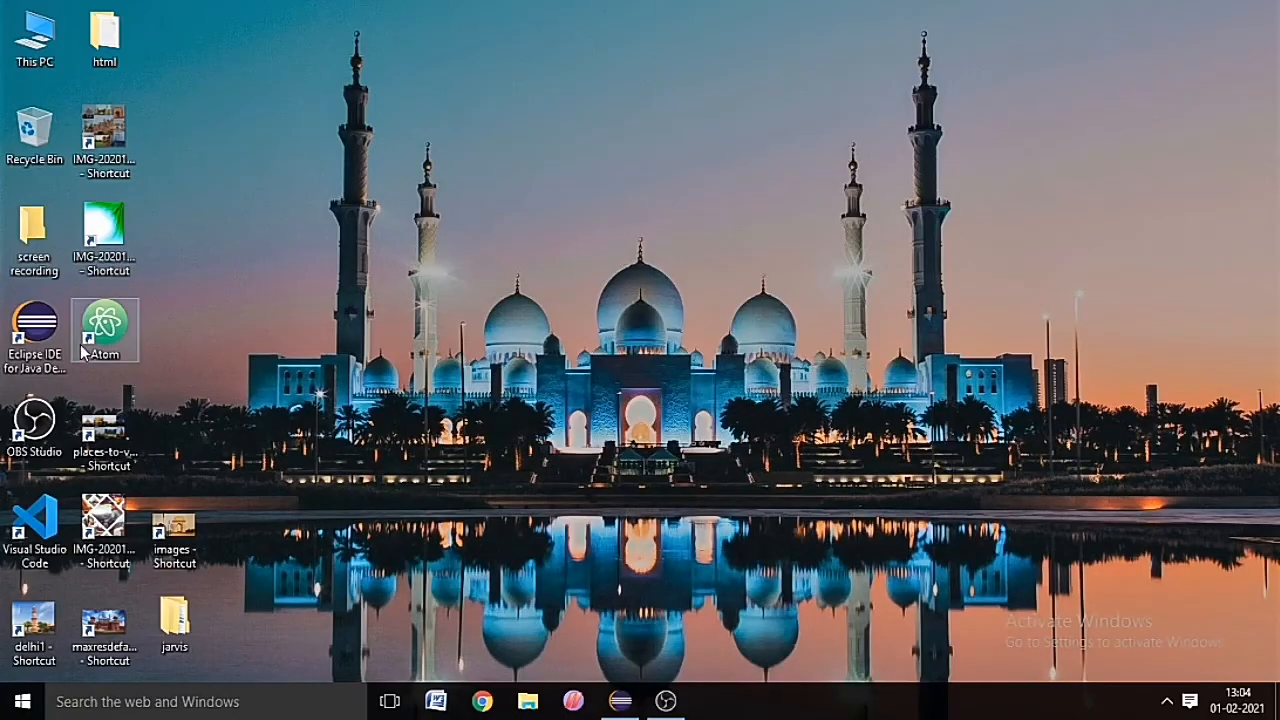
Step: Launch Eclipse and start the New Java Project wizard
click(34, 330)
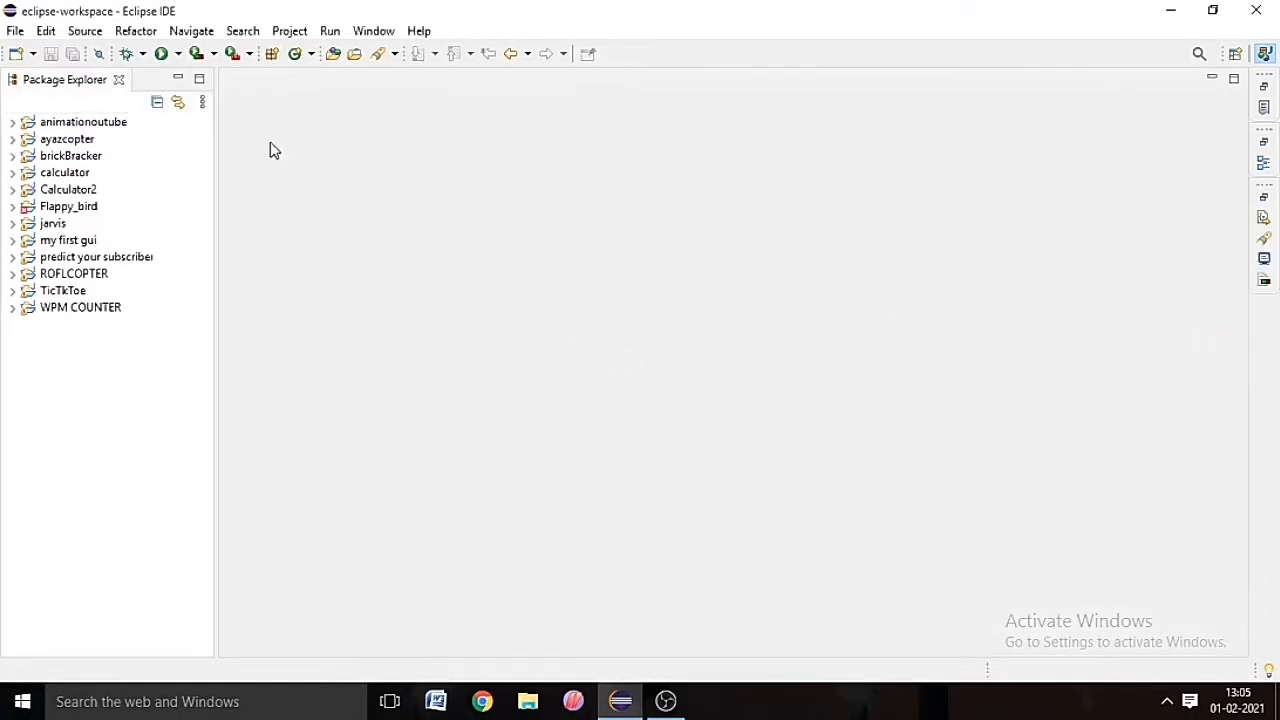
click(16, 30)
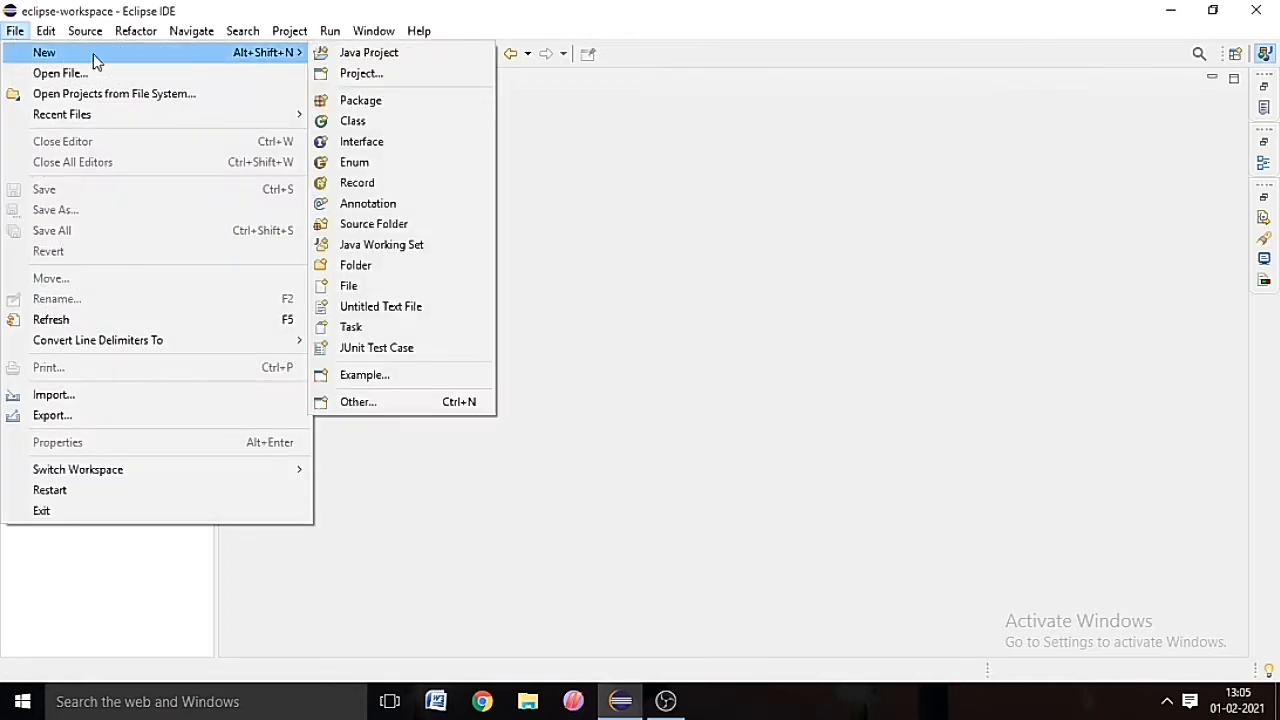
mouse_move(368, 52)
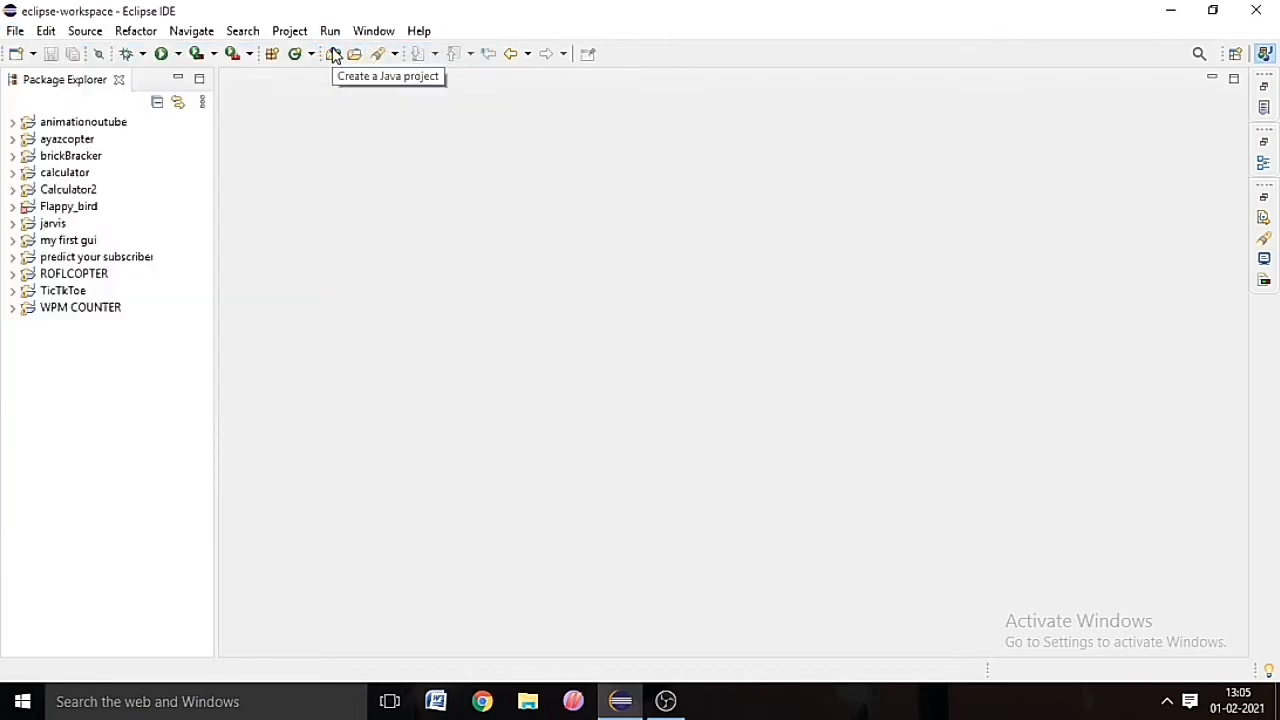
click(336, 54)
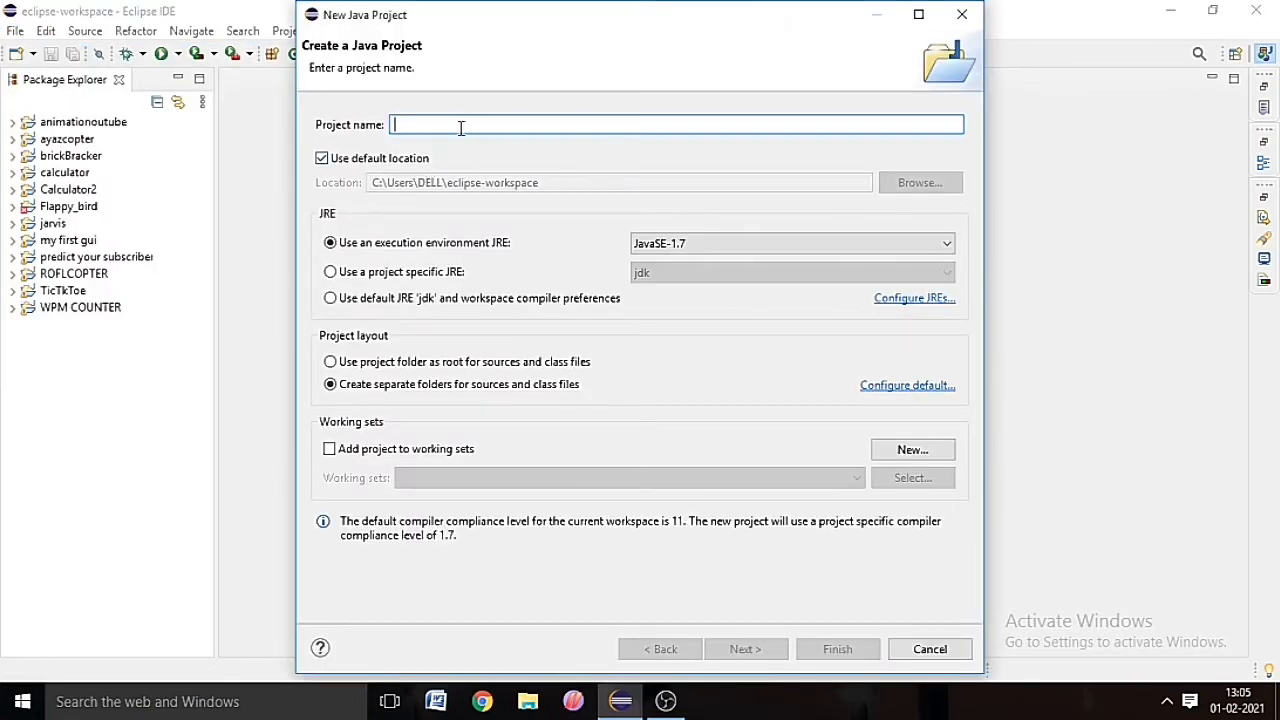
Step: Name the project 'animation' and finish creating it
text(anima)
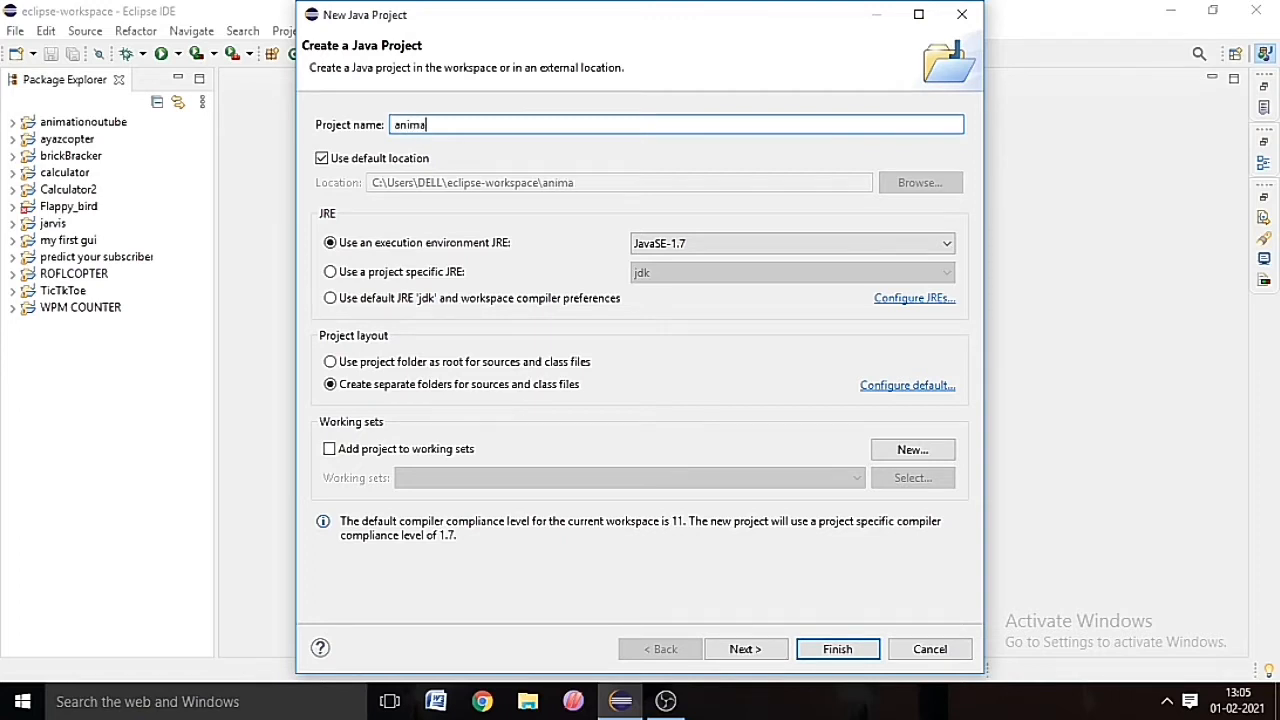
text(tion)
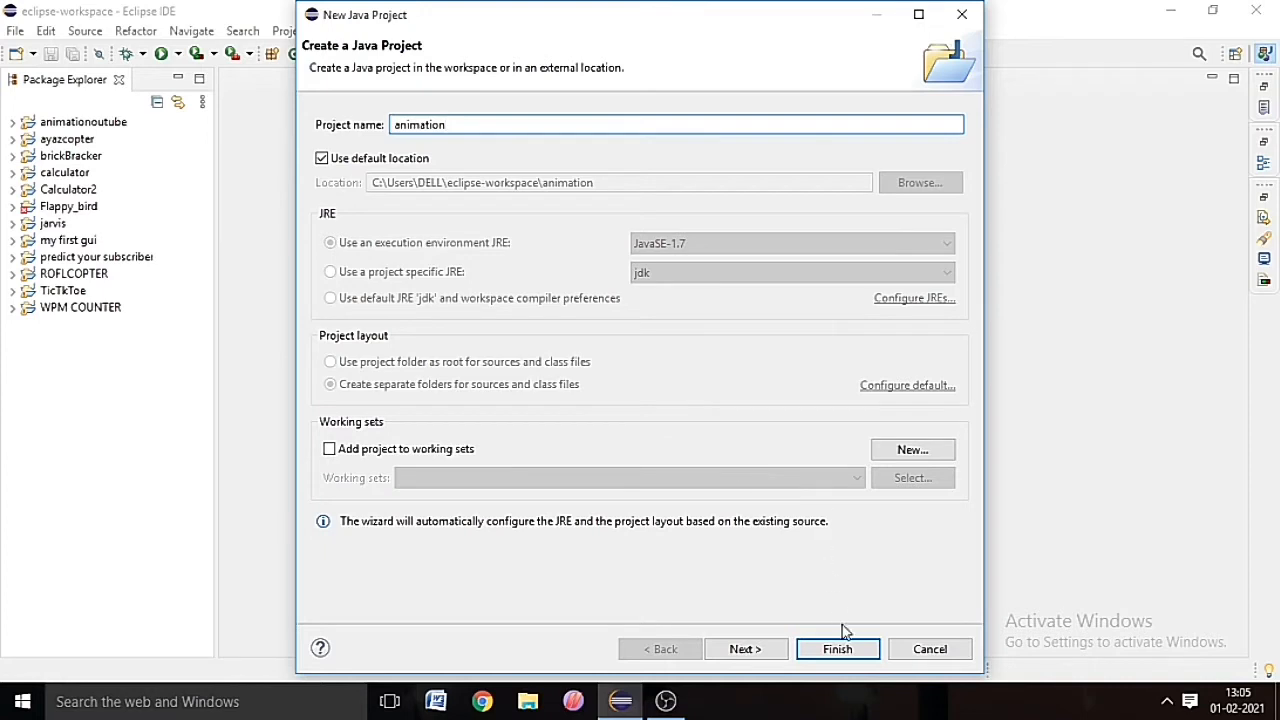
click(836, 648)
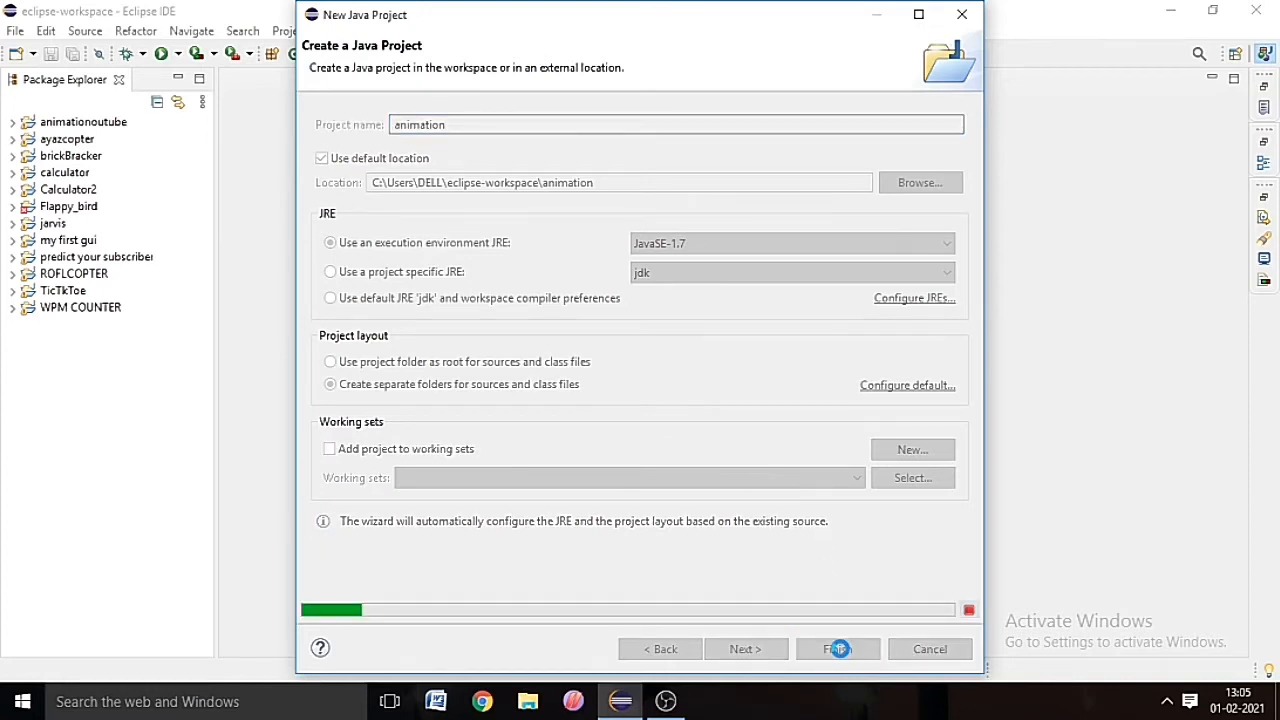
click(836, 648)
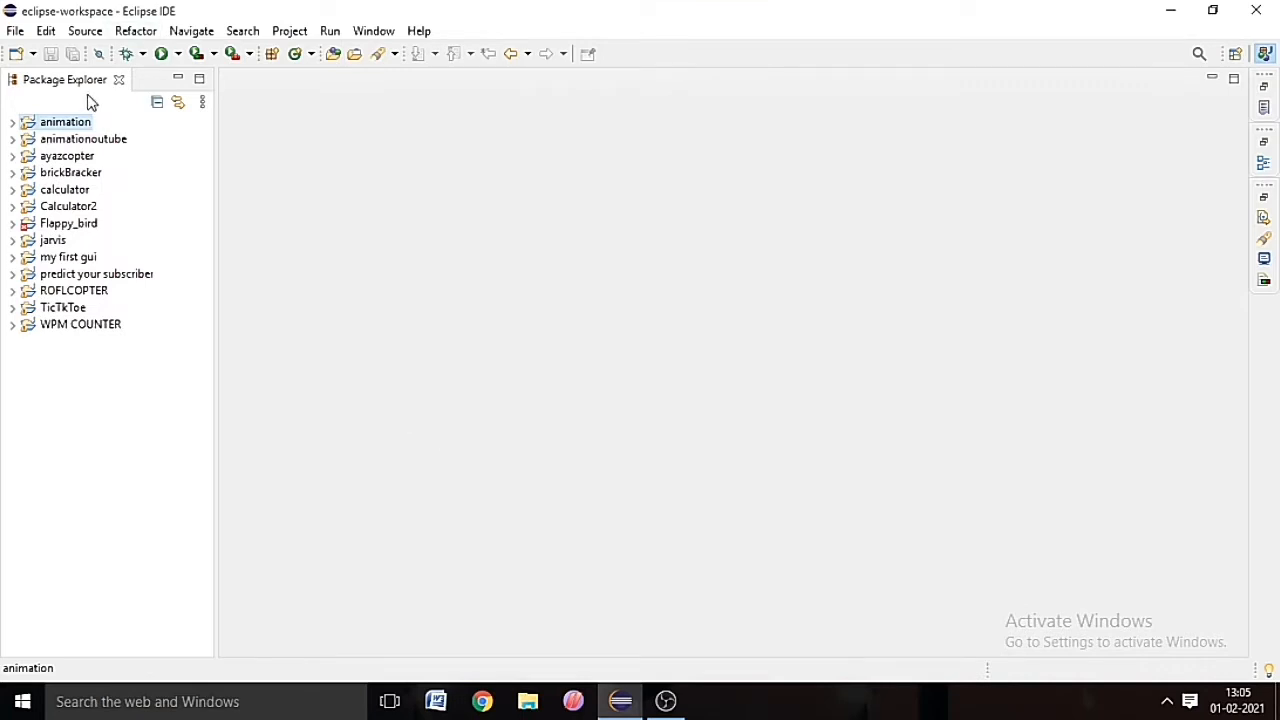
mouse_move(16, 130)
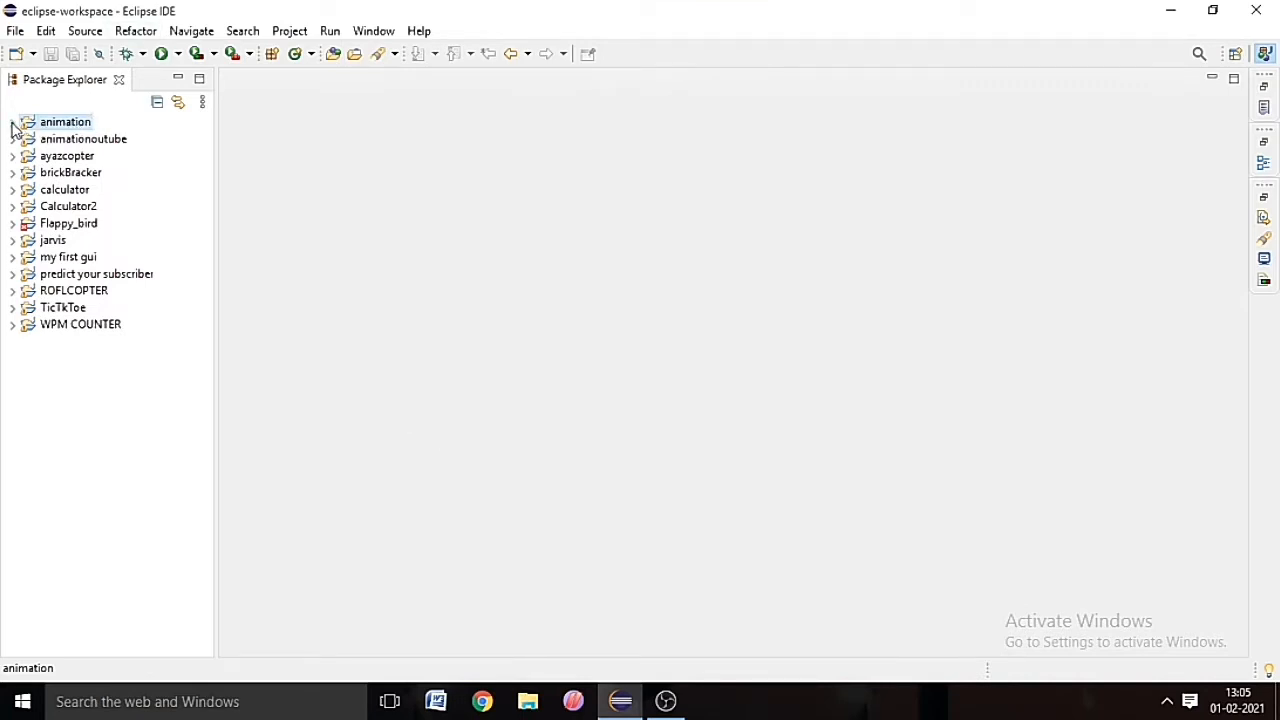
Step: Expand the animation project and start a new class in its src folder
click(14, 122)
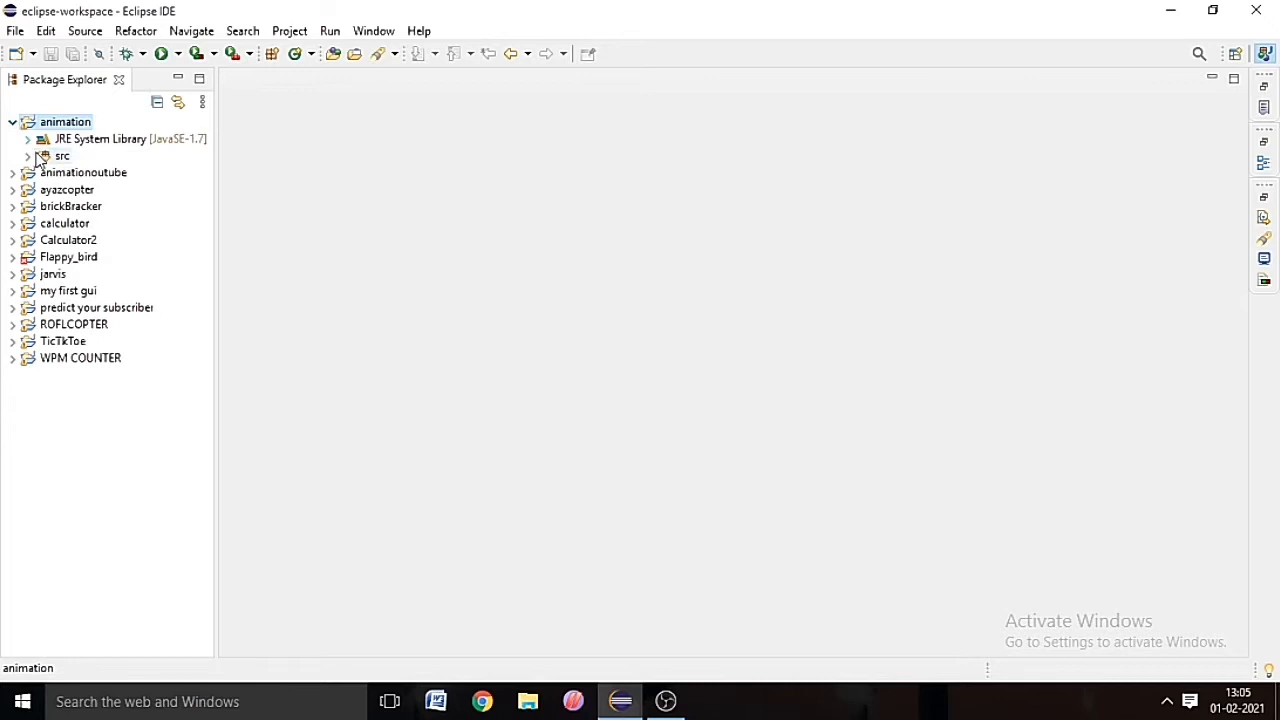
click(62, 156)
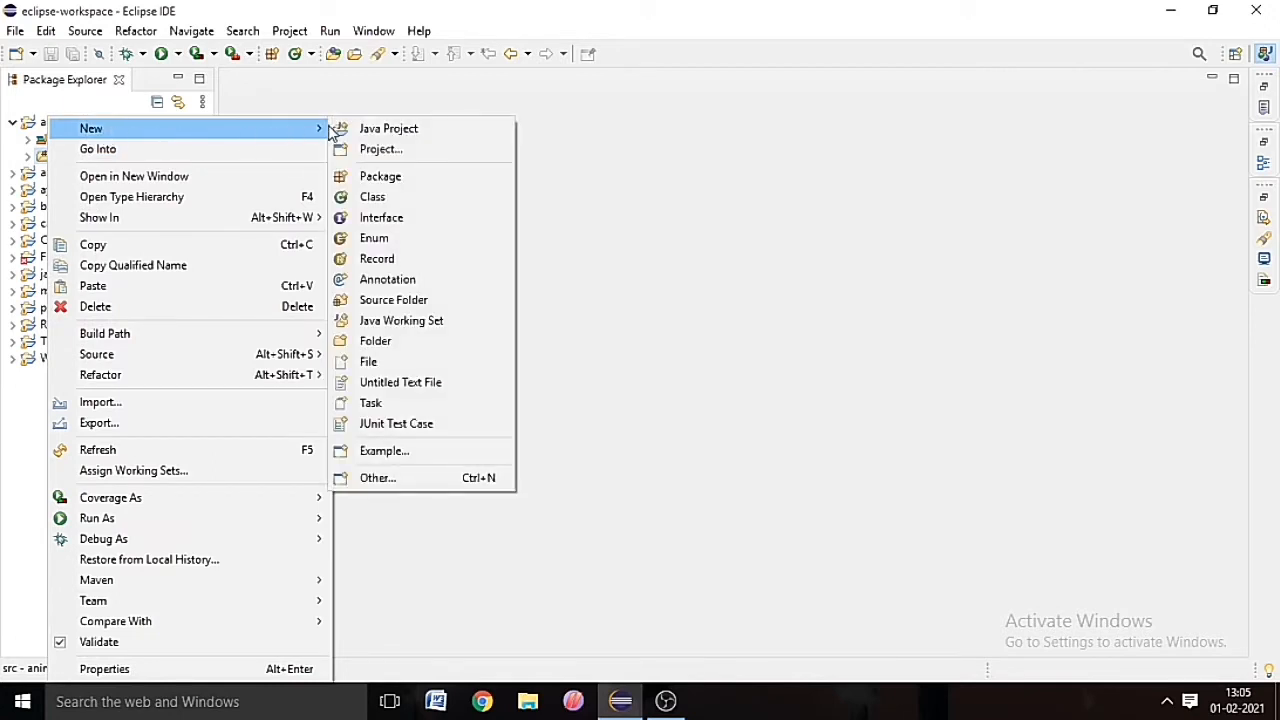
mouse_move(380, 176)
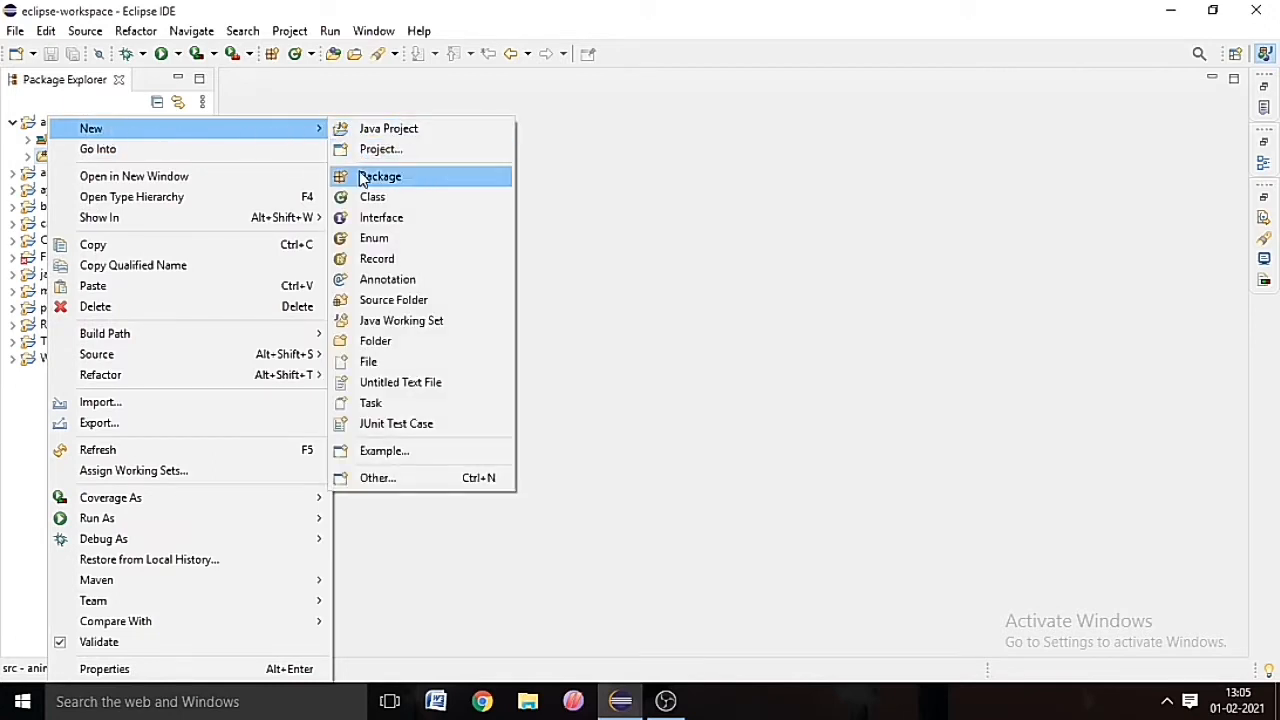
click(372, 196)
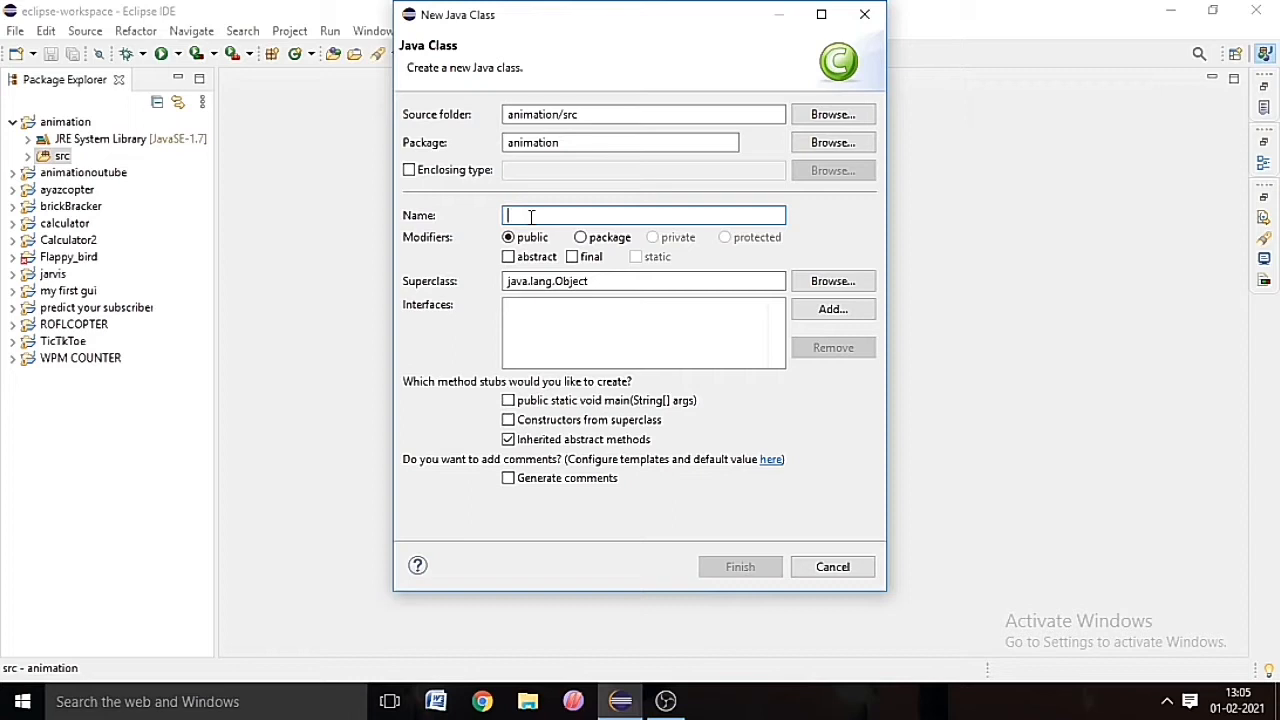
Step: Create the class helicop with a public static void main method stub
text(hell)
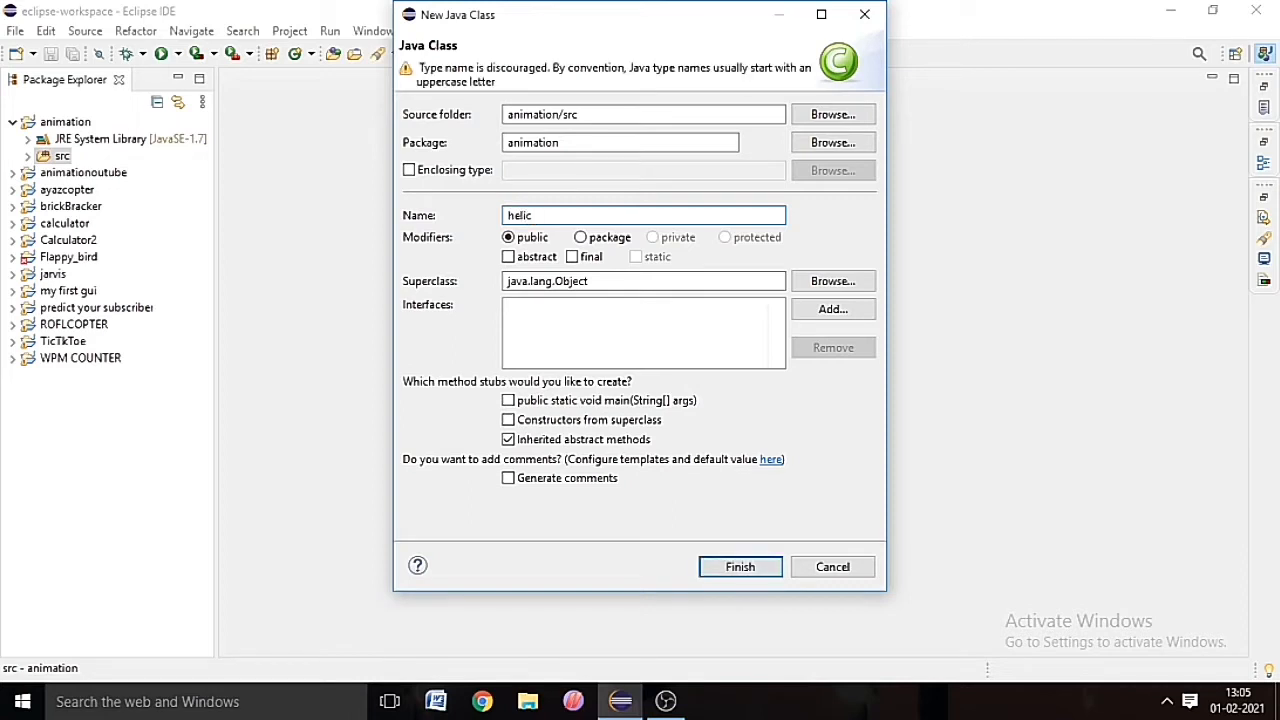
text(op)
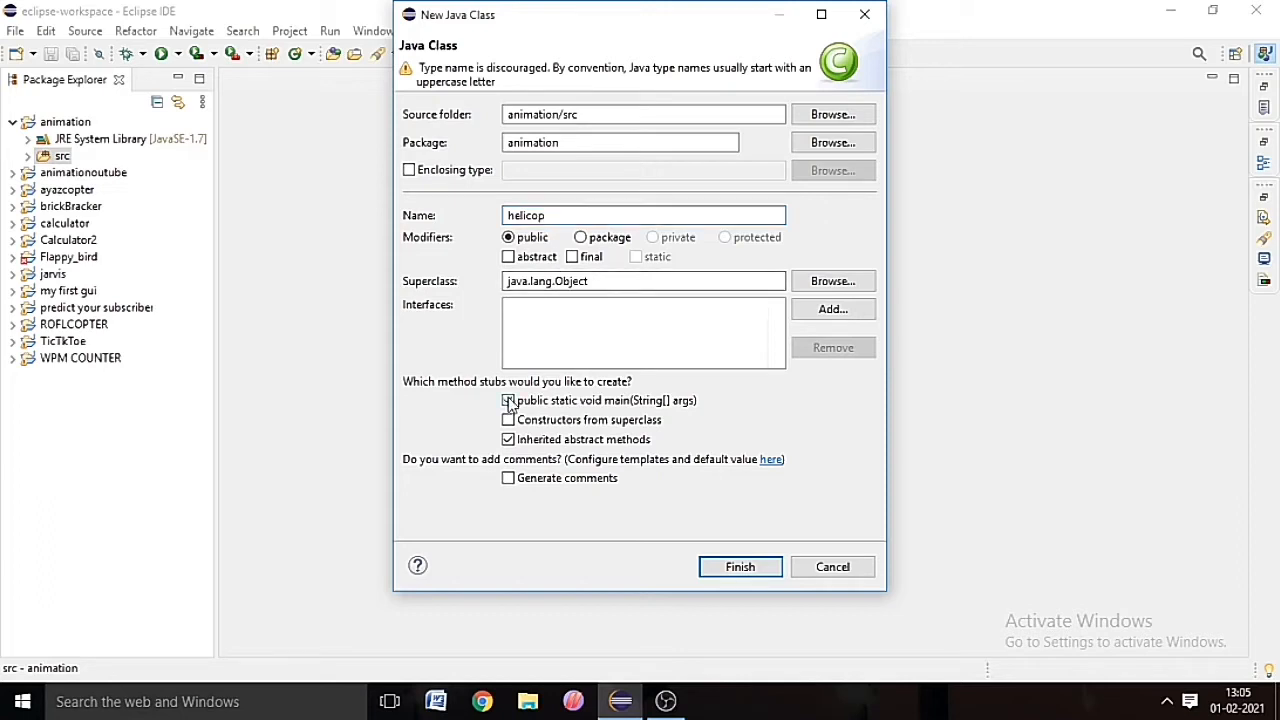
click(508, 400)
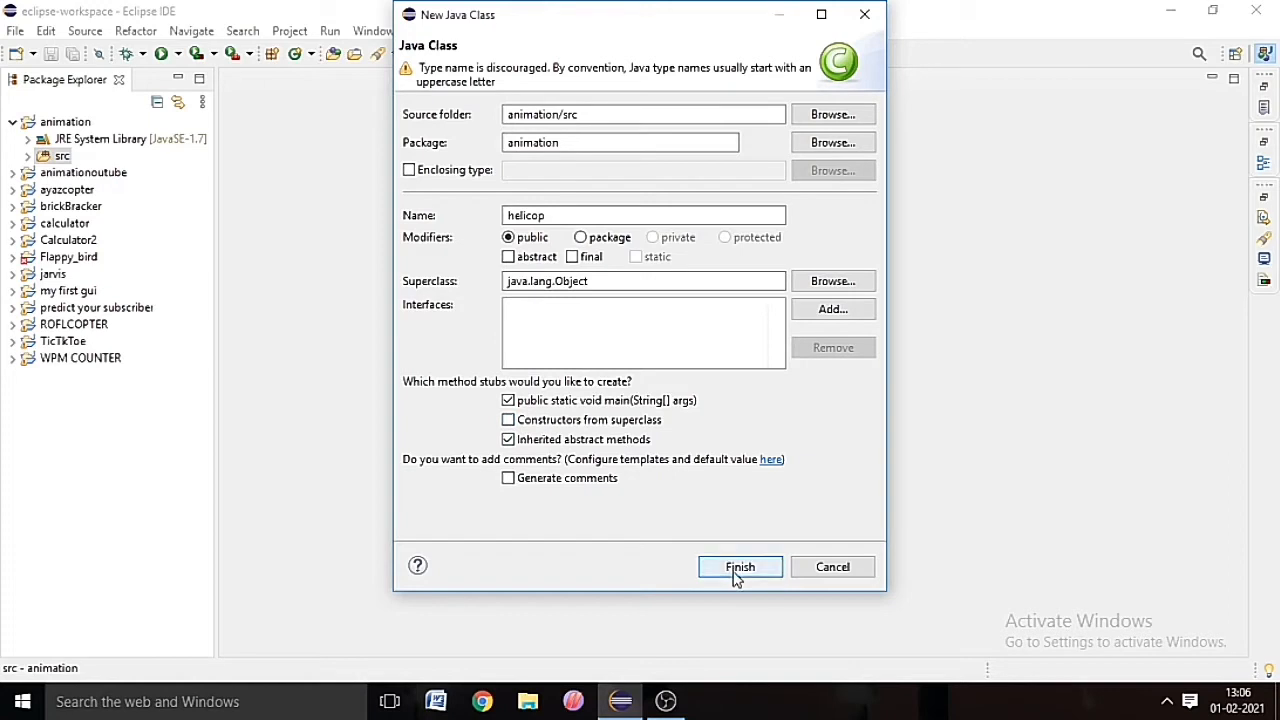
click(740, 568)
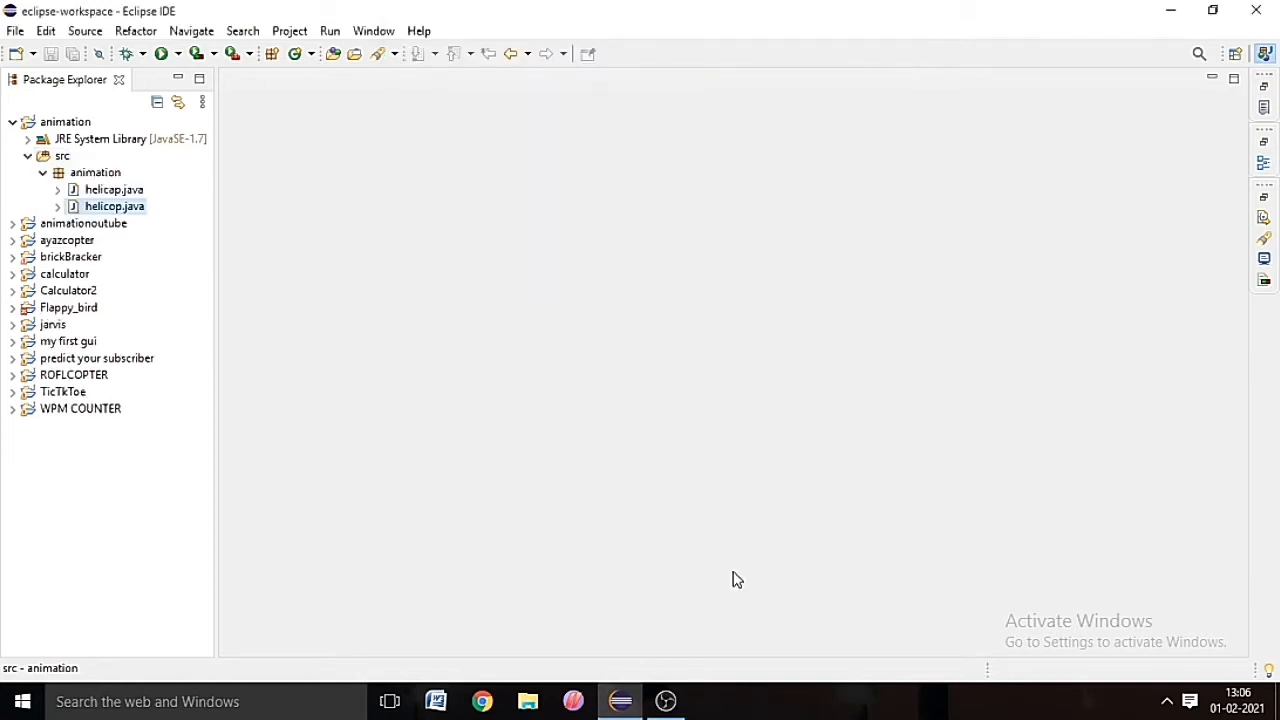
Step: In helicop's main method, write an empty System.out.println("") statement via the sysout shortcut
double_click(114, 206)
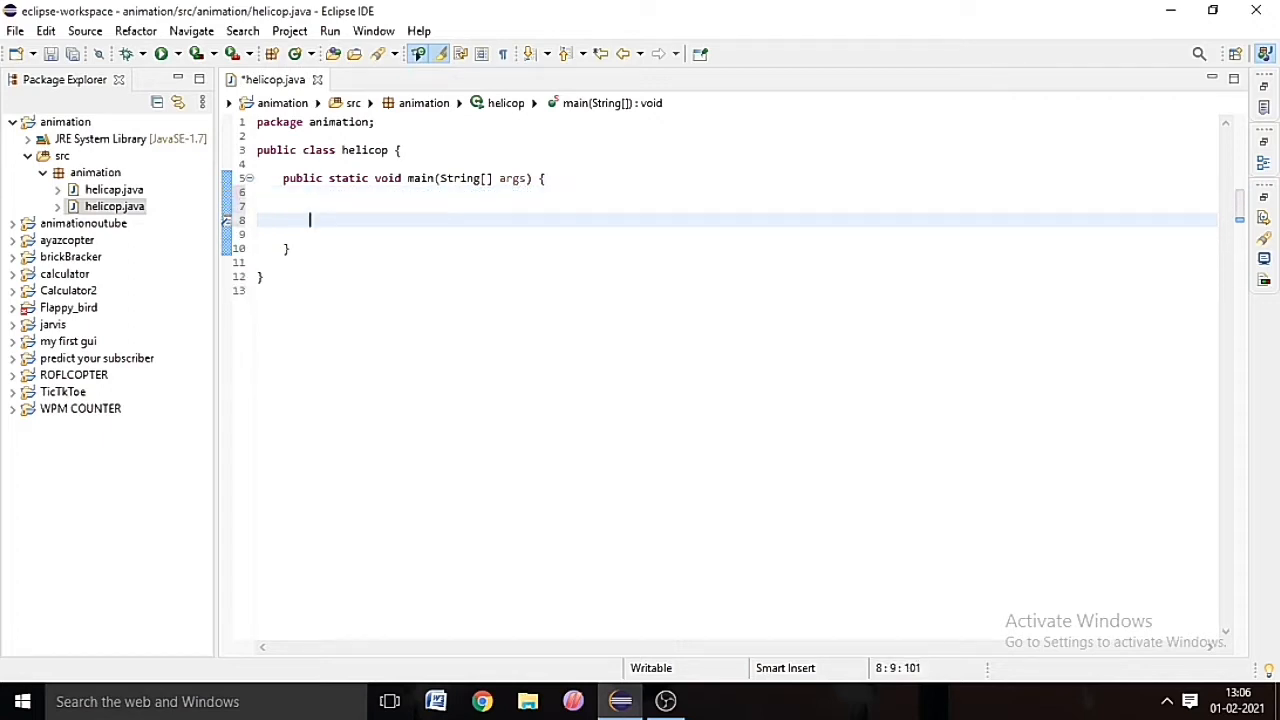
key(Backspace)
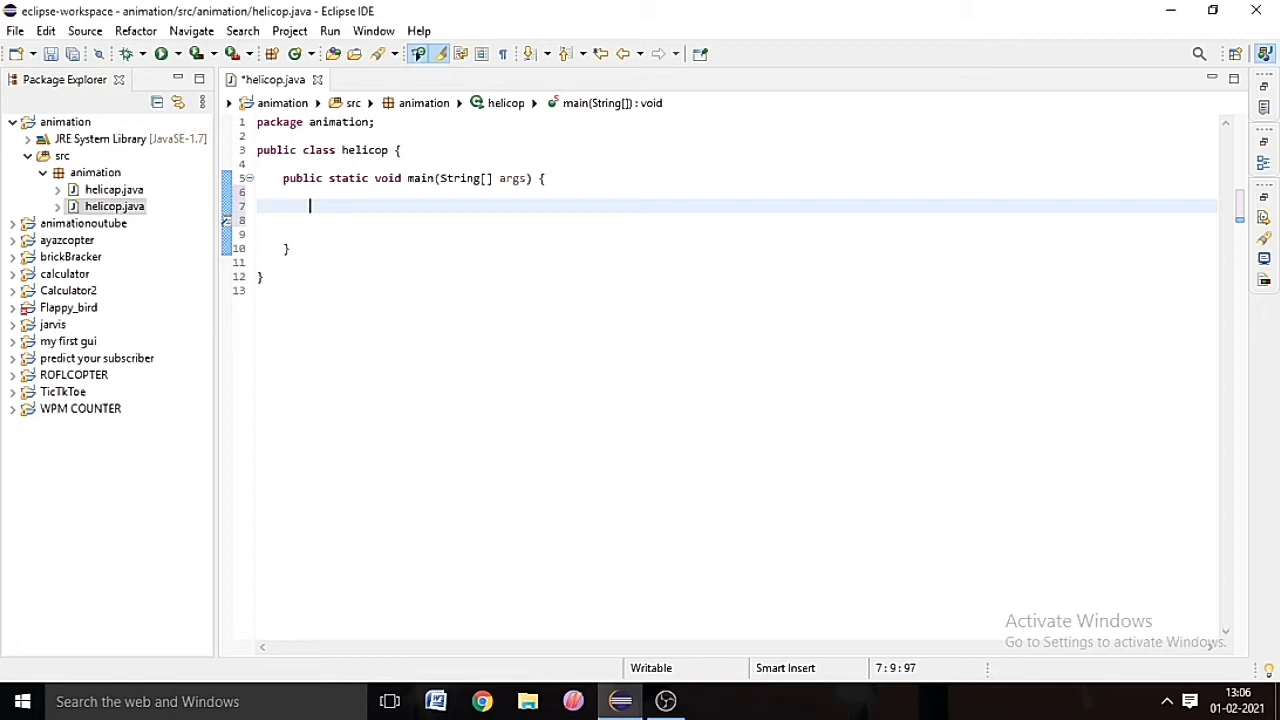
text(syso)
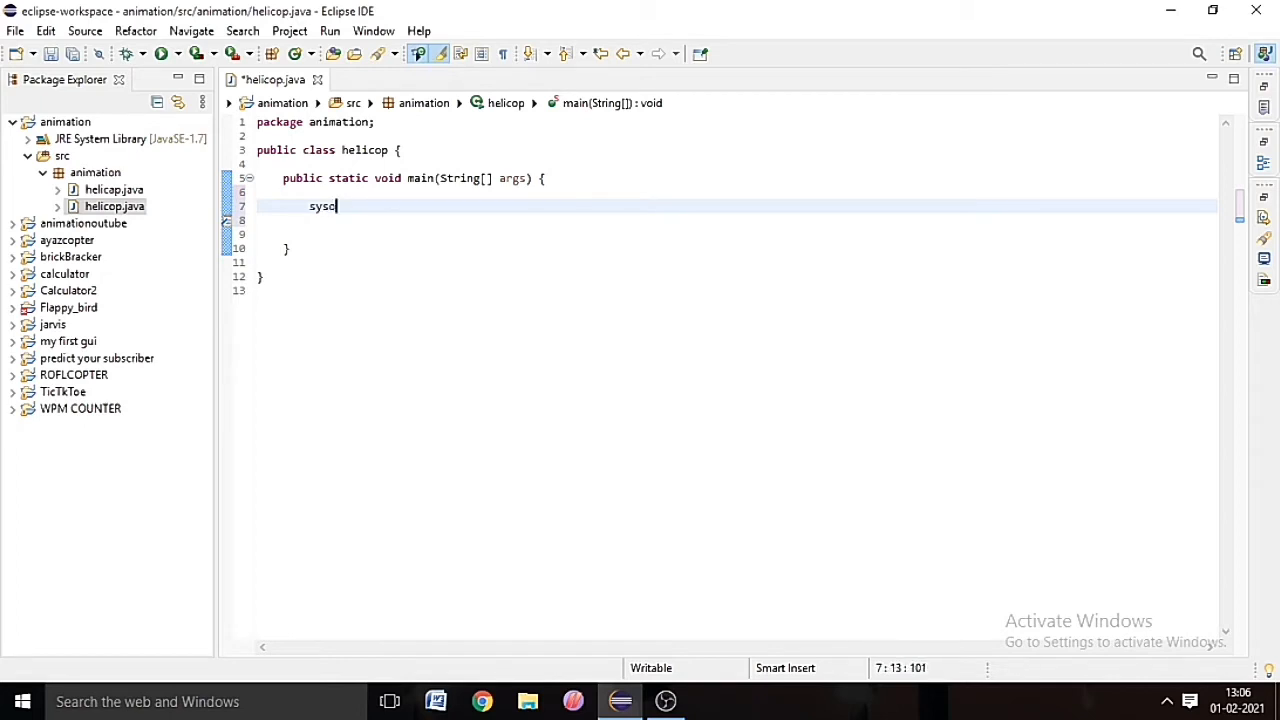
text(out)
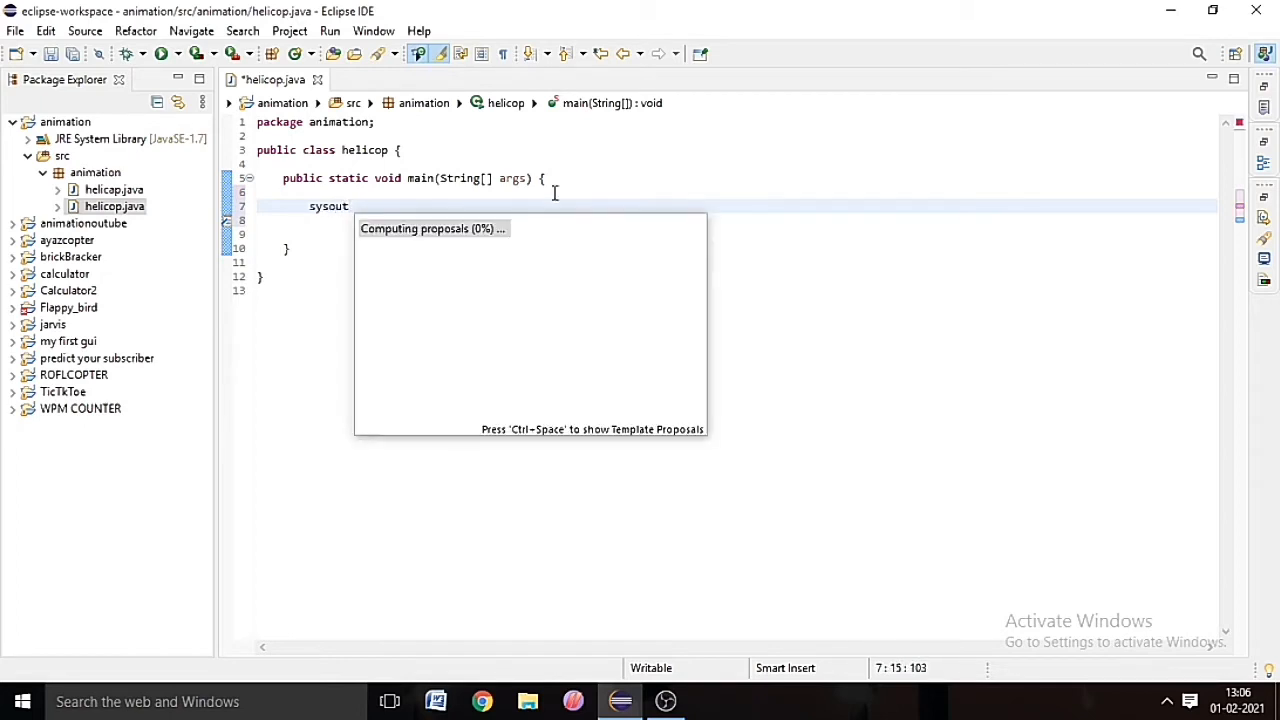
key(Enter)
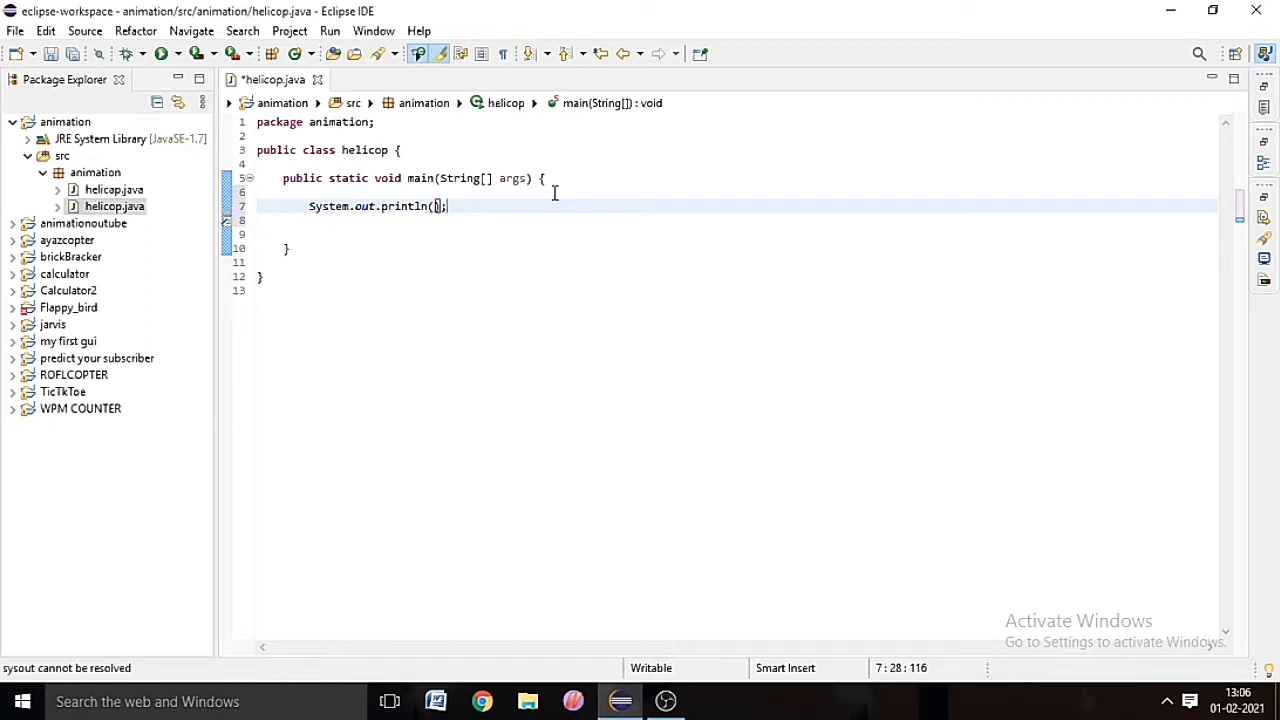
text(")
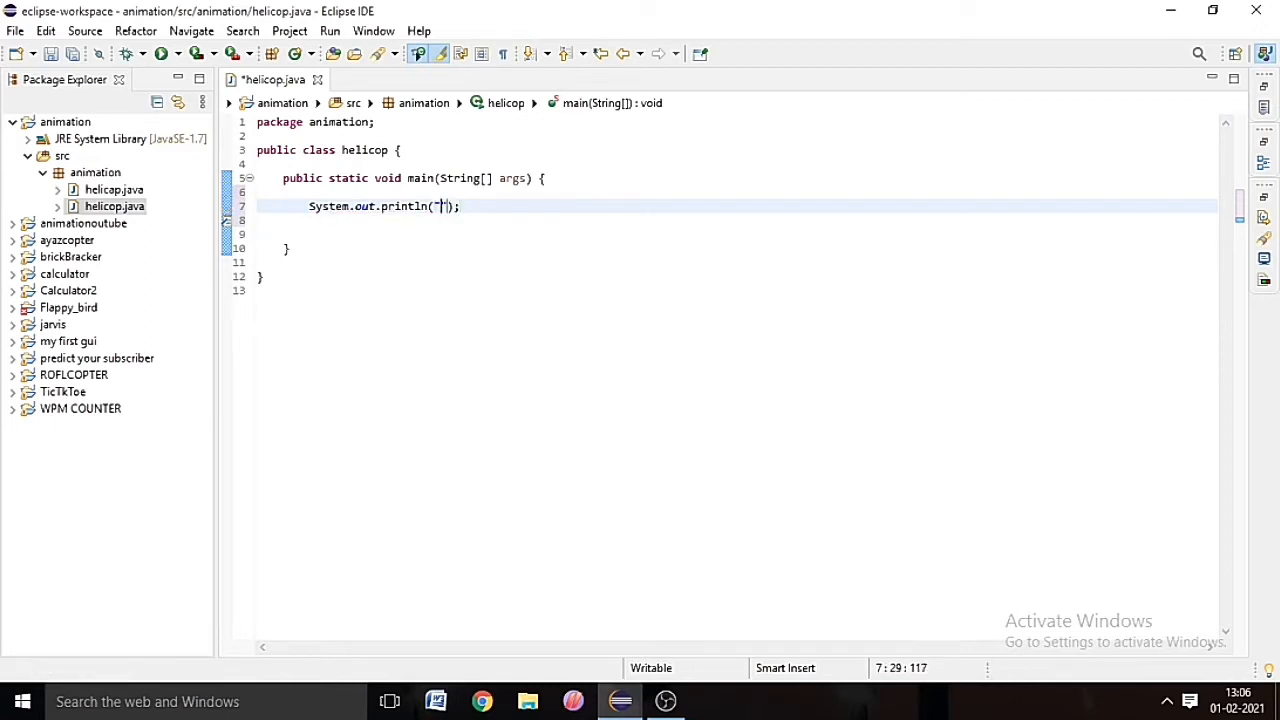
Step: Select the println line so it can be duplicated into a column of print statements
click(552, 192)
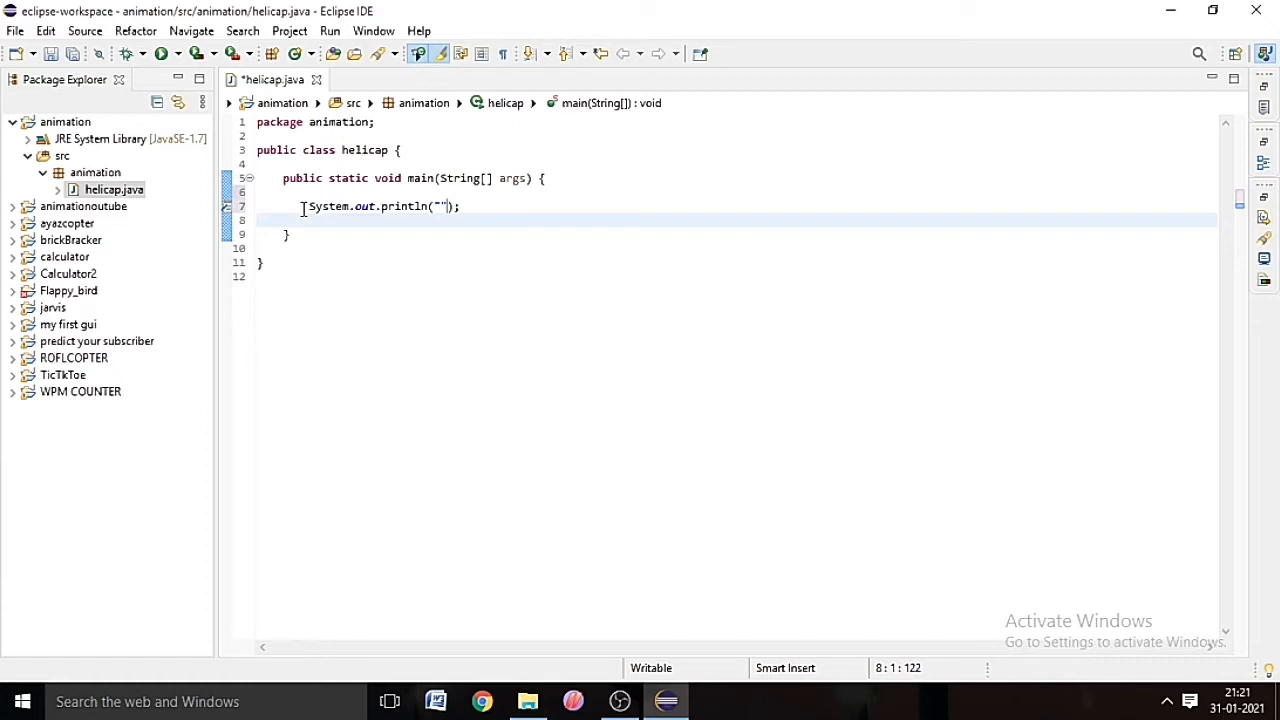
click(322, 220)
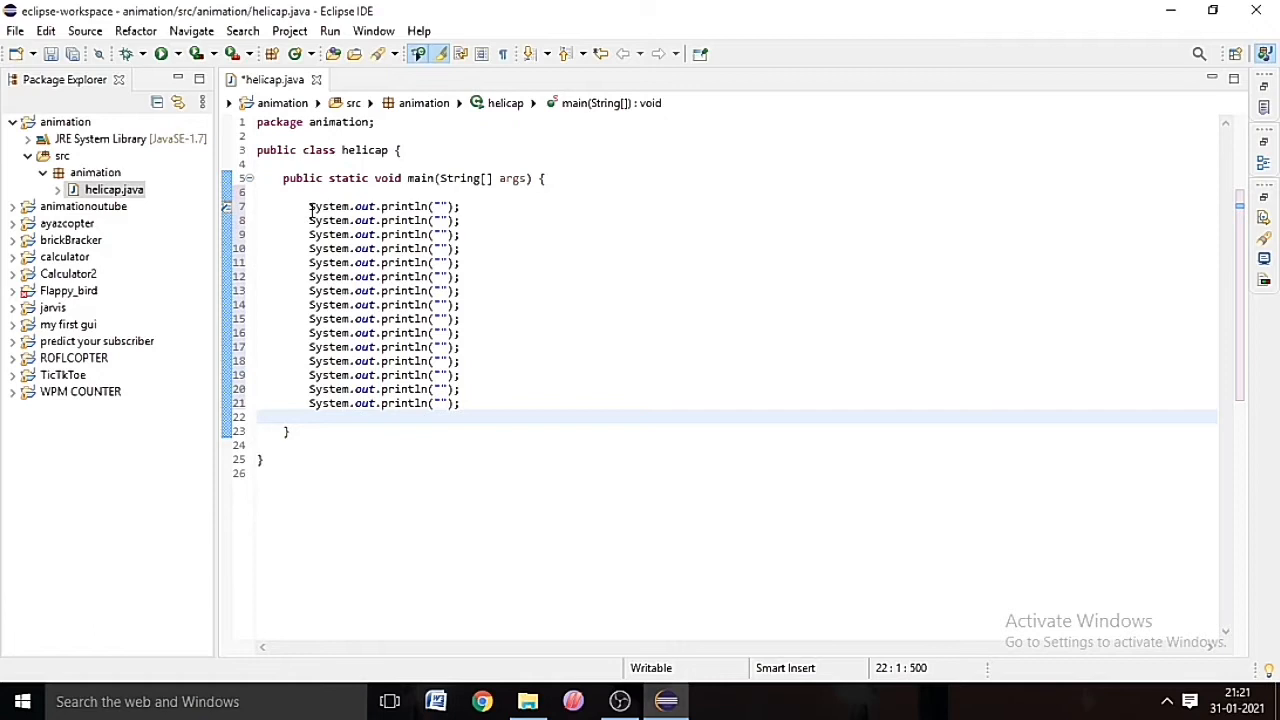
mouse_move(308, 248)
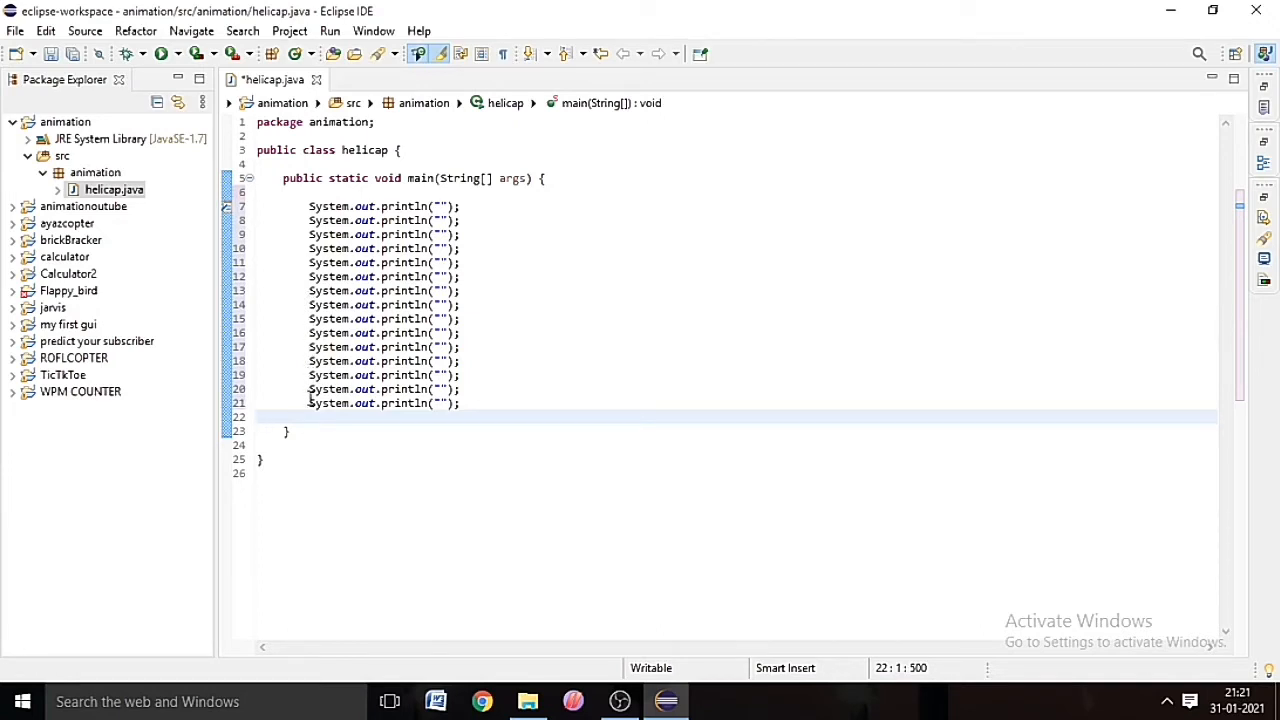
Step: Add a second println block and draw the long tilde rotor and mast in its first strings
key(enter)
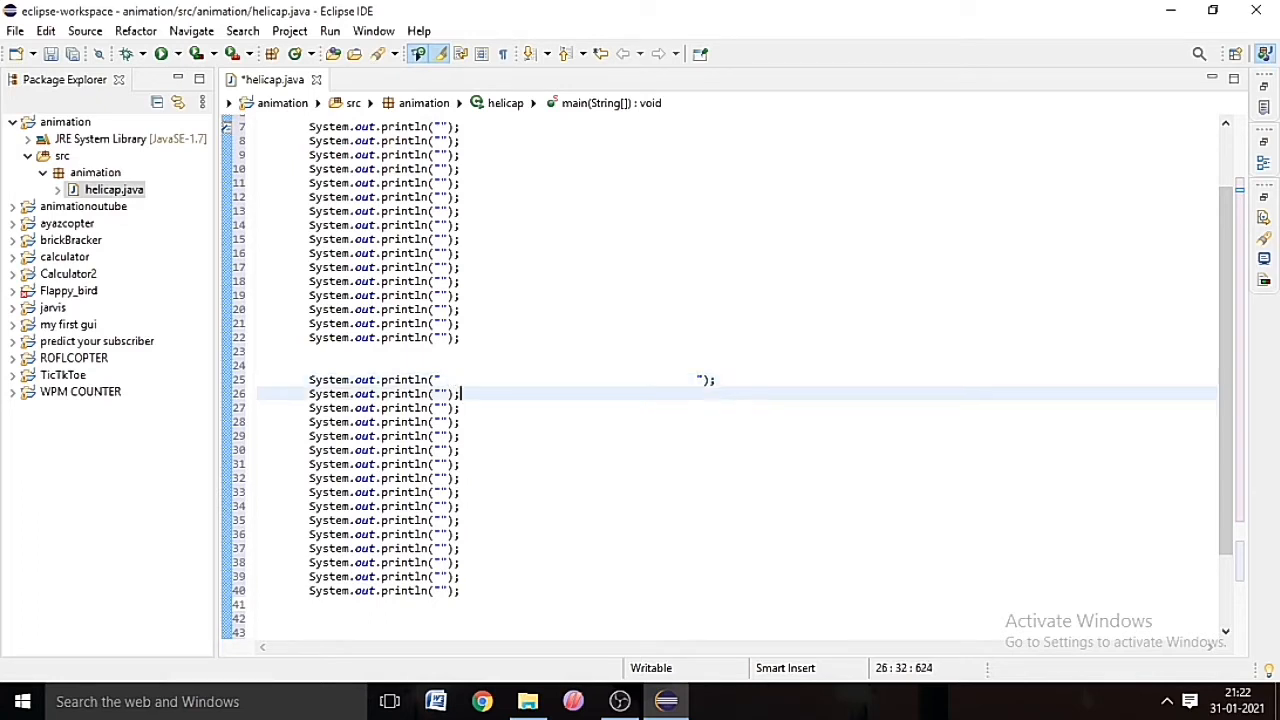
click(438, 392)
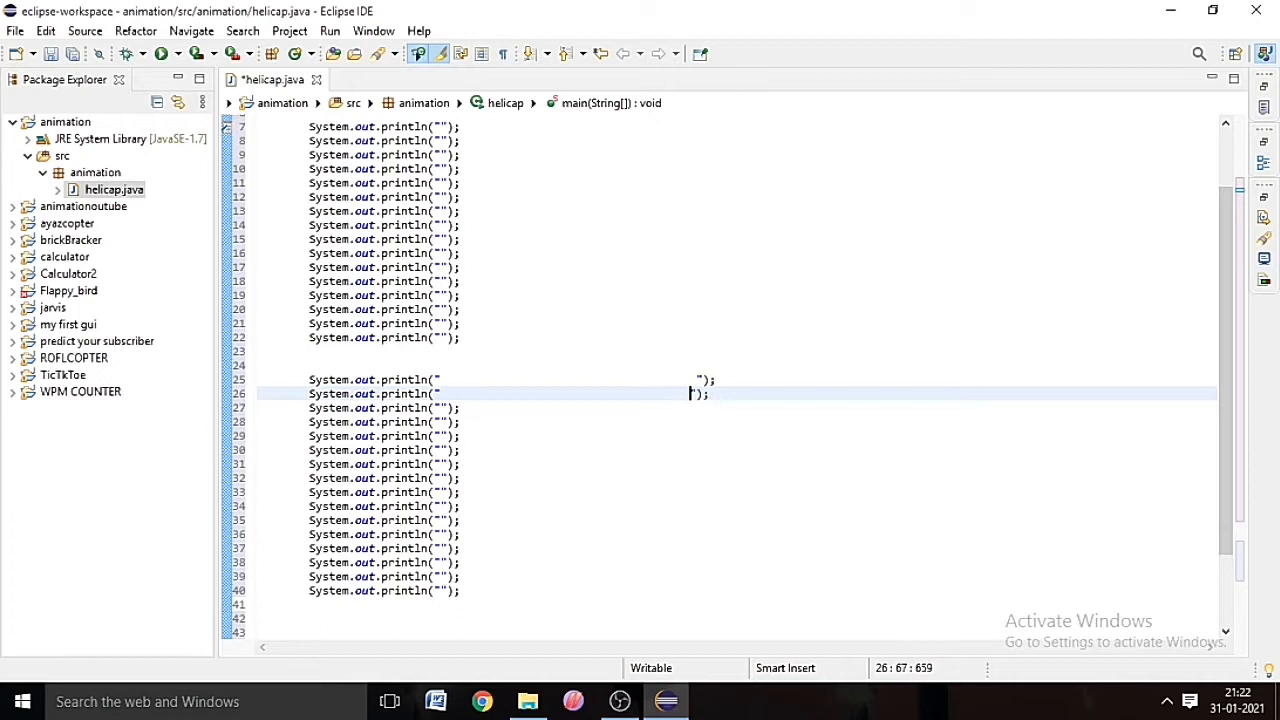
click(566, 380)
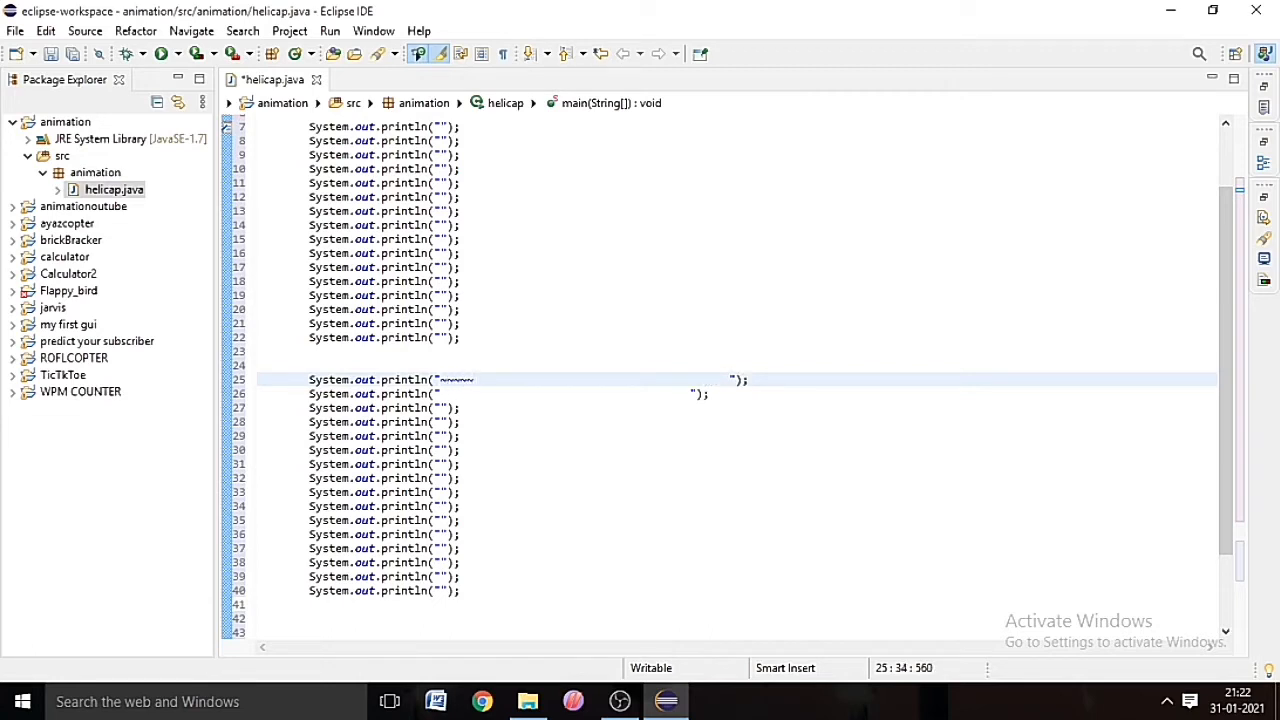
text(~~~~~)
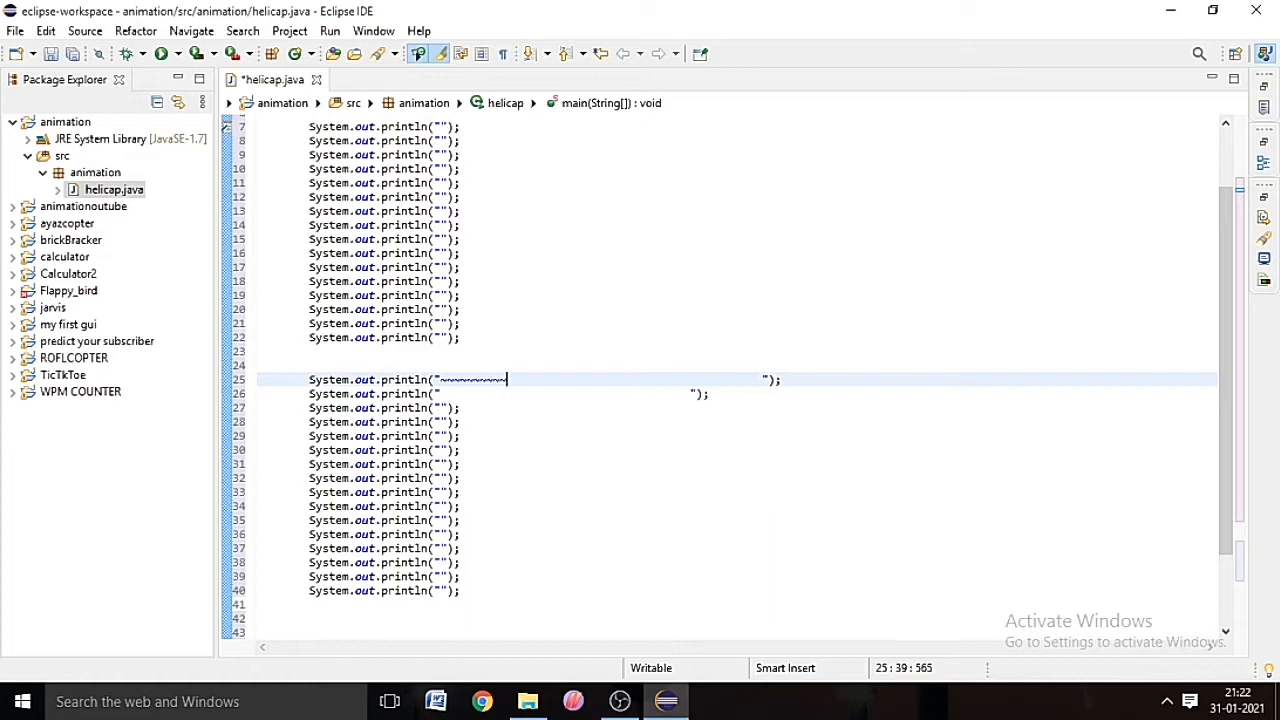
text(~~~~~~~~~~~~~~~~~~~~~~~~~~~~~~~~)
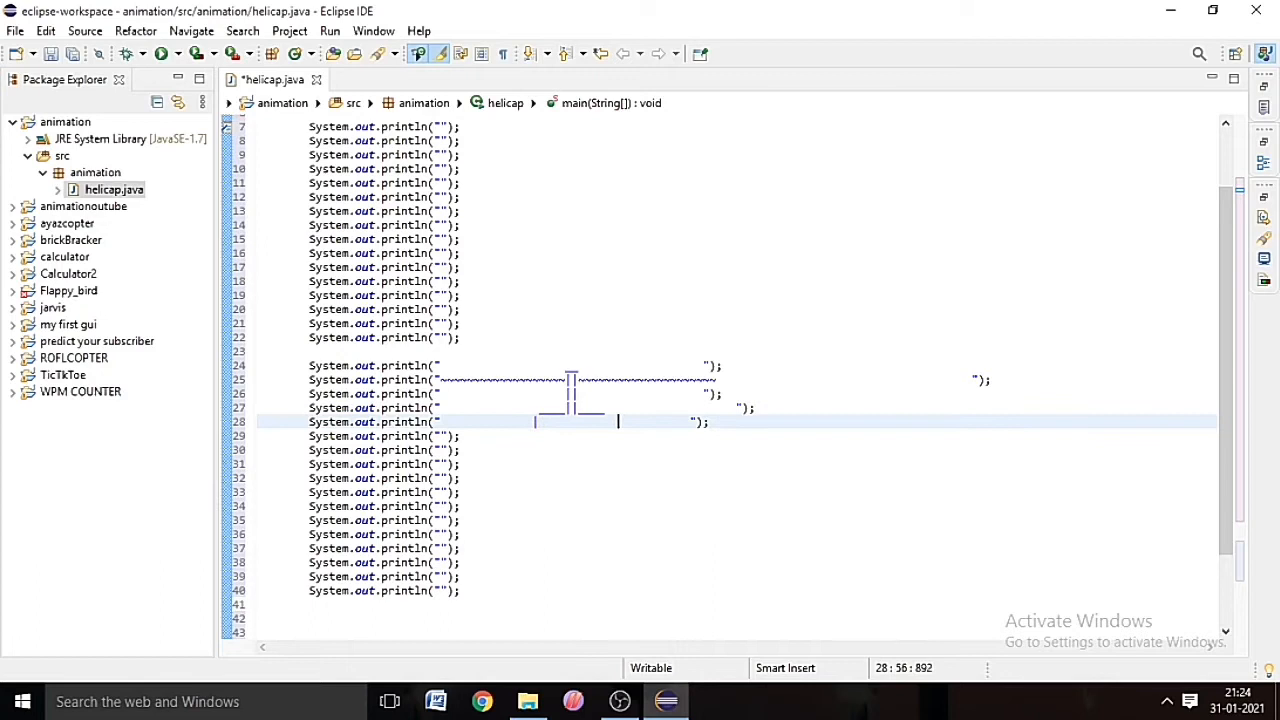
Step: Fill the next println strings with the cabin, ARMY label, body and landing skids characters
text((____)
click(736, 450)
text(          |  ________|___  $                  )
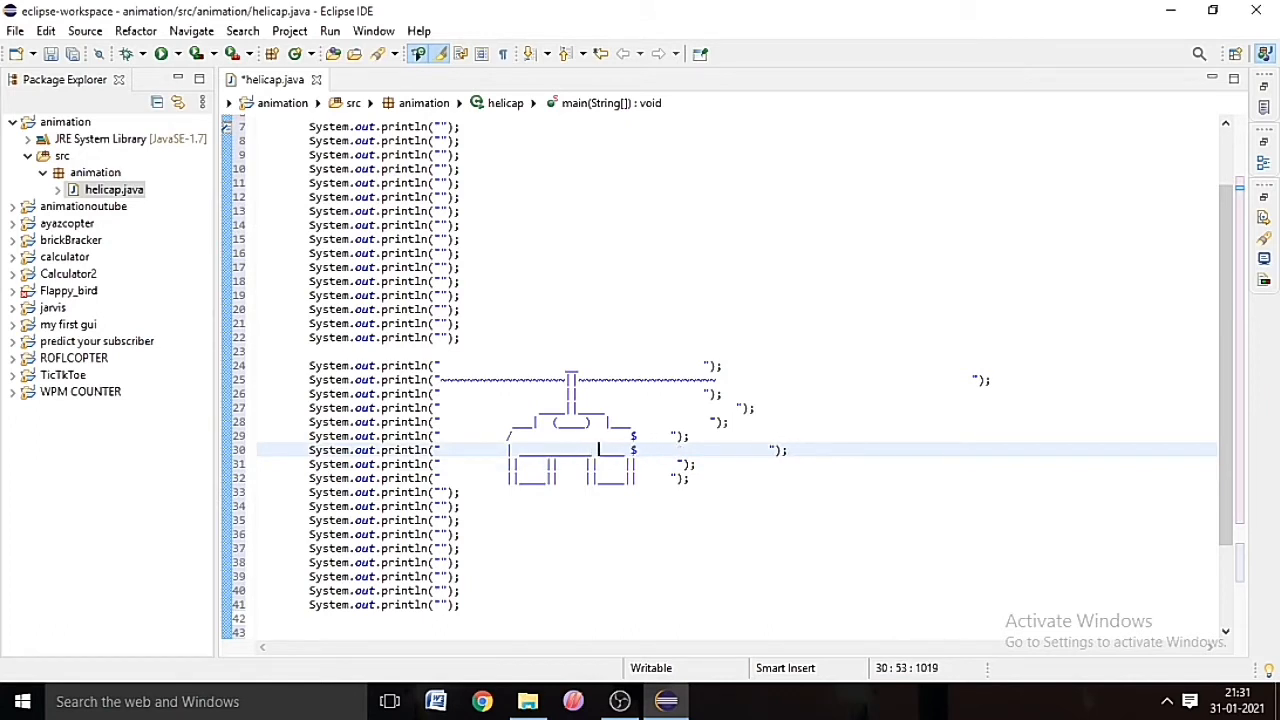
click(444, 492)
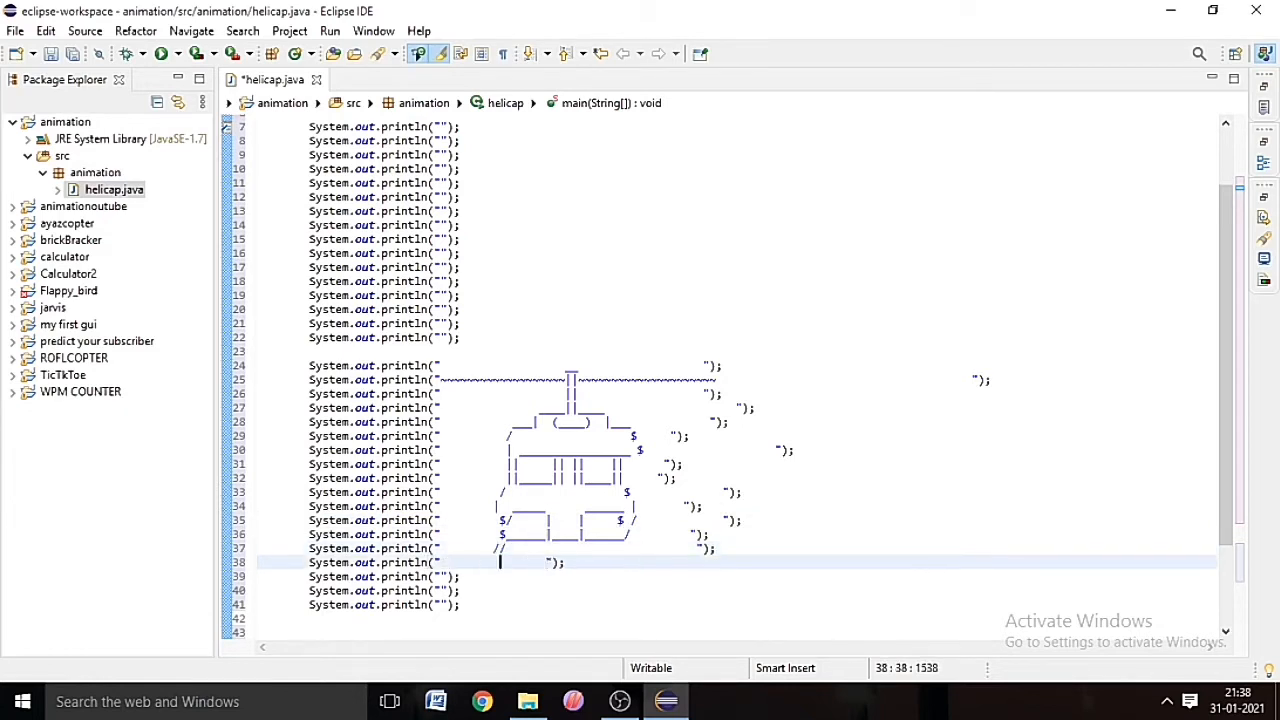
click(336, 562)
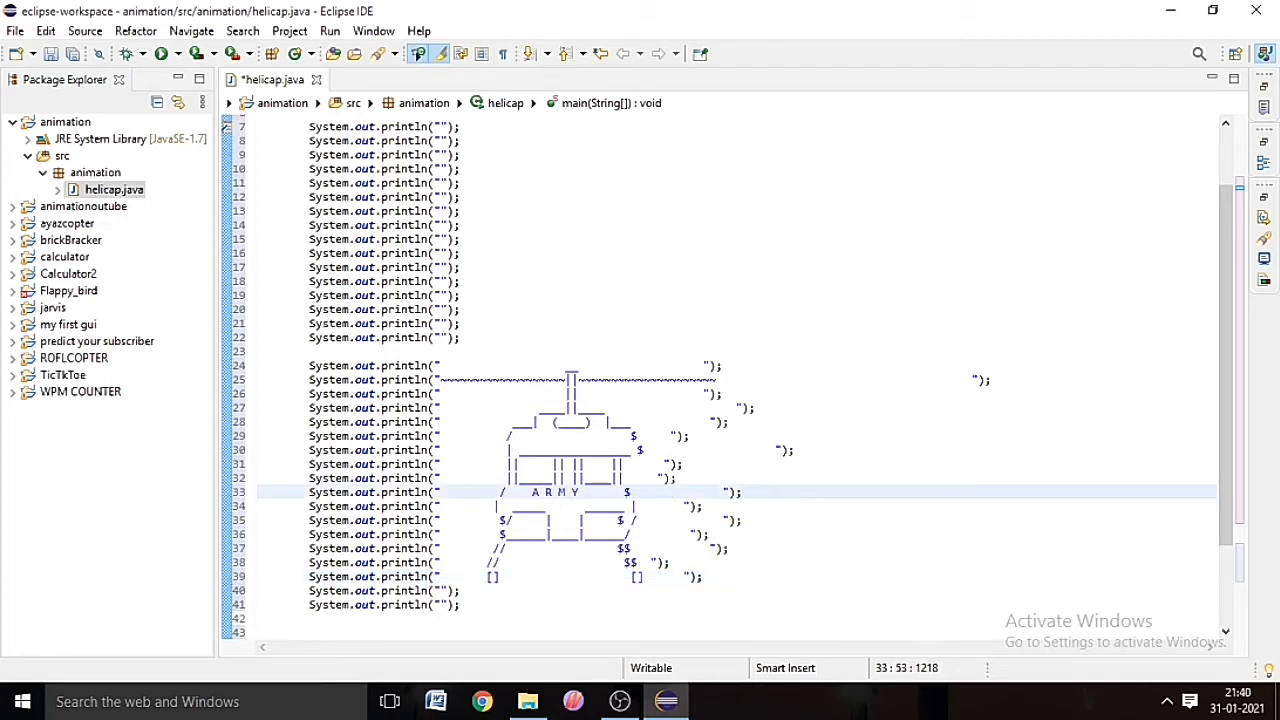
Step: Touch up the lower body line and move to the println below the skids
click(556, 534)
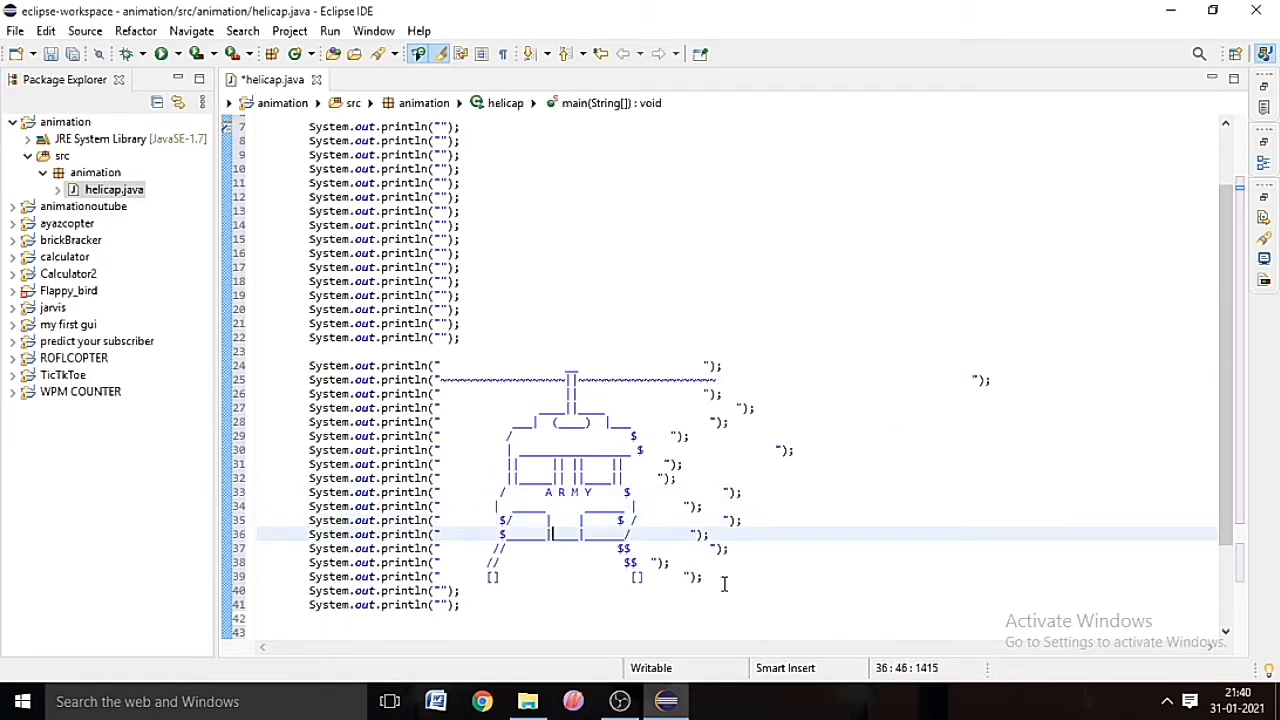
click(704, 576)
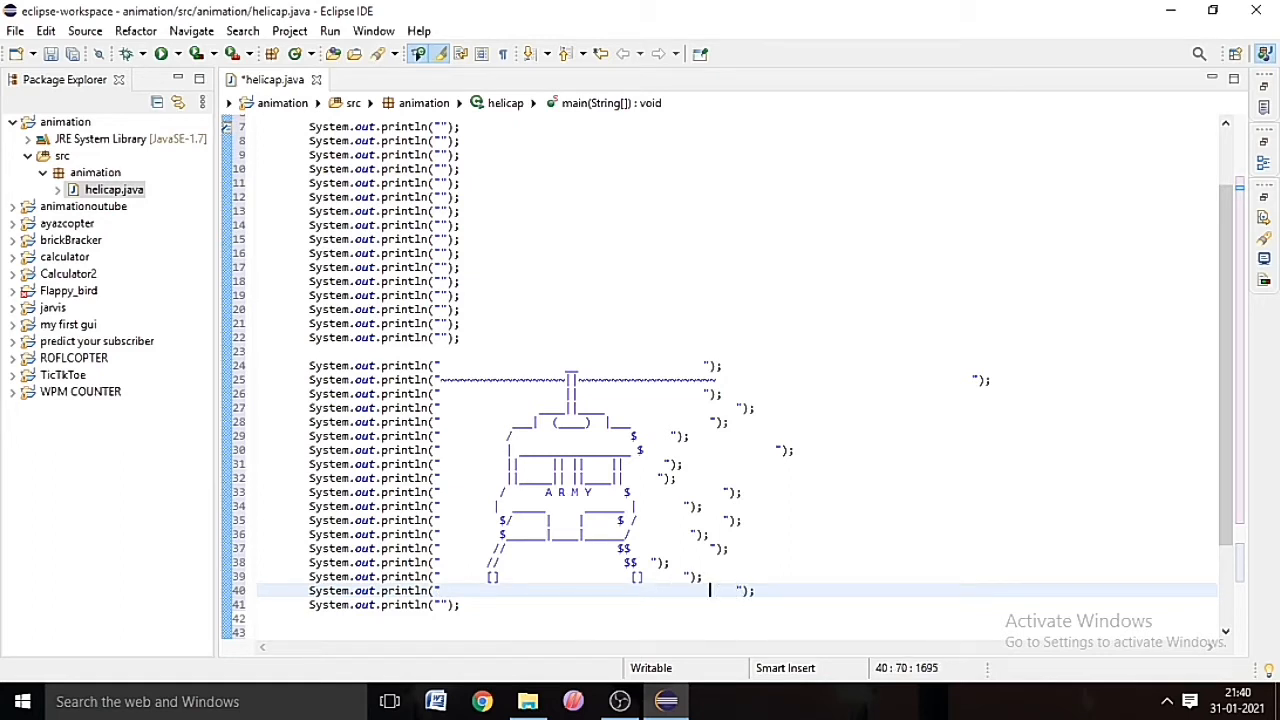
click(532, 590)
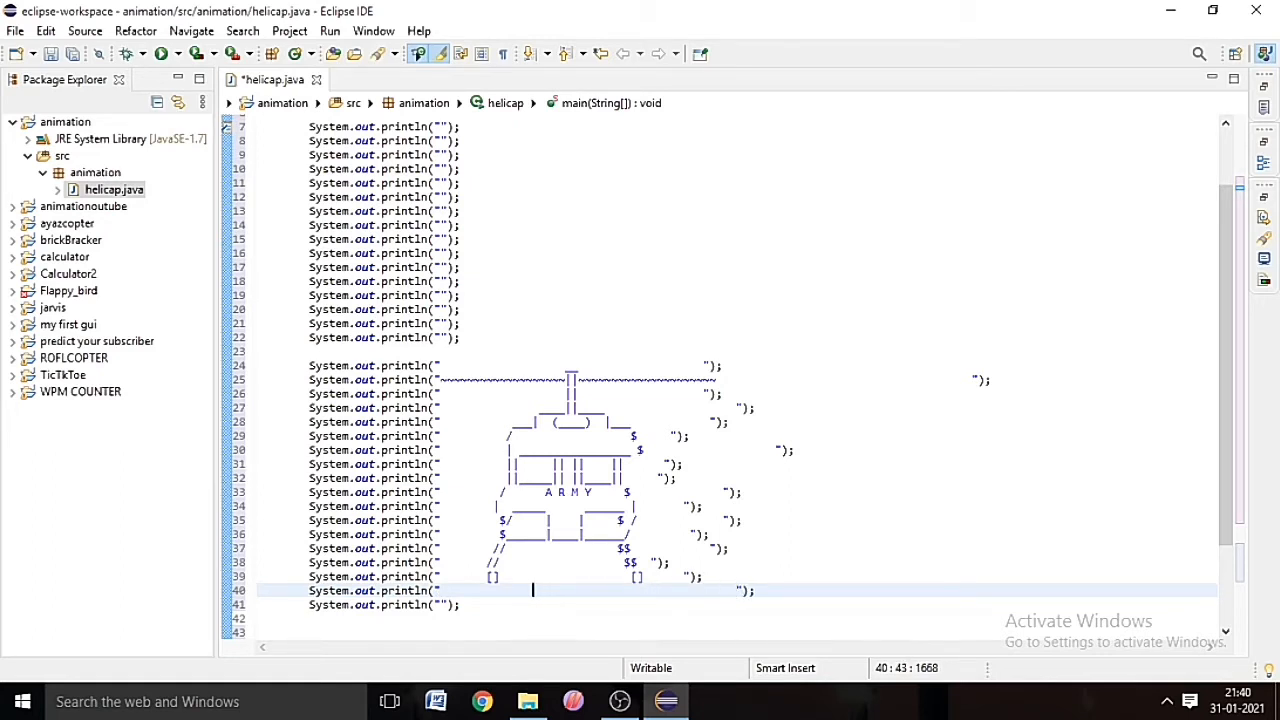
Step: Write the caption INDIAN ARMY inside that println string
text(l)
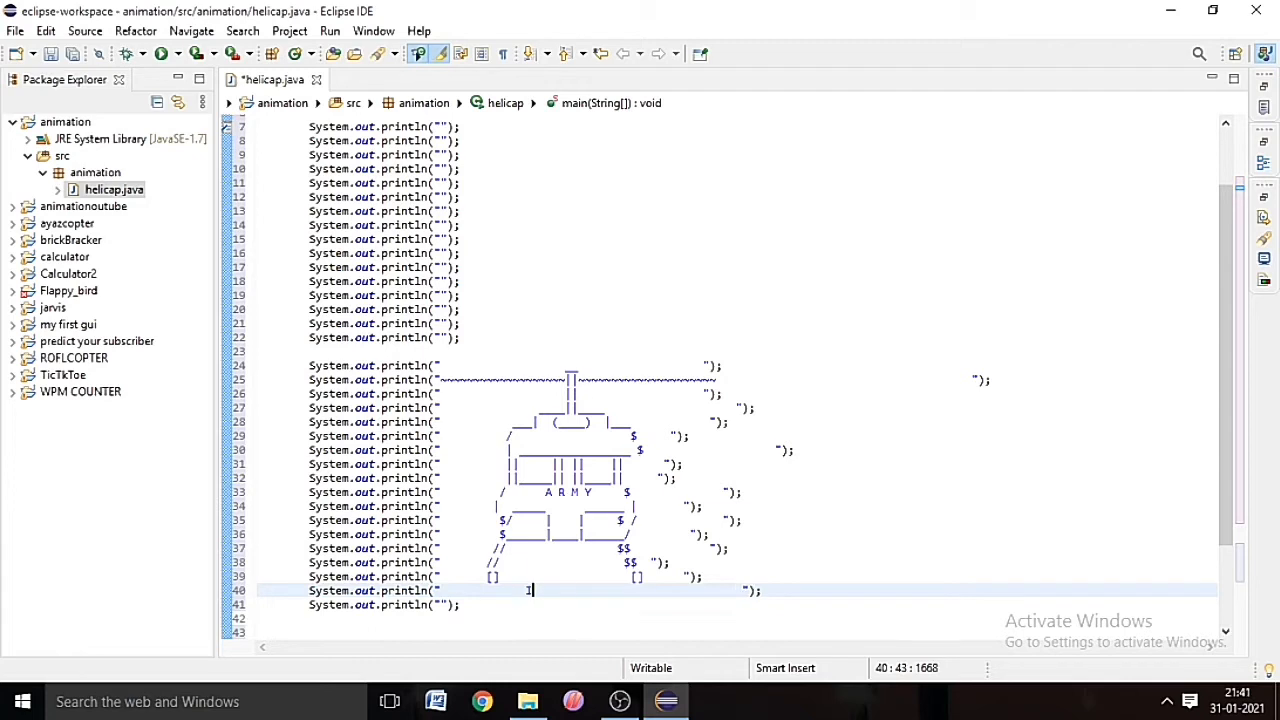
text(NDIAN)
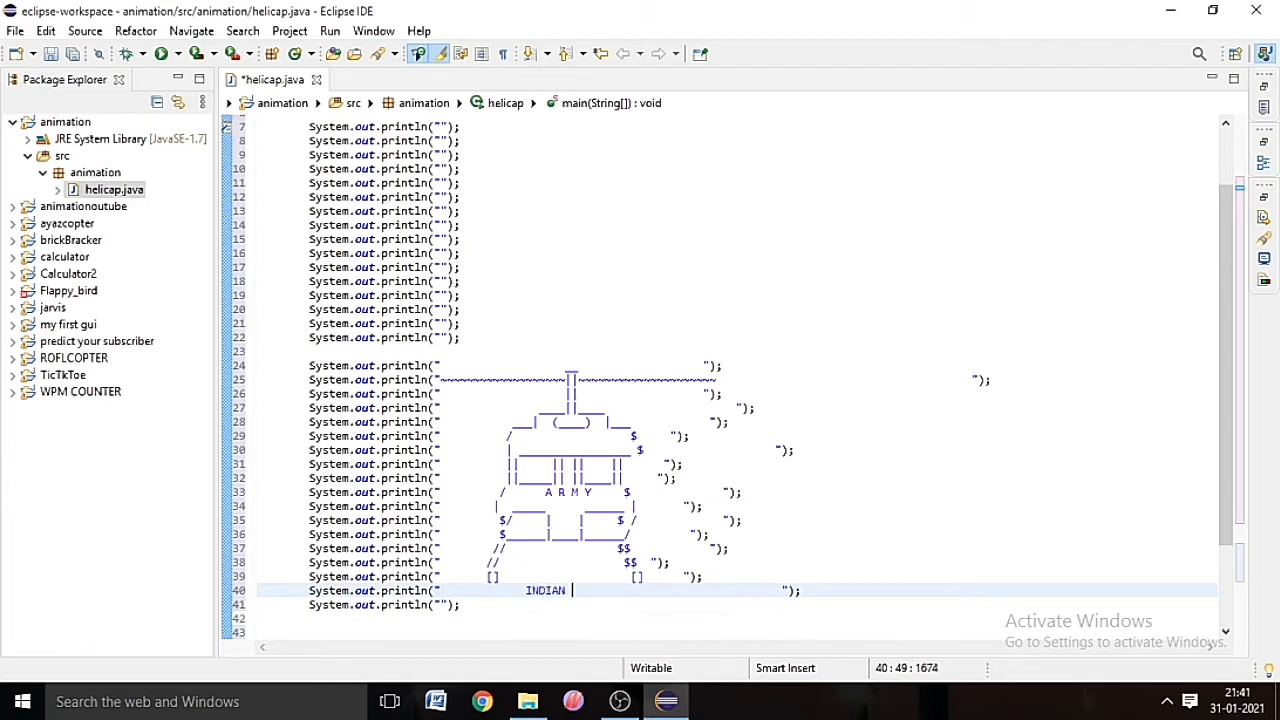
text(AR)
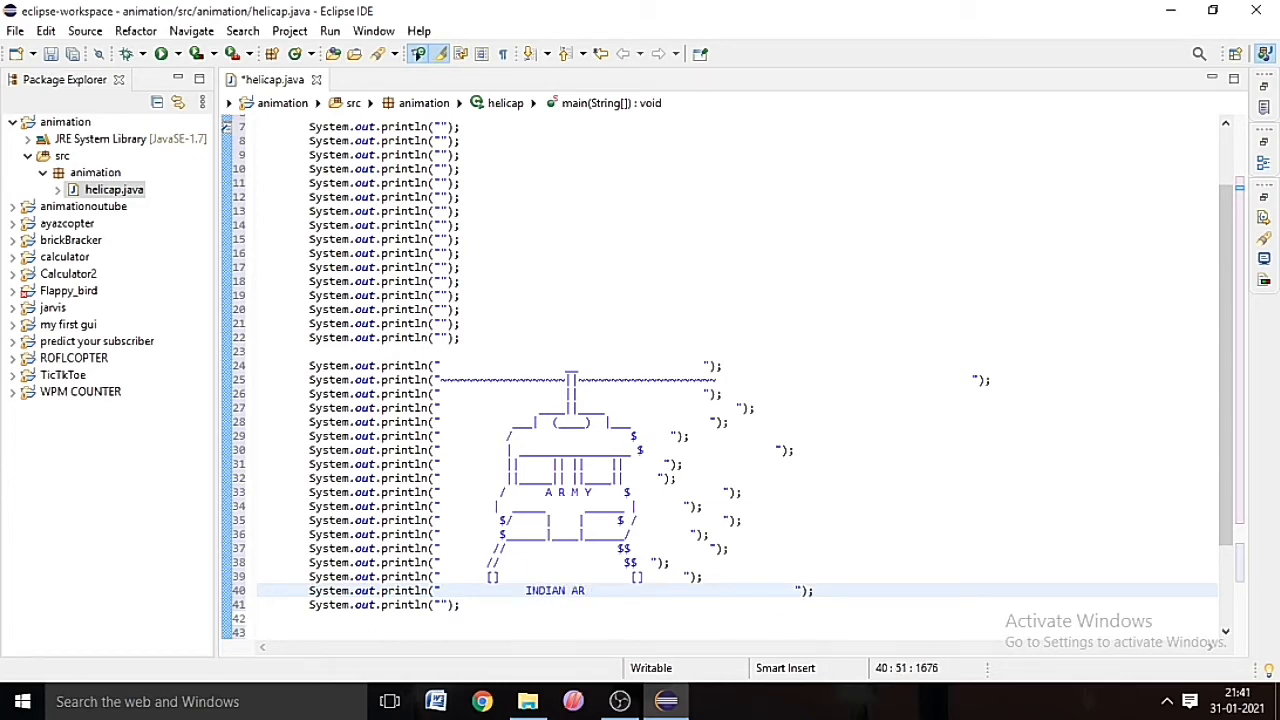
text(MY)
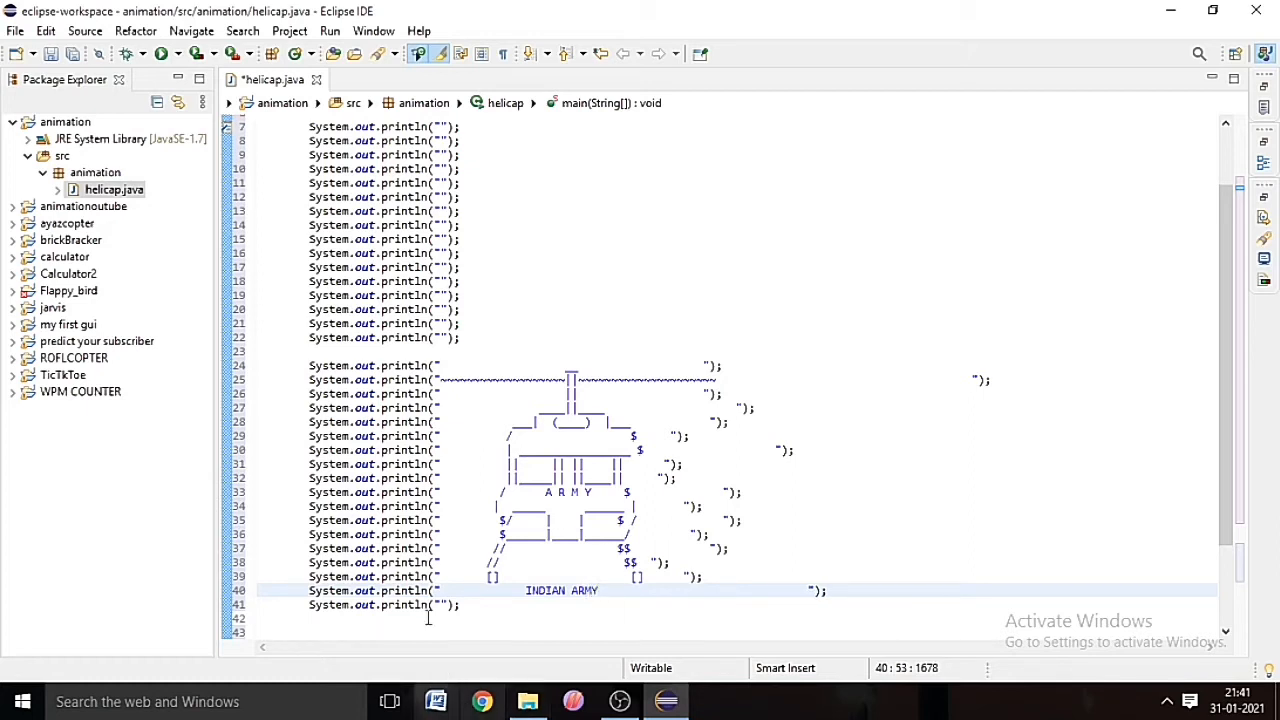
Step: Paste println blocks after the drawing and remove the surplus block, leaving one empty block
click(740, 604)
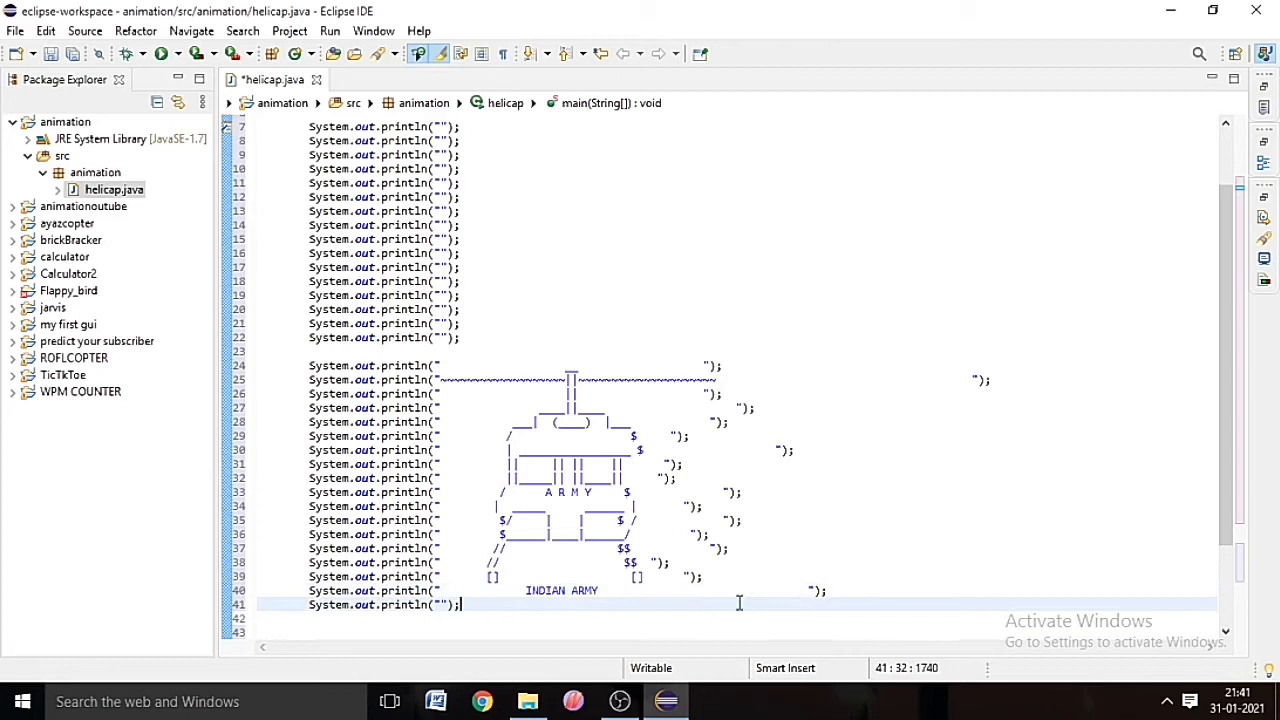
mouse_move(538, 602)
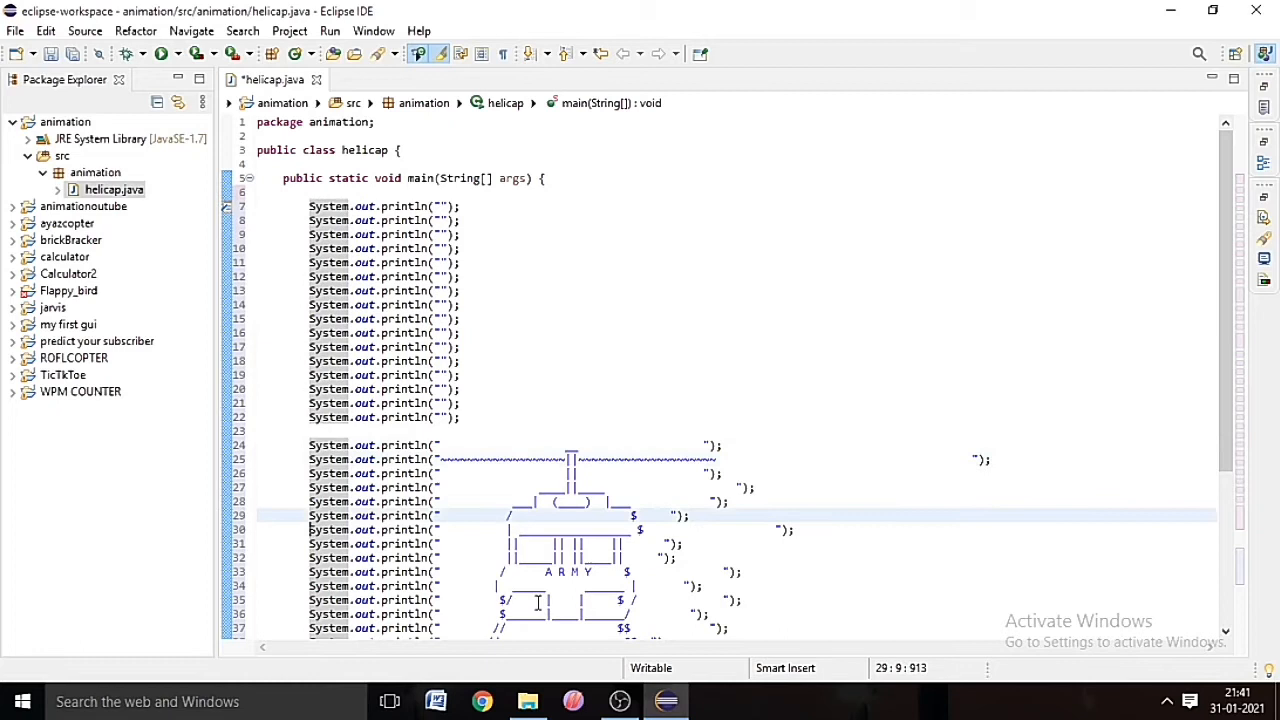
scroll(down, 3)
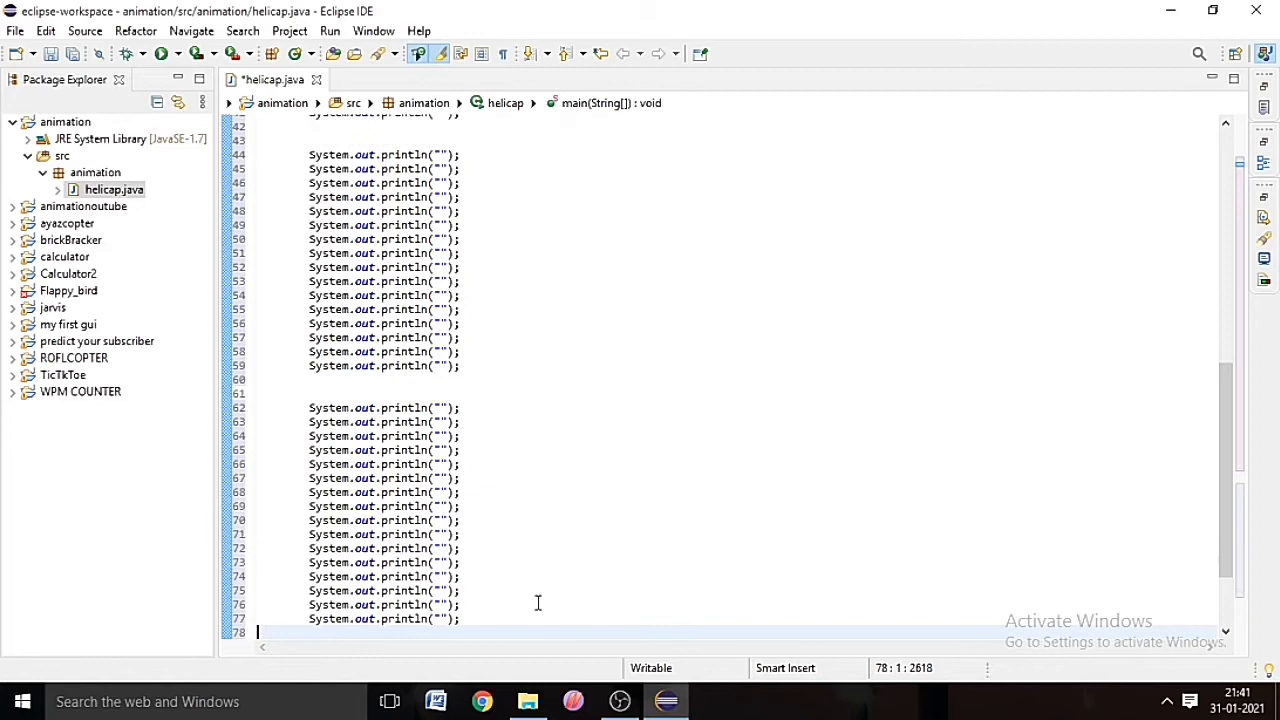
mouse_move(516, 410)
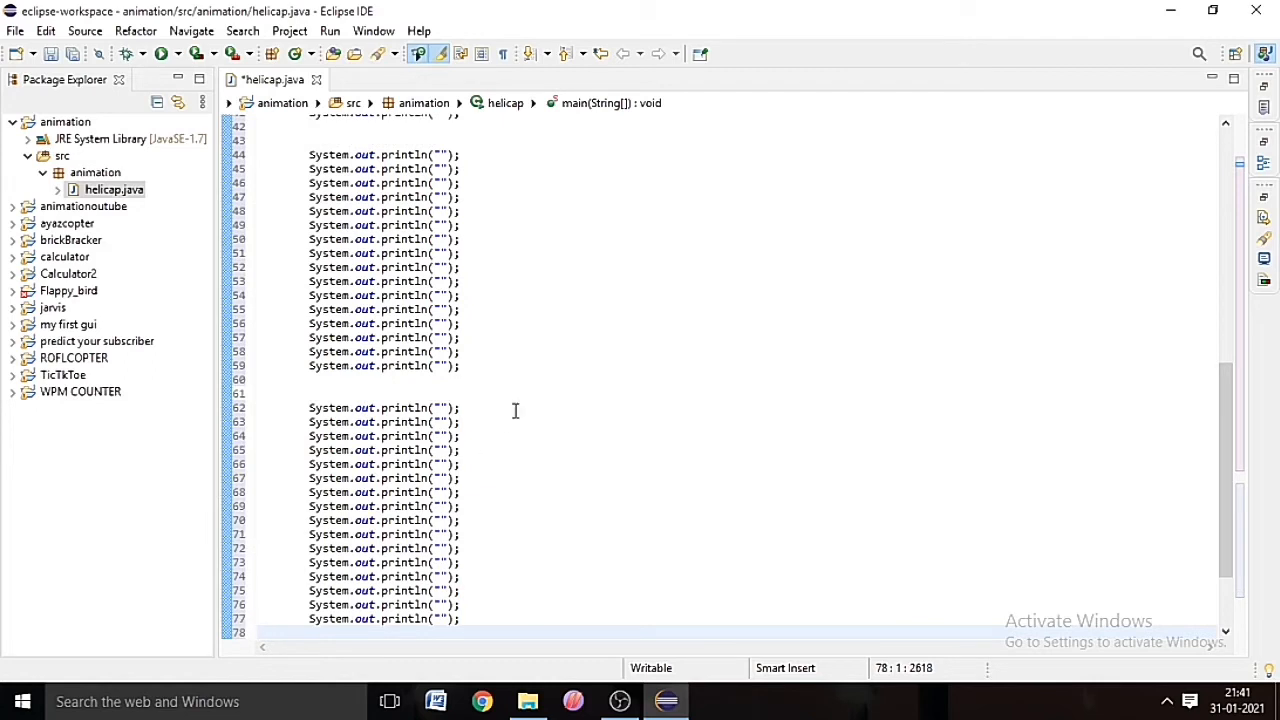
double_click(328, 408)
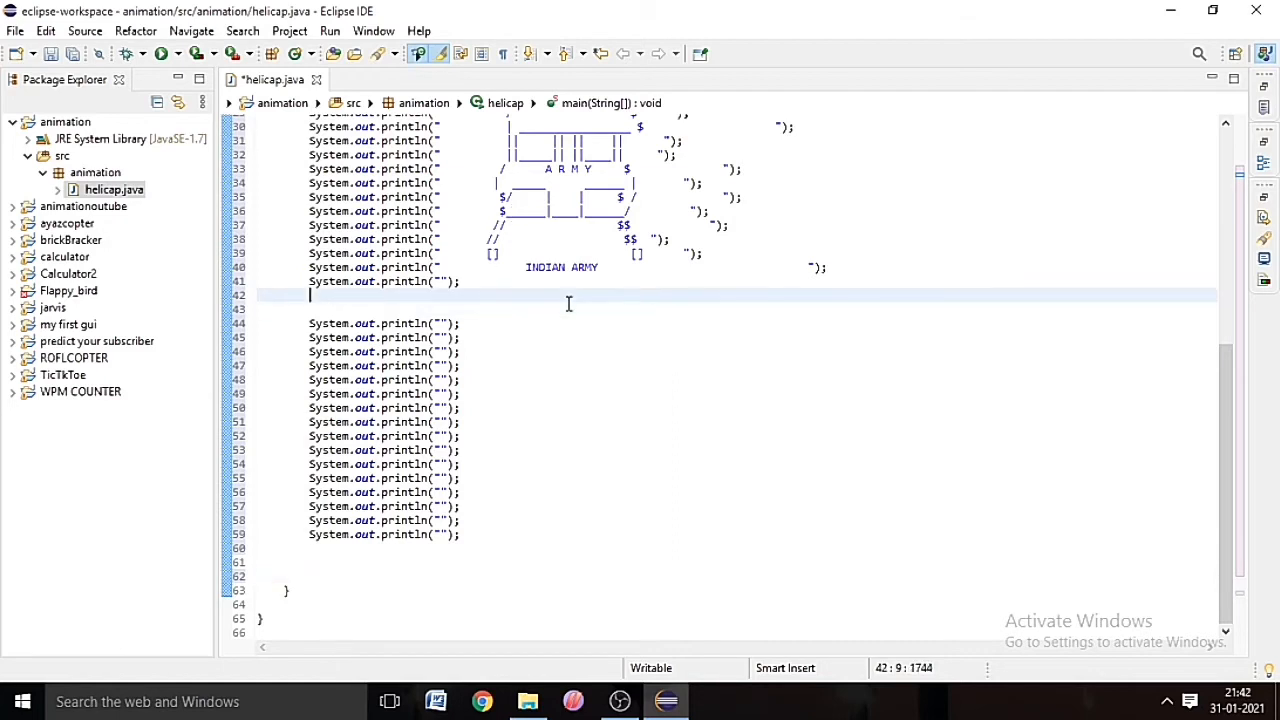
scroll(up, 3)
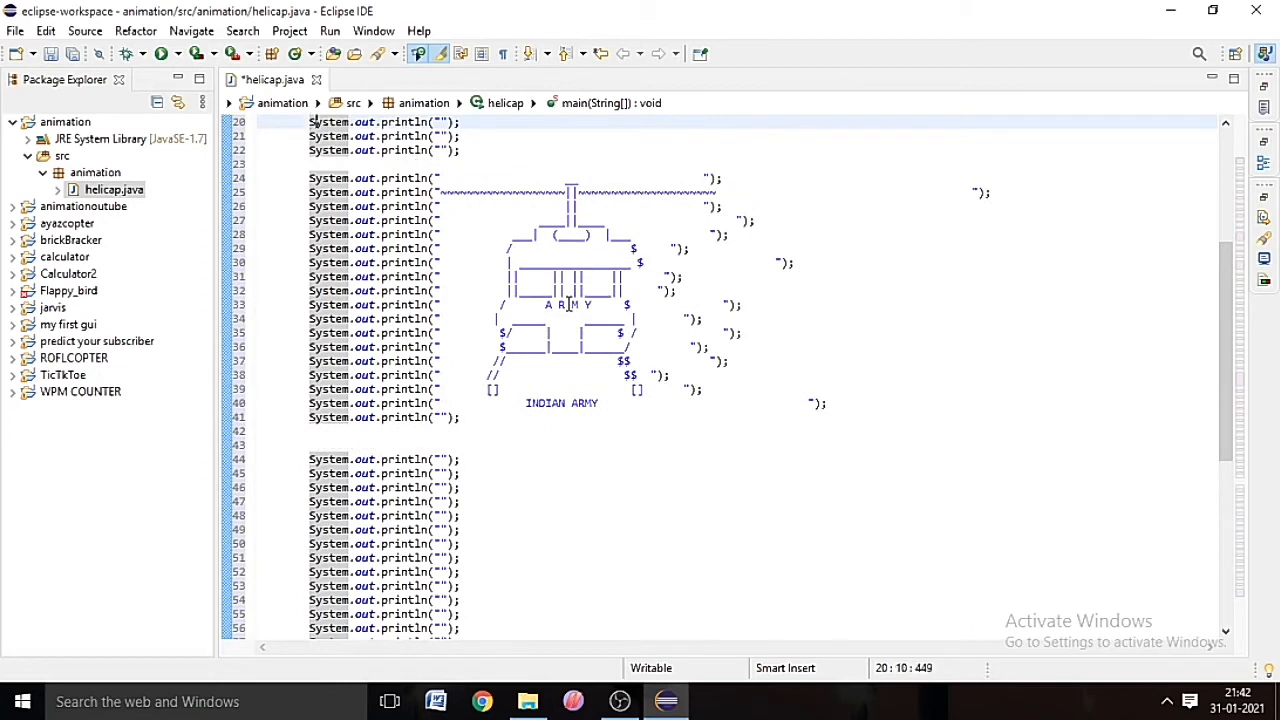
Step: Alter the first frame's rotor line, copy the helicopter into the second block, and return to the top of main
click(344, 136)
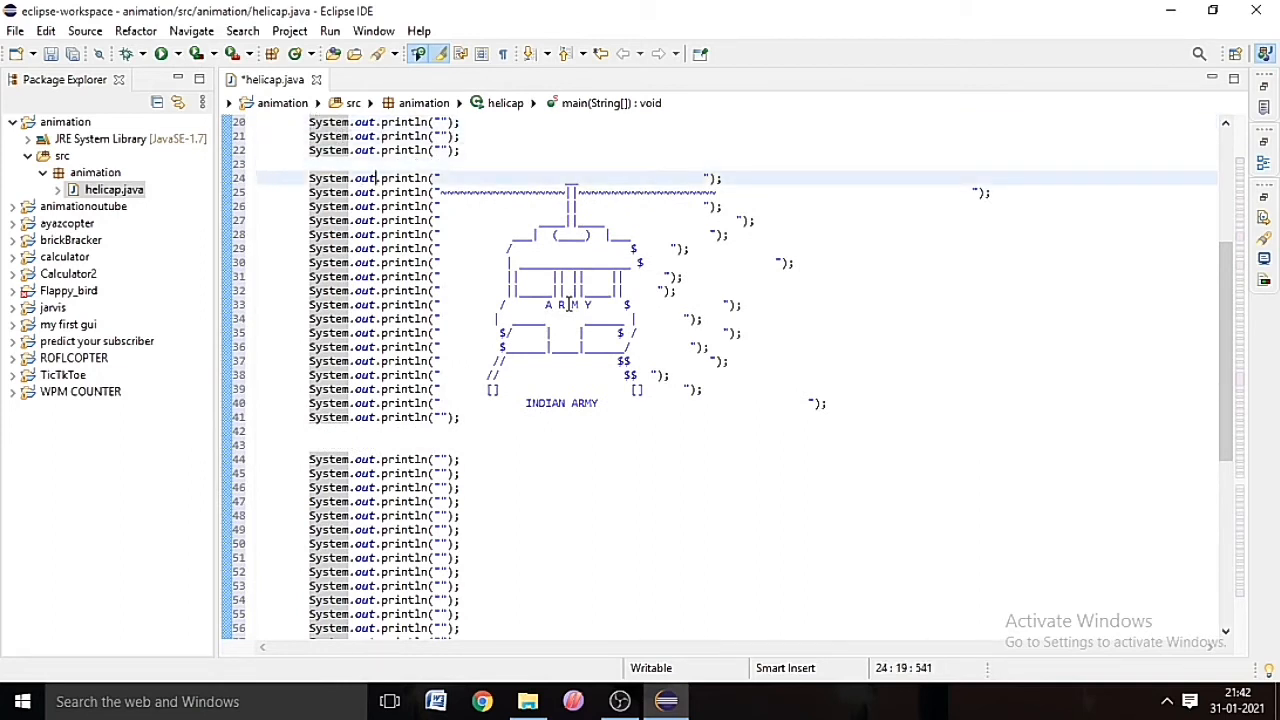
click(558, 178)
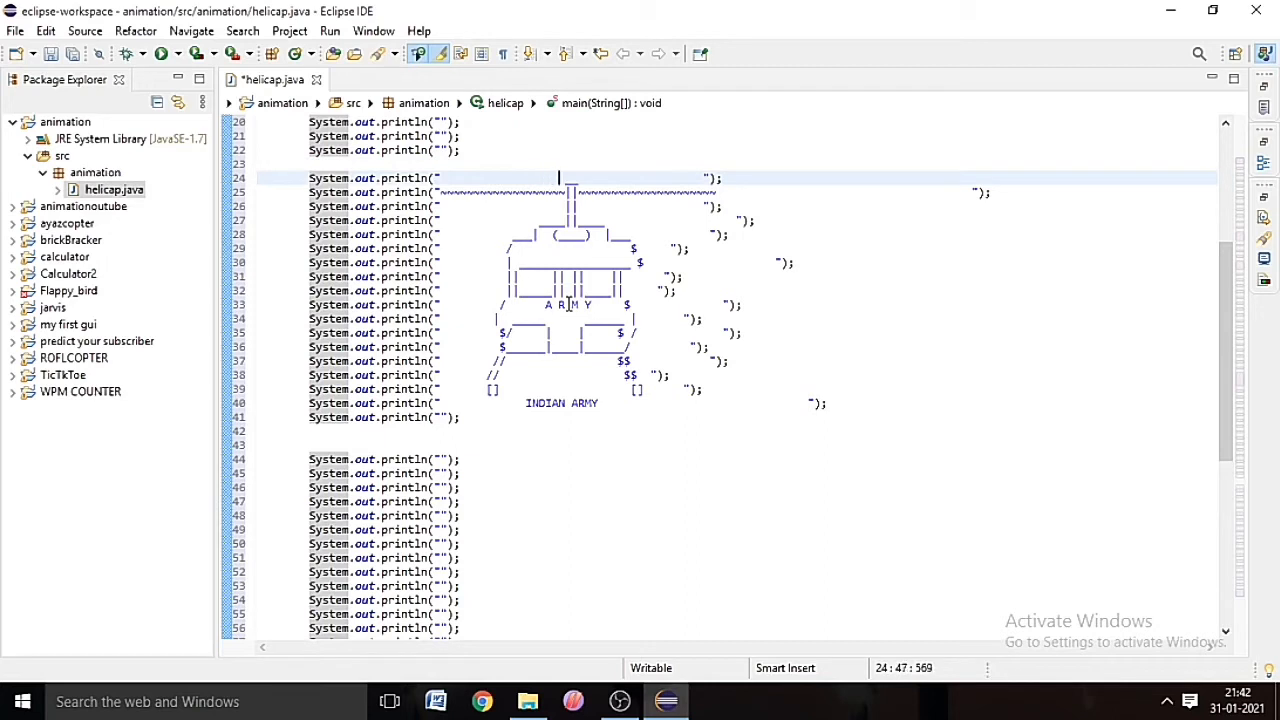
click(568, 192)
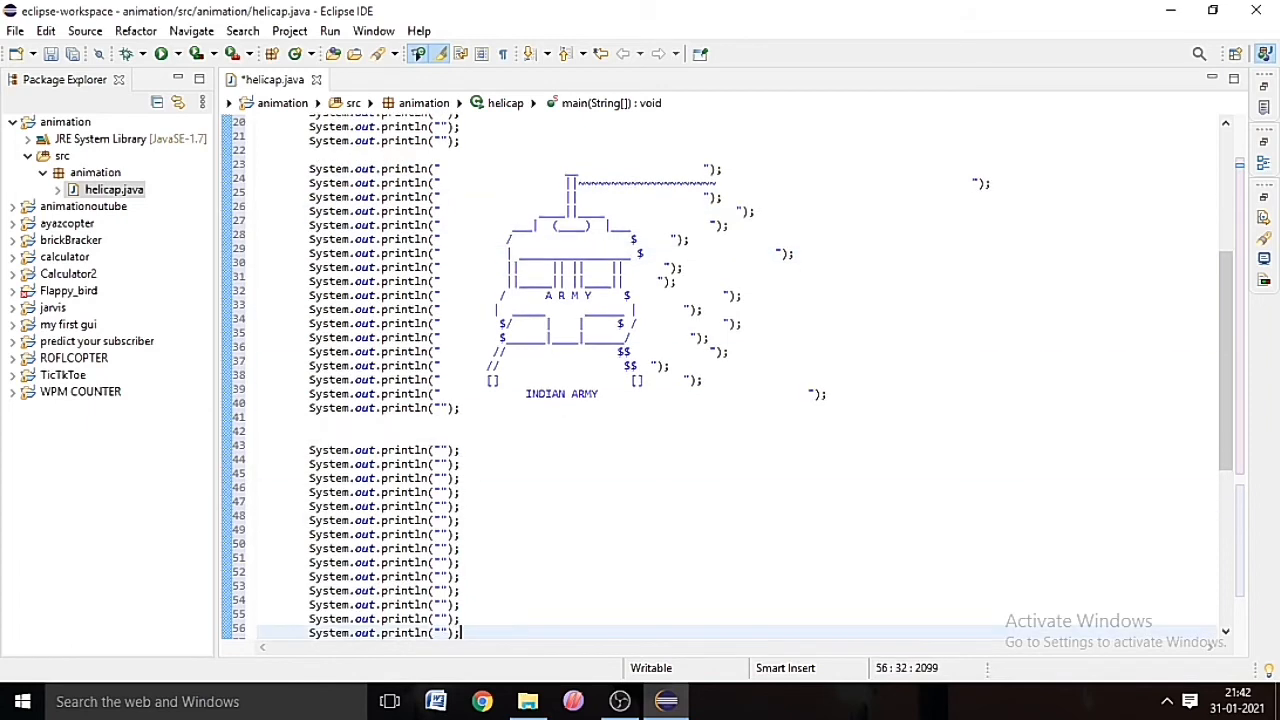
scroll(down, 3)
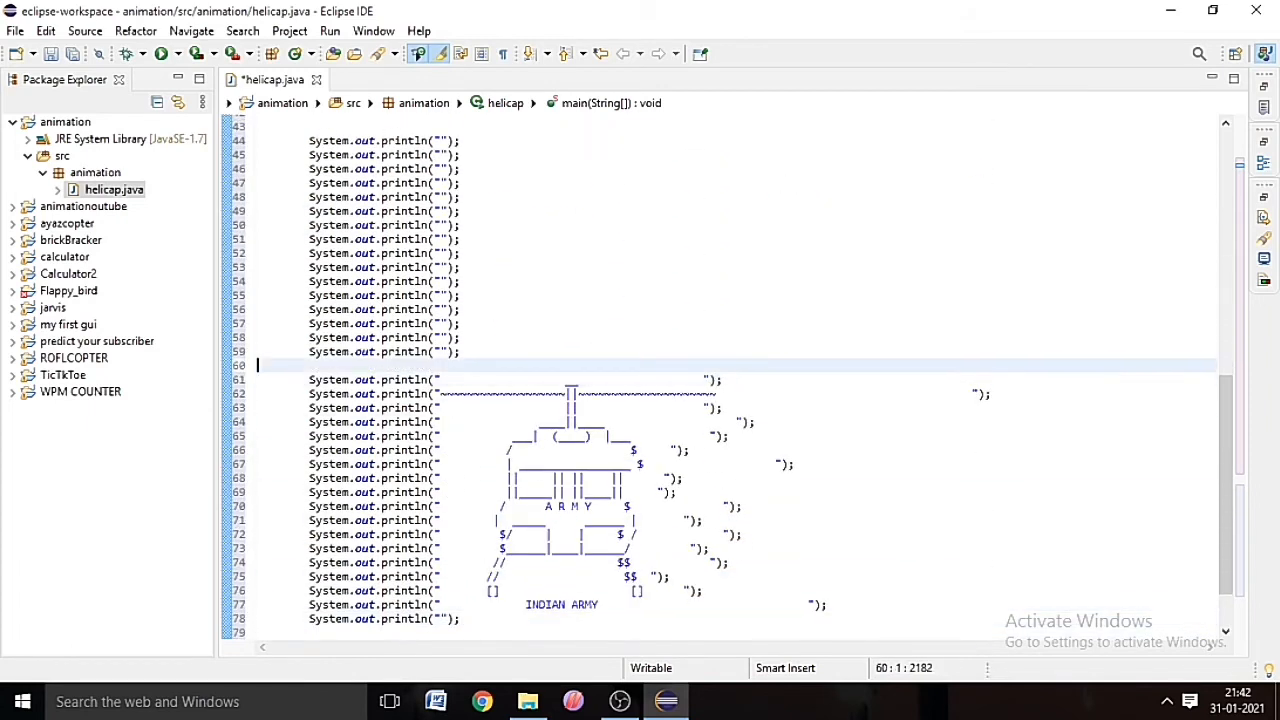
click(576, 392)
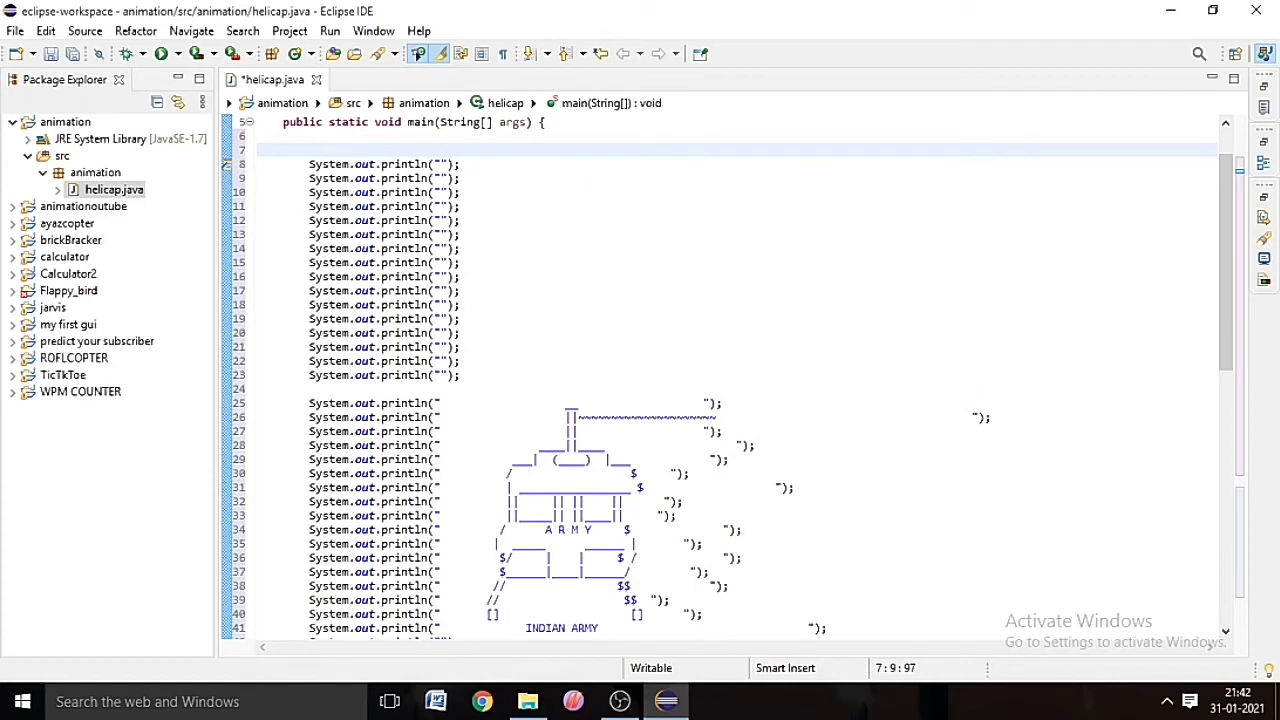
Step: Write a while(true) { loop header at the start of main's body
text(WHILE)
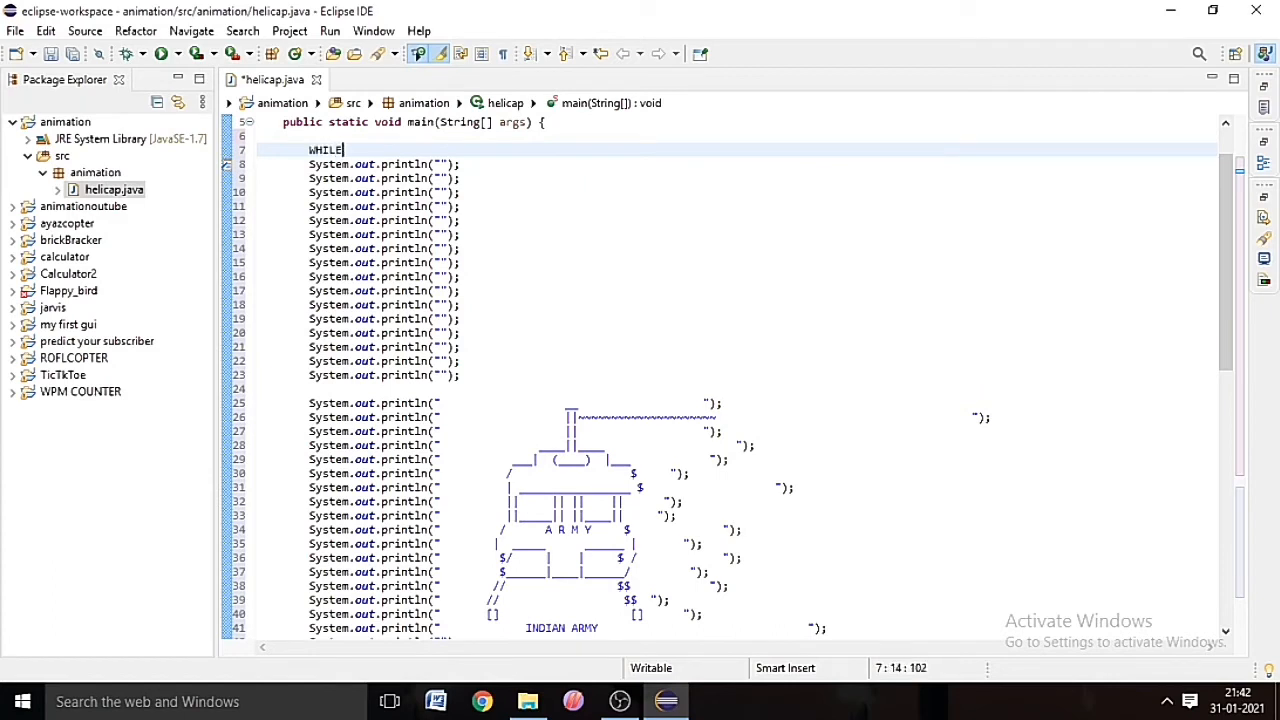
key(BackSpace)
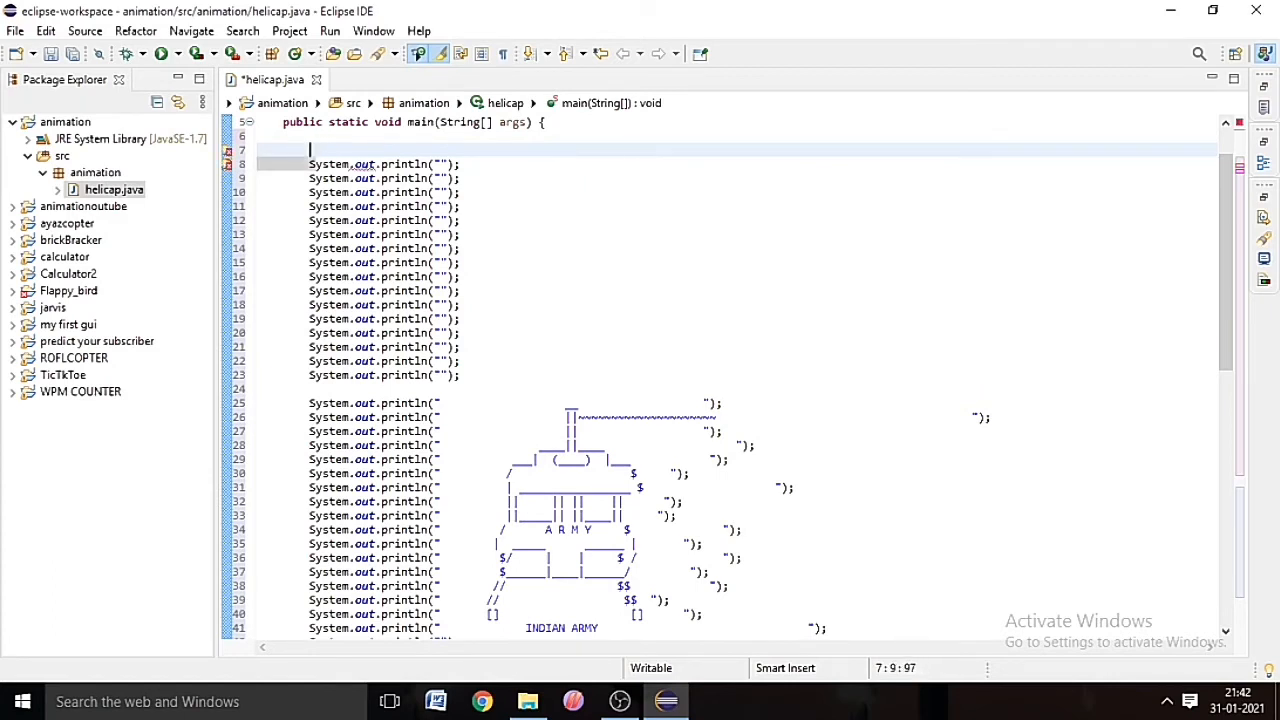
text(while)
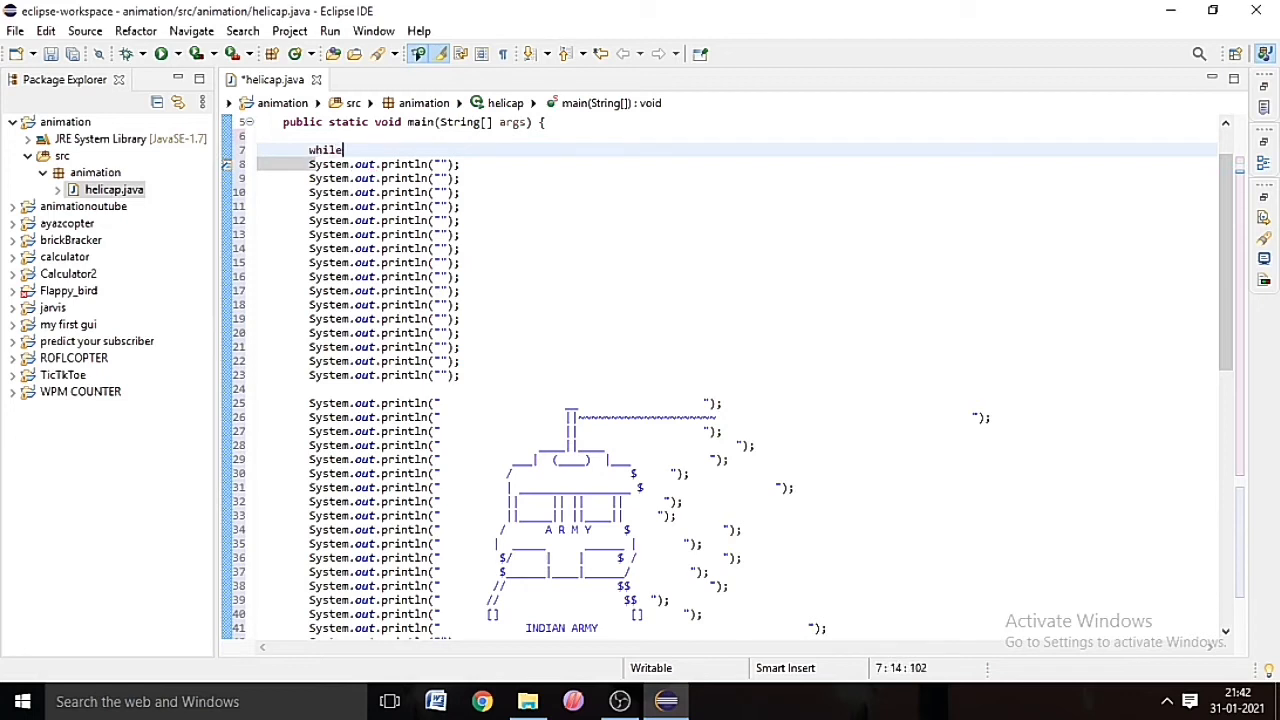
text(()
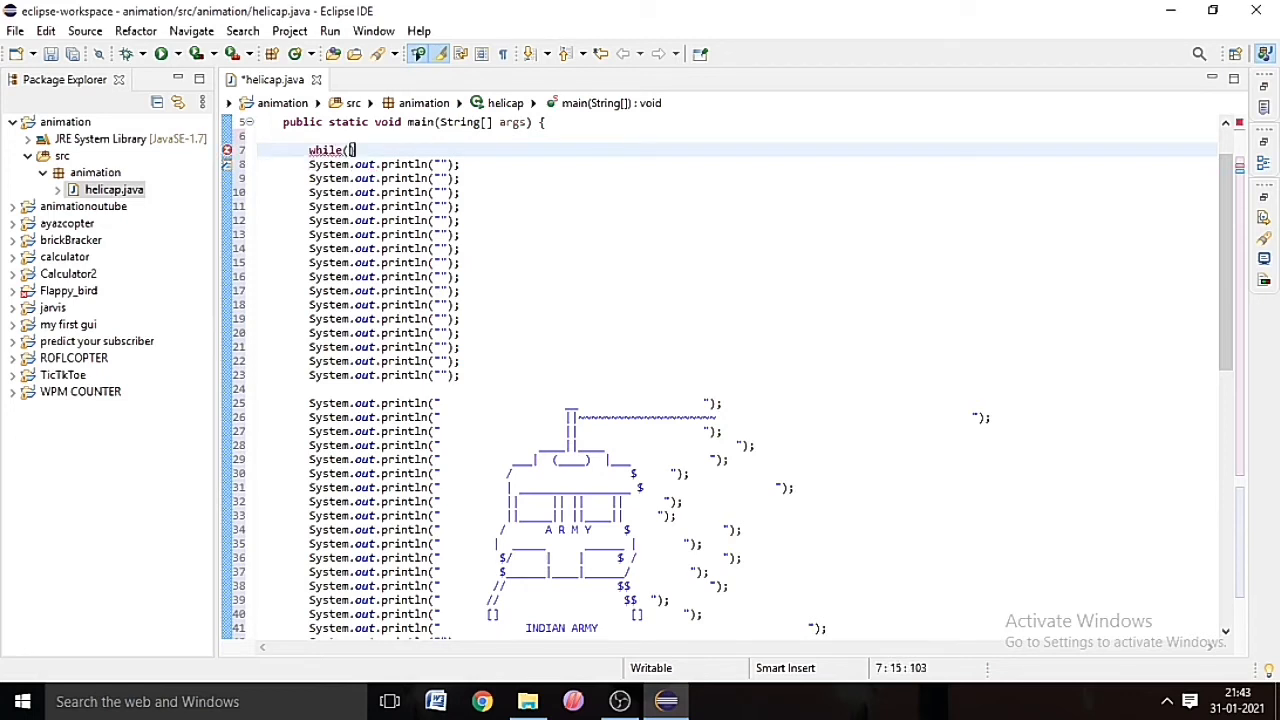
text(true)
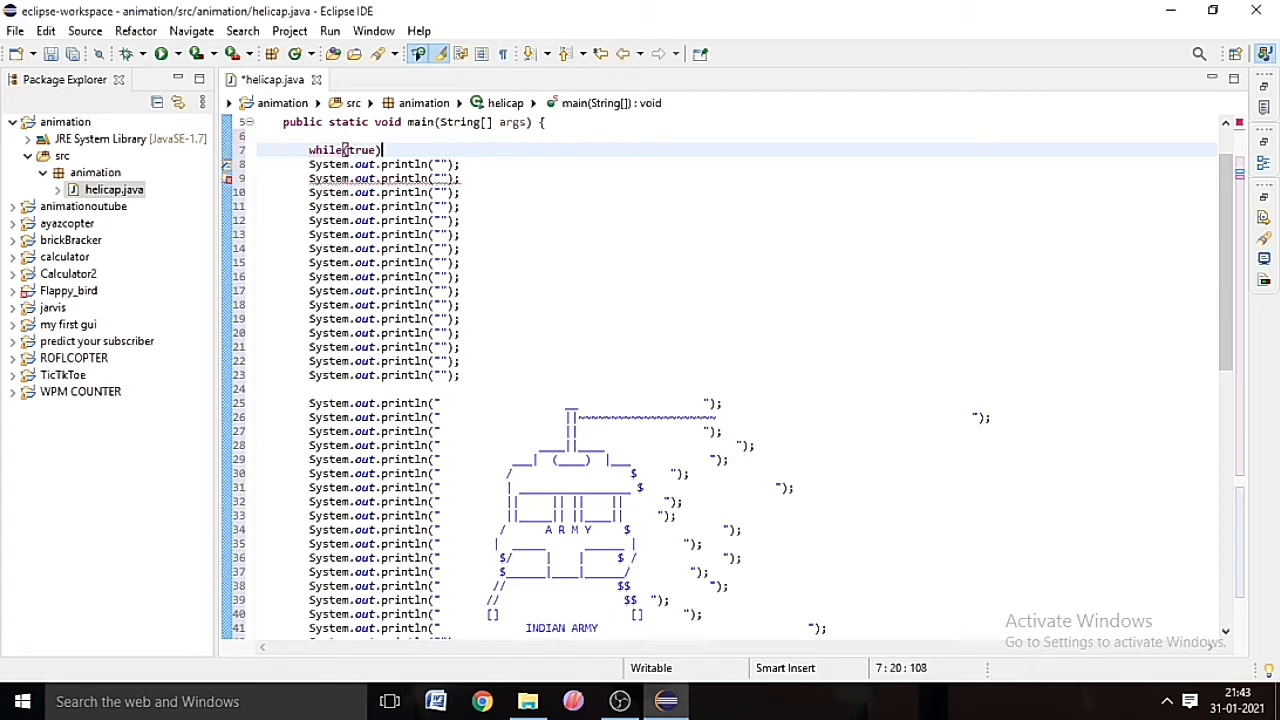
text({)
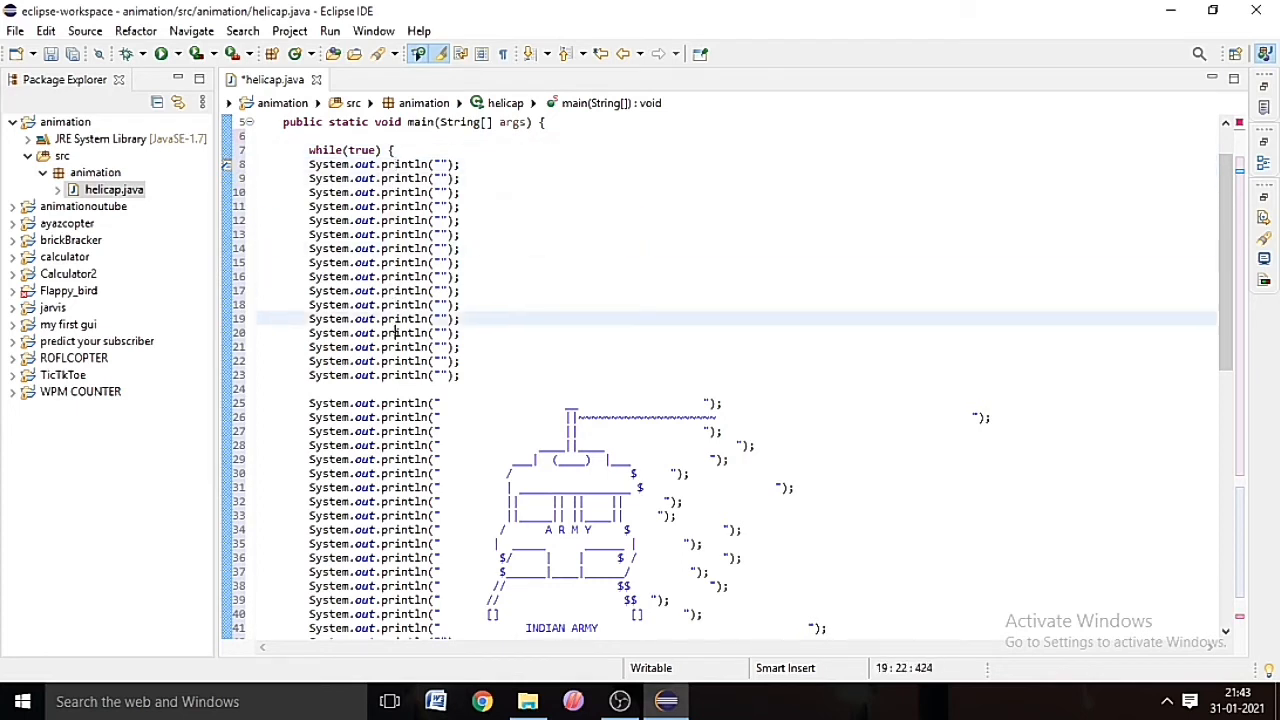
Step: Scroll through the code back to the end of the first helicopter frame
scroll(down, 3)
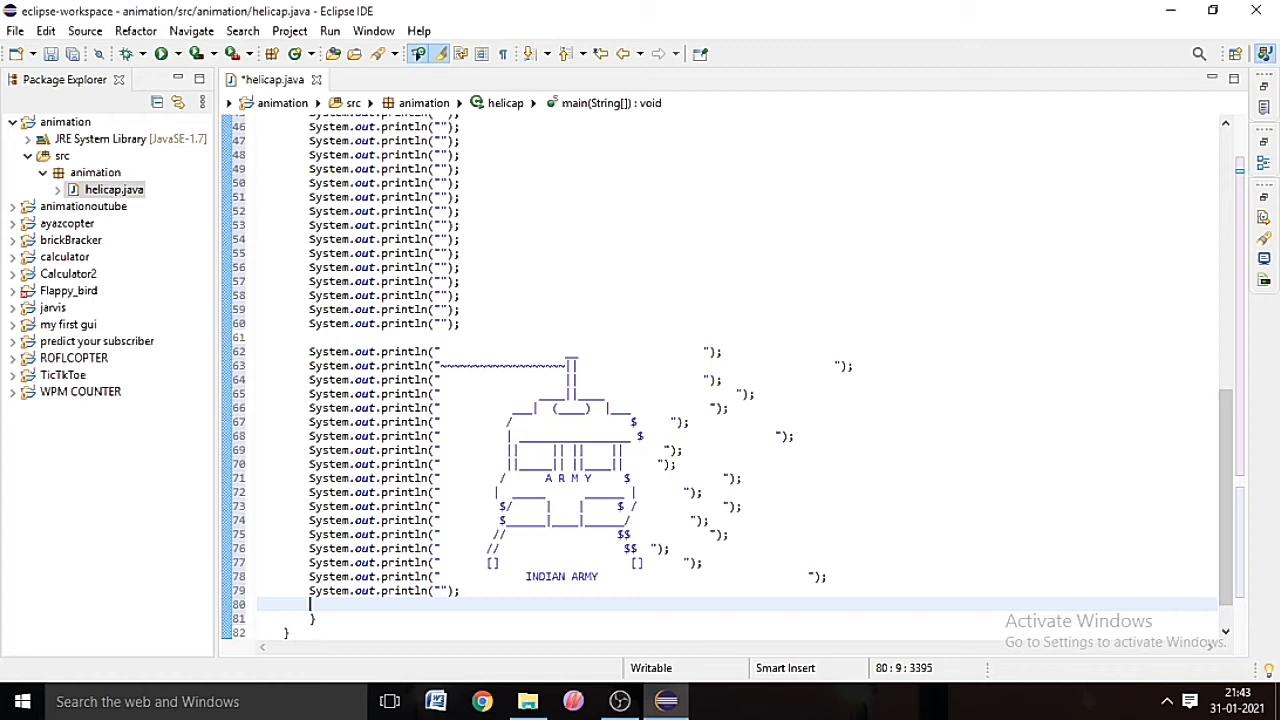
mouse_move(528, 234)
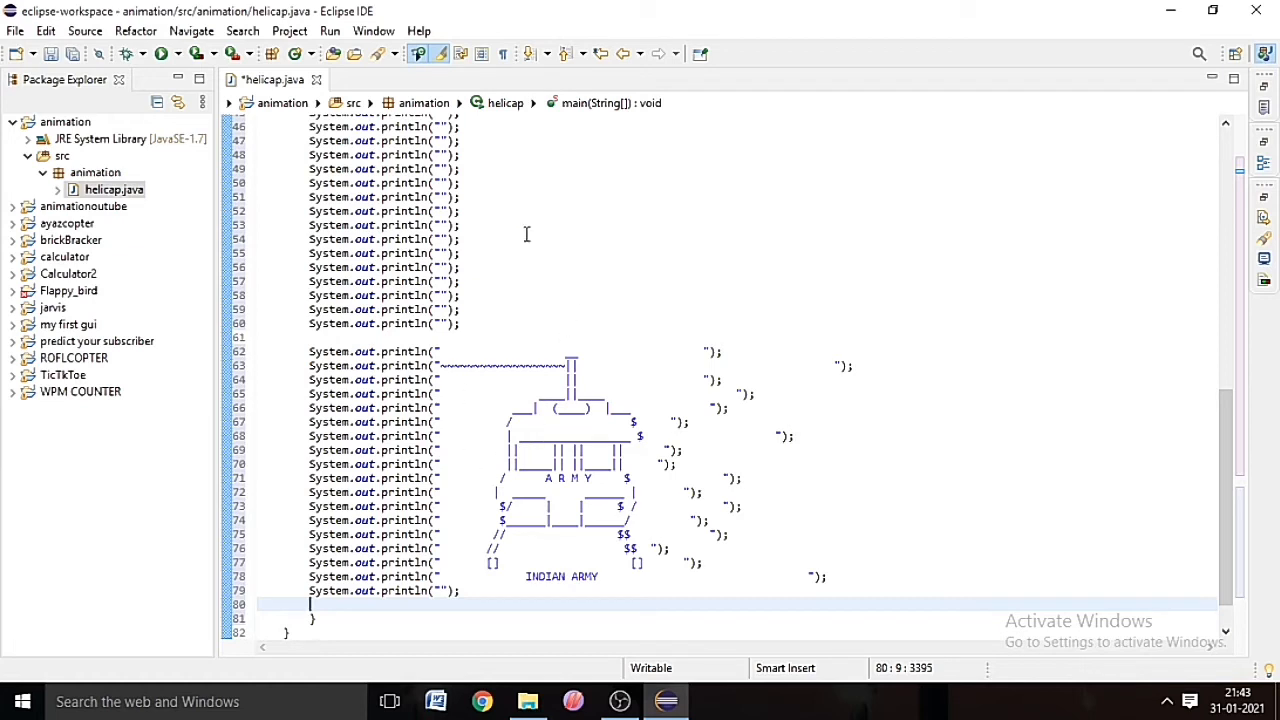
scroll(up, 3)
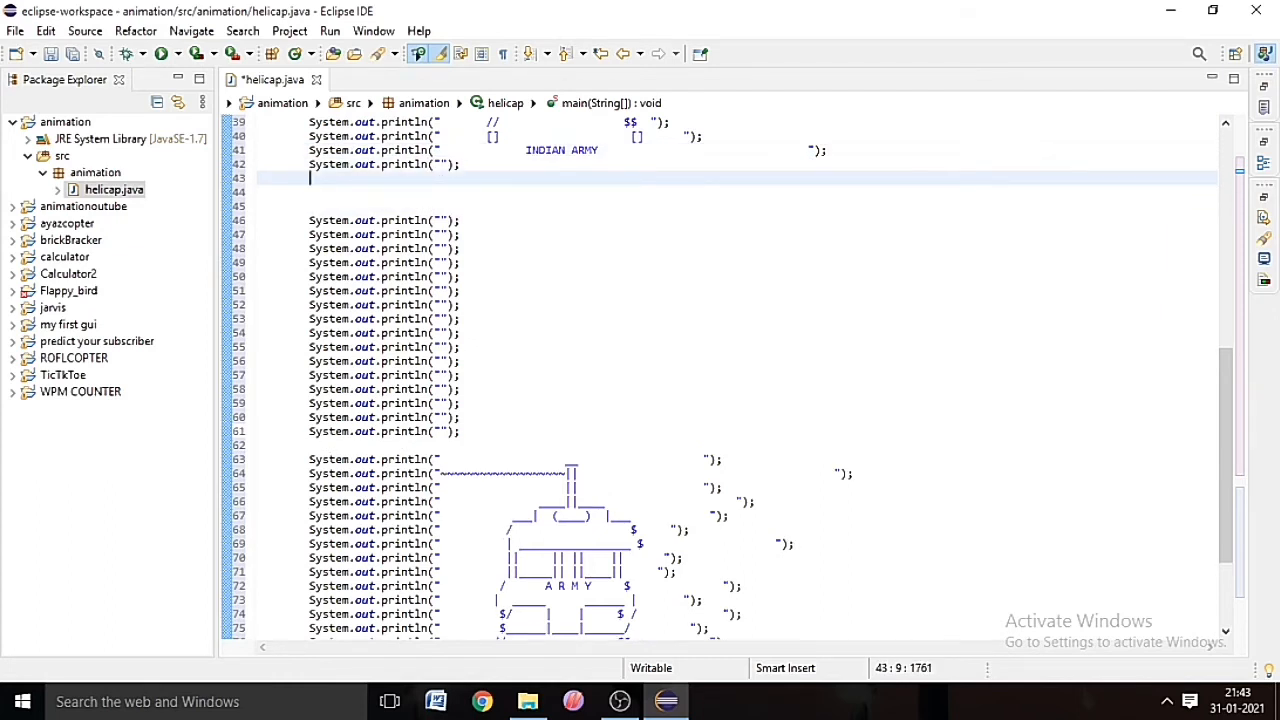
Step: Add Thread.sleep(1000) after the first frame and let main throw InterruptedException via quick fix
text(thread.)
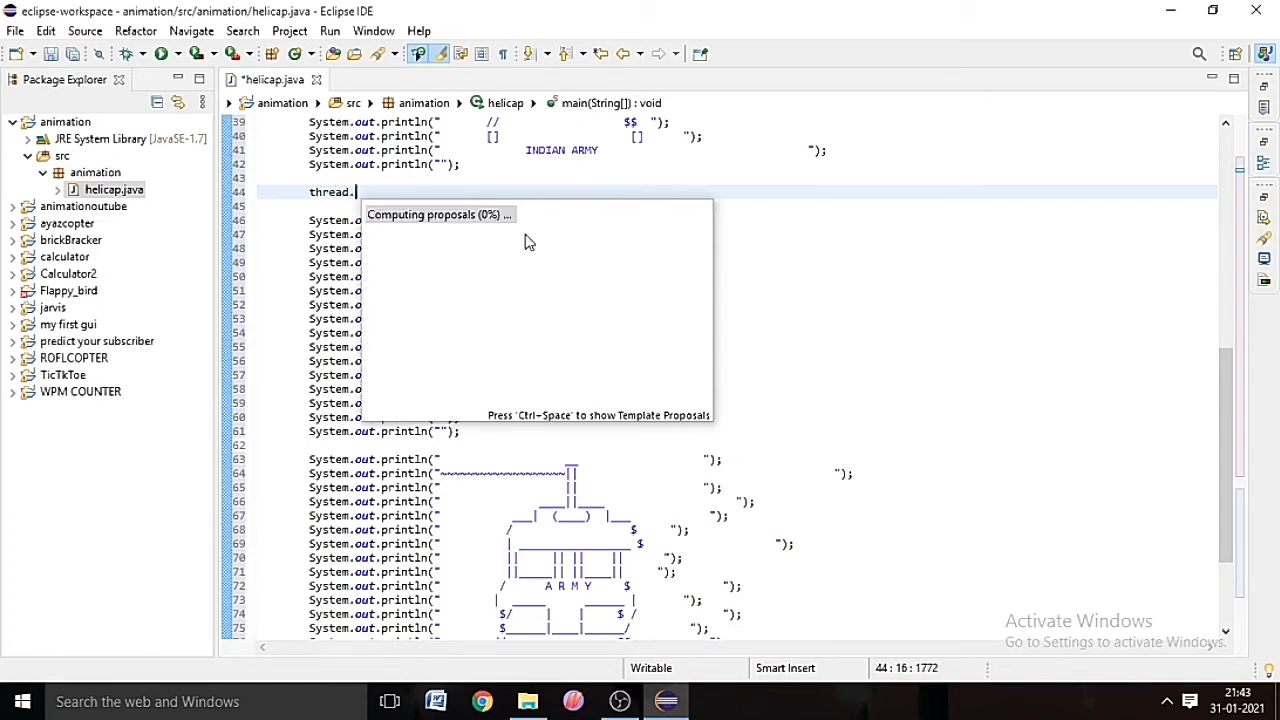
text(sleep(millis);)
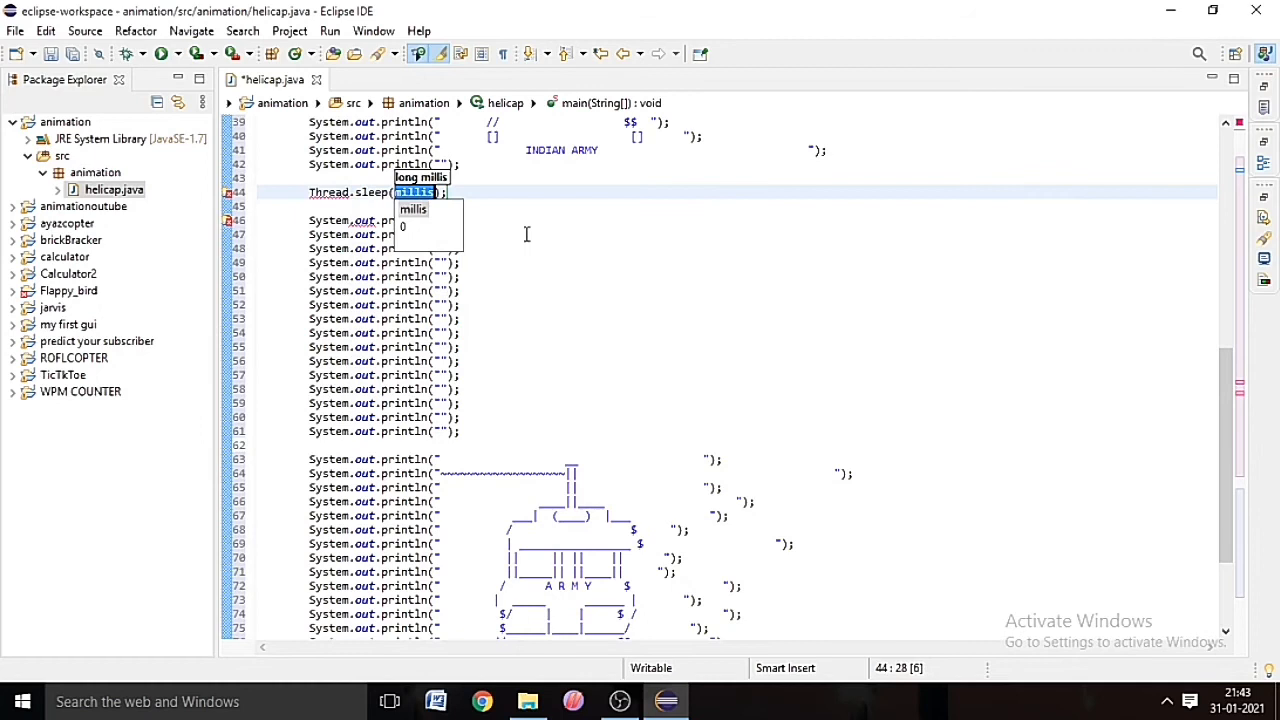
key(Delete)
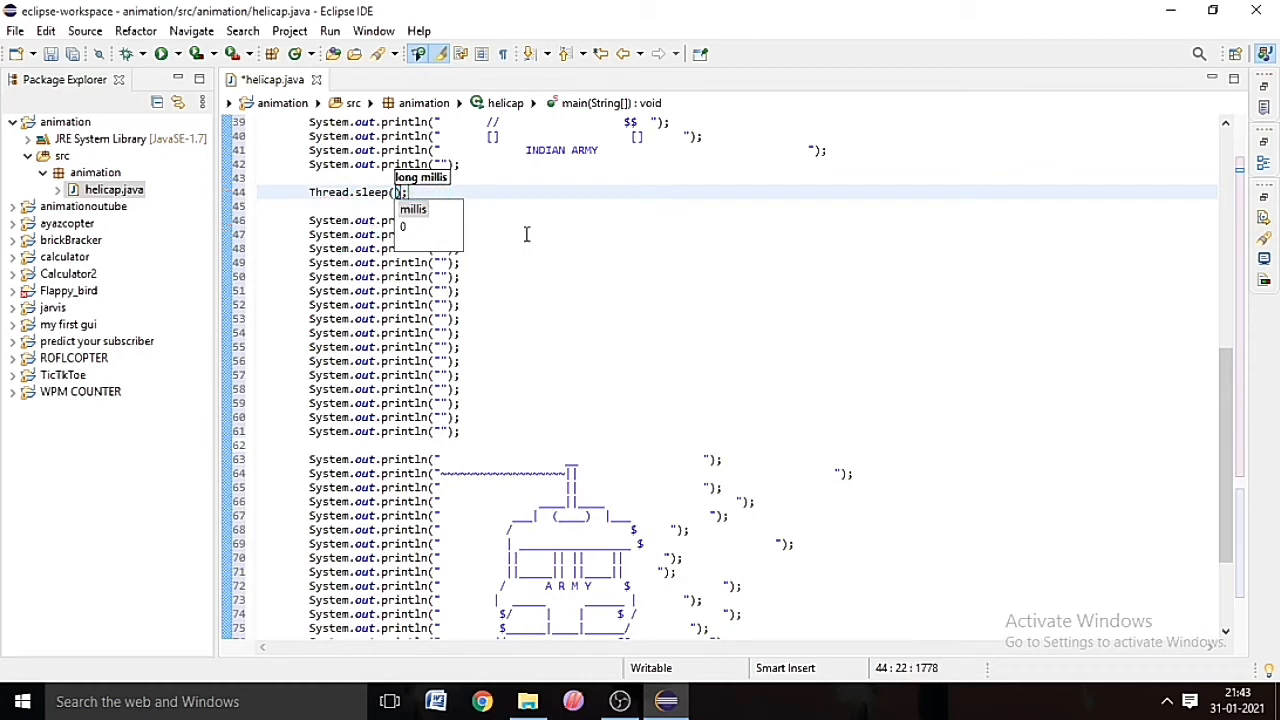
text(1000)
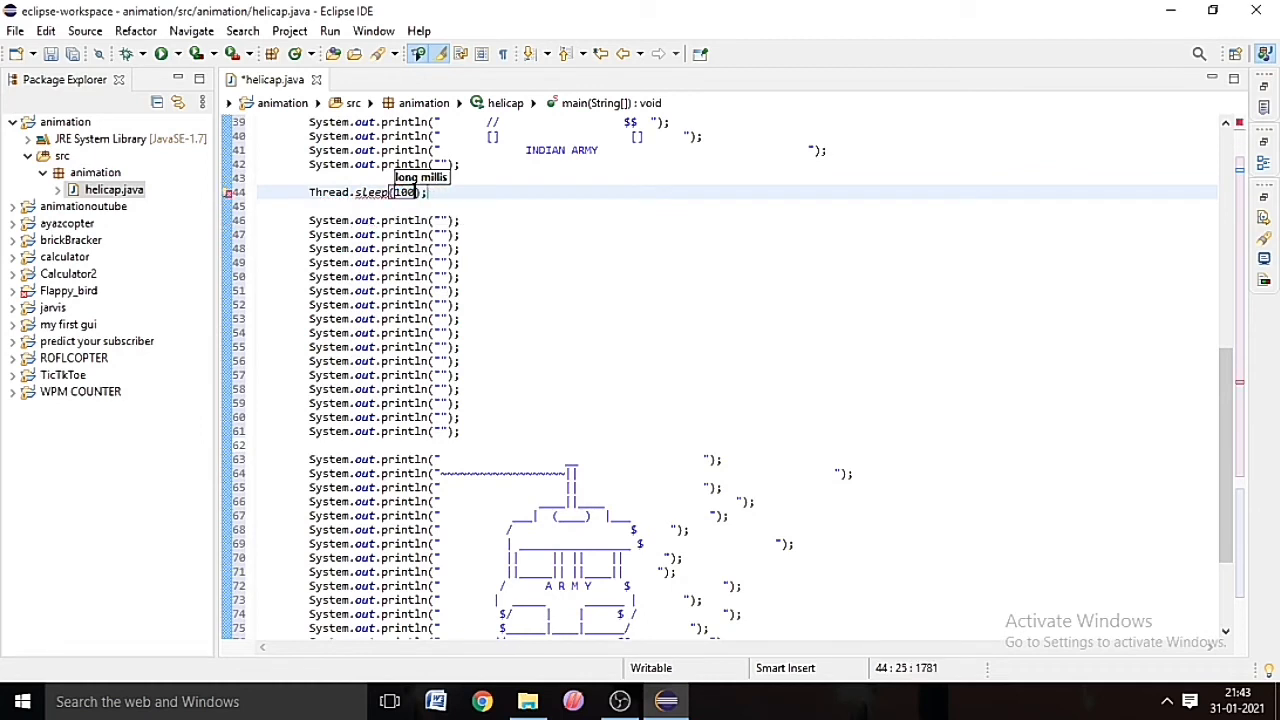
mouse_move(370, 192)
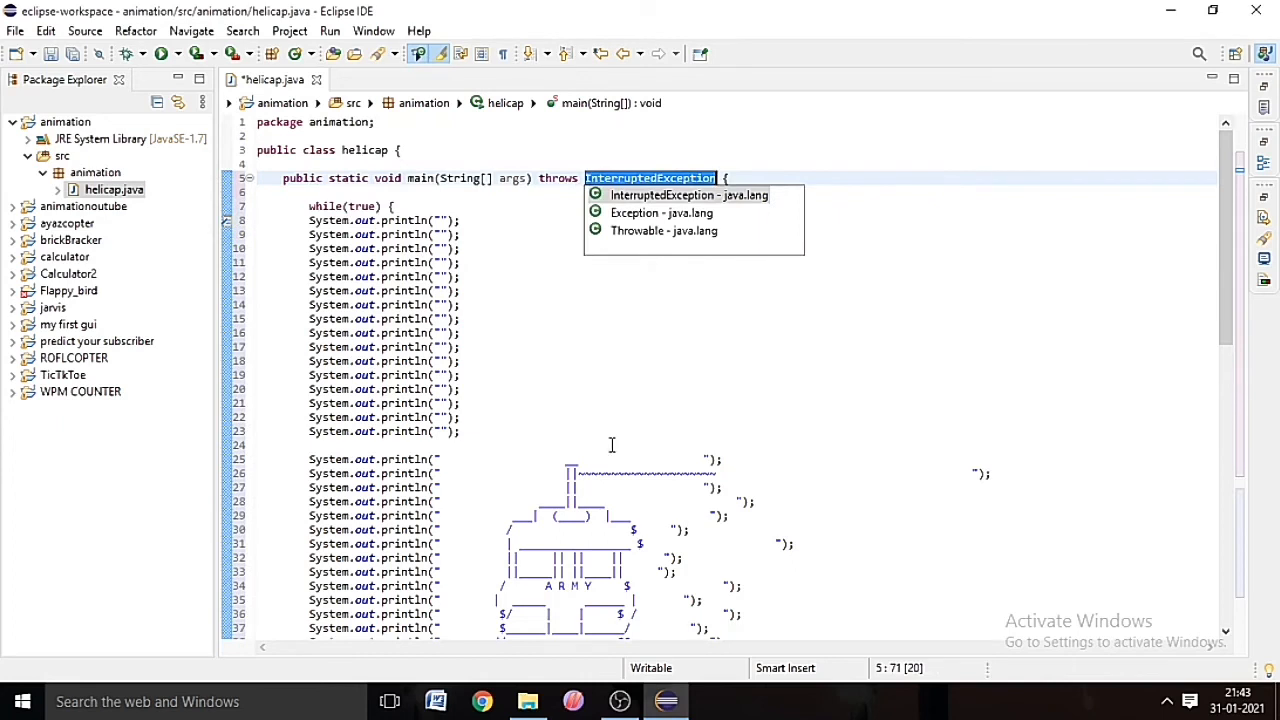
mouse_move(664, 230)
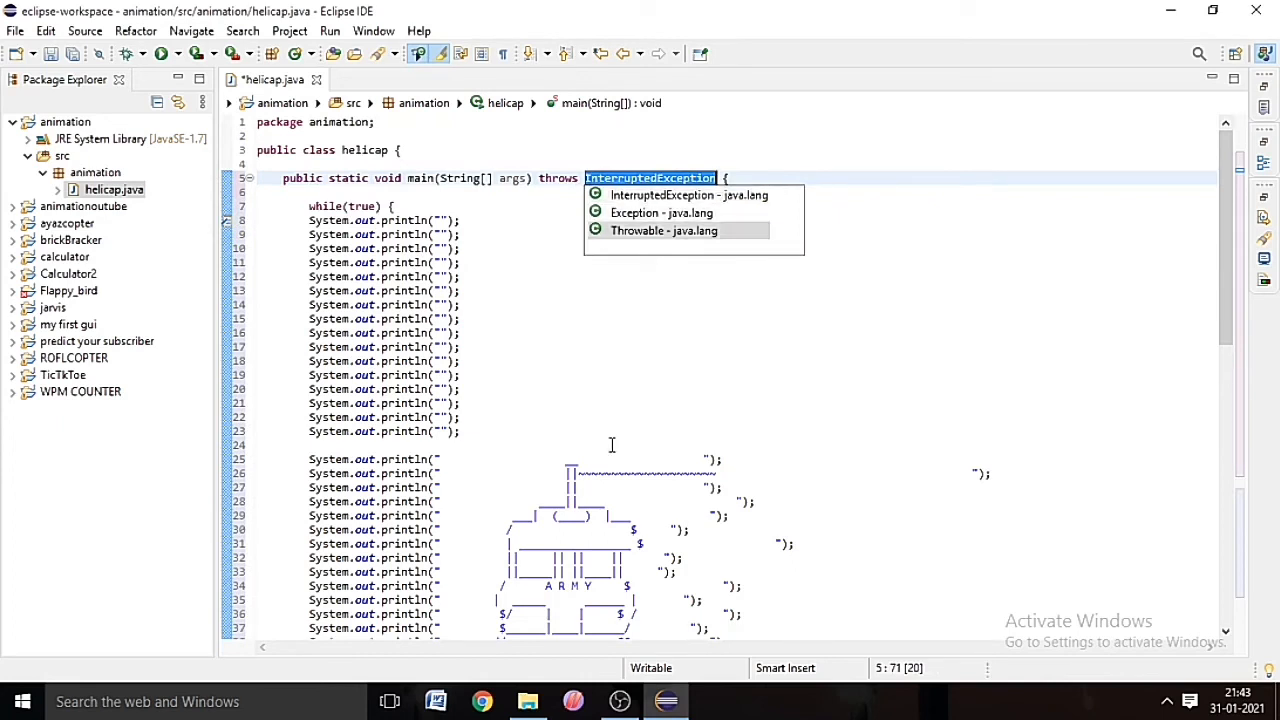
mouse_move(688, 196)
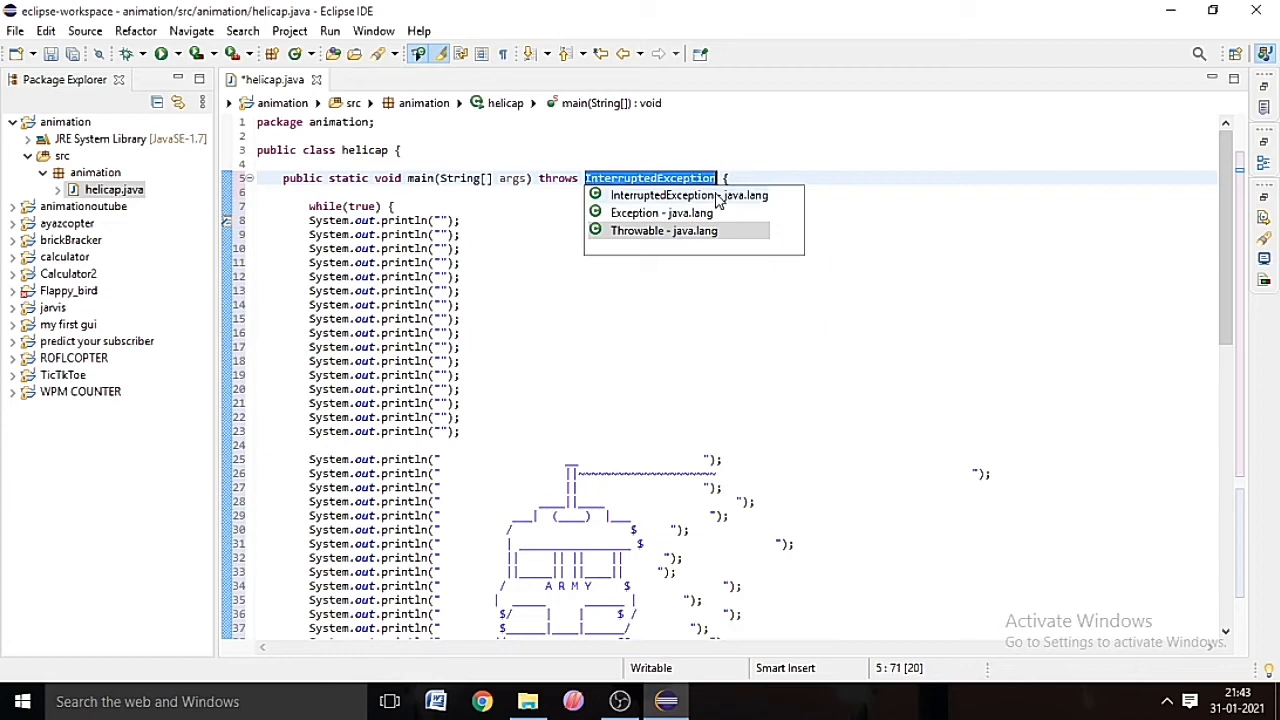
mouse_move(688, 196)
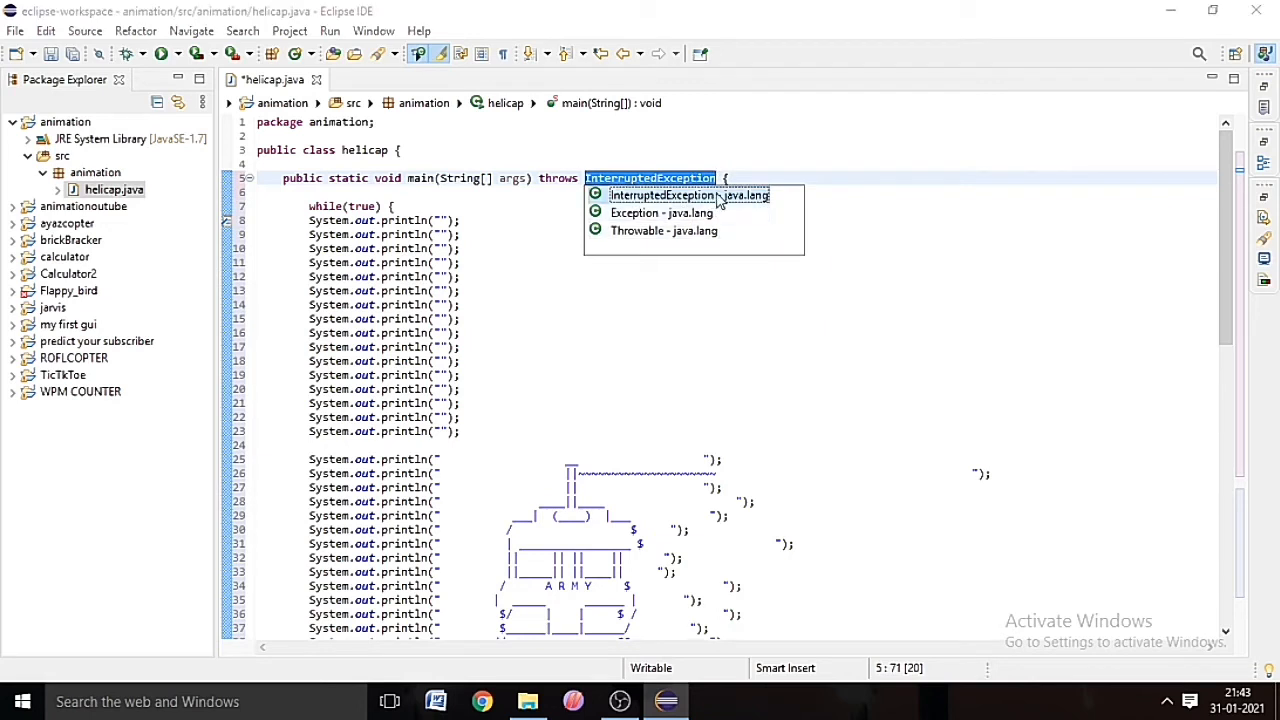
click(688, 196)
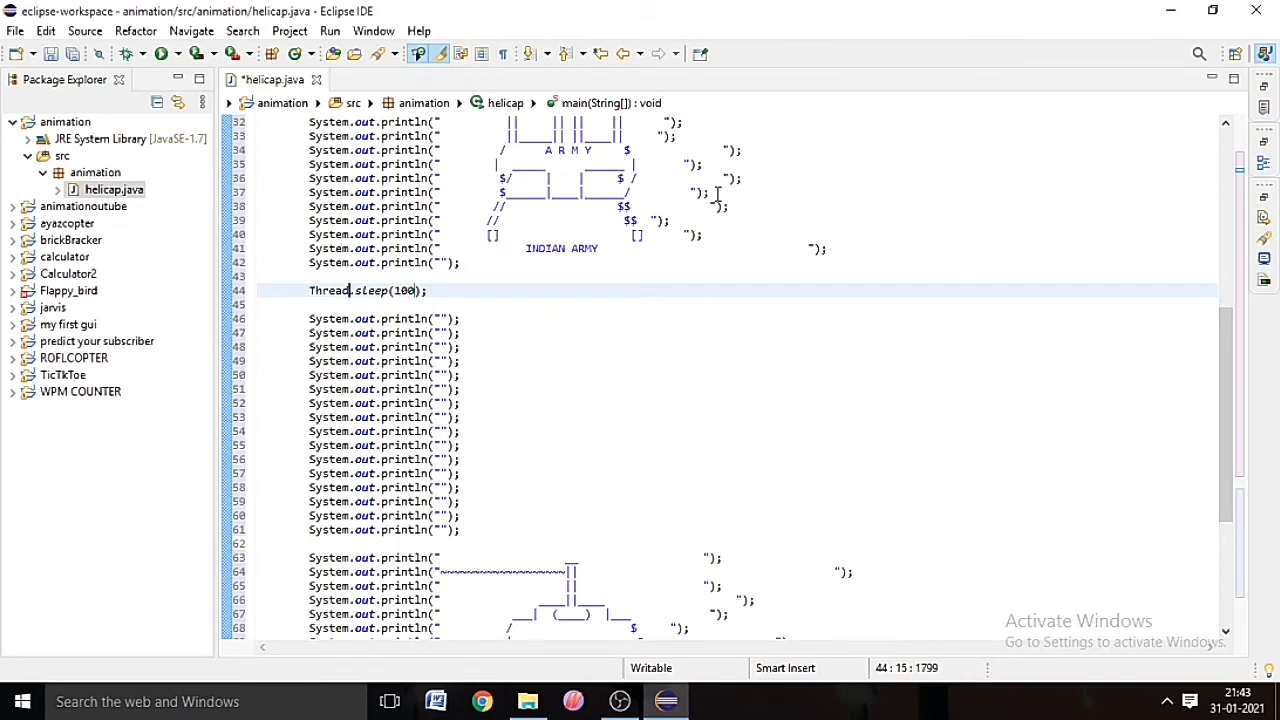
Step: Add a matching Thread.sleep call after the second helicopter frame
click(370, 556)
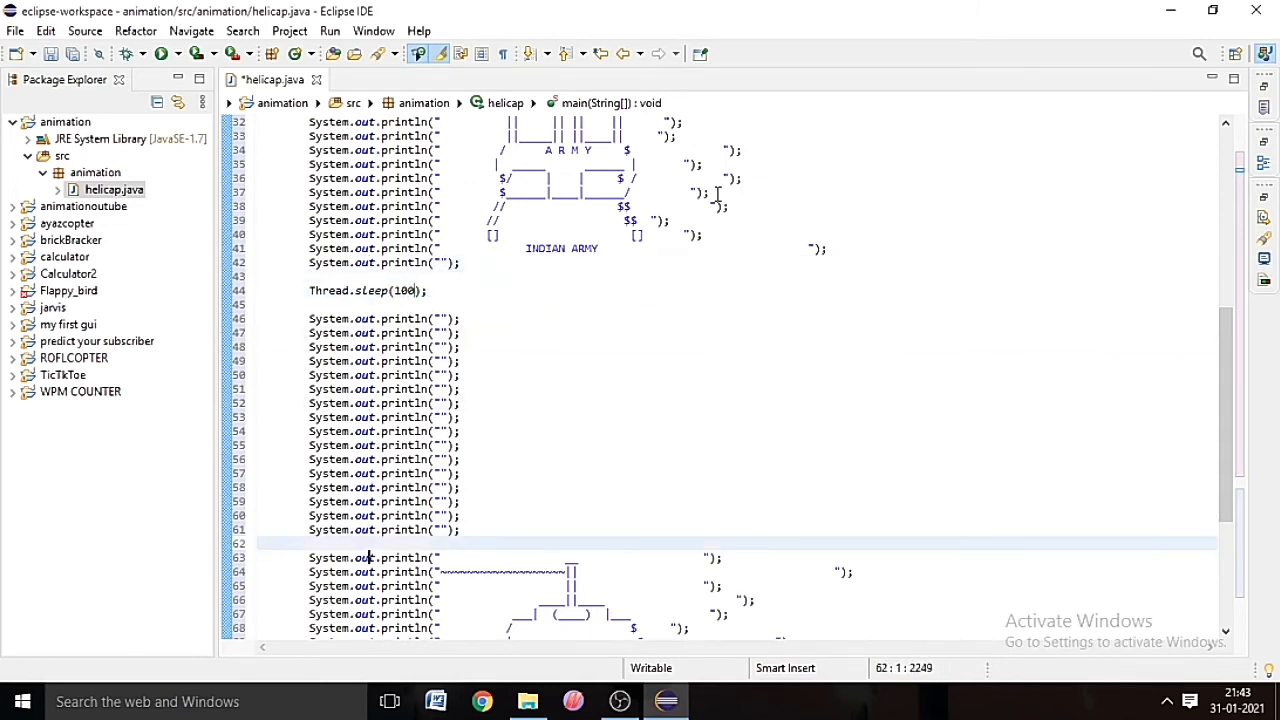
scroll(down, 3)
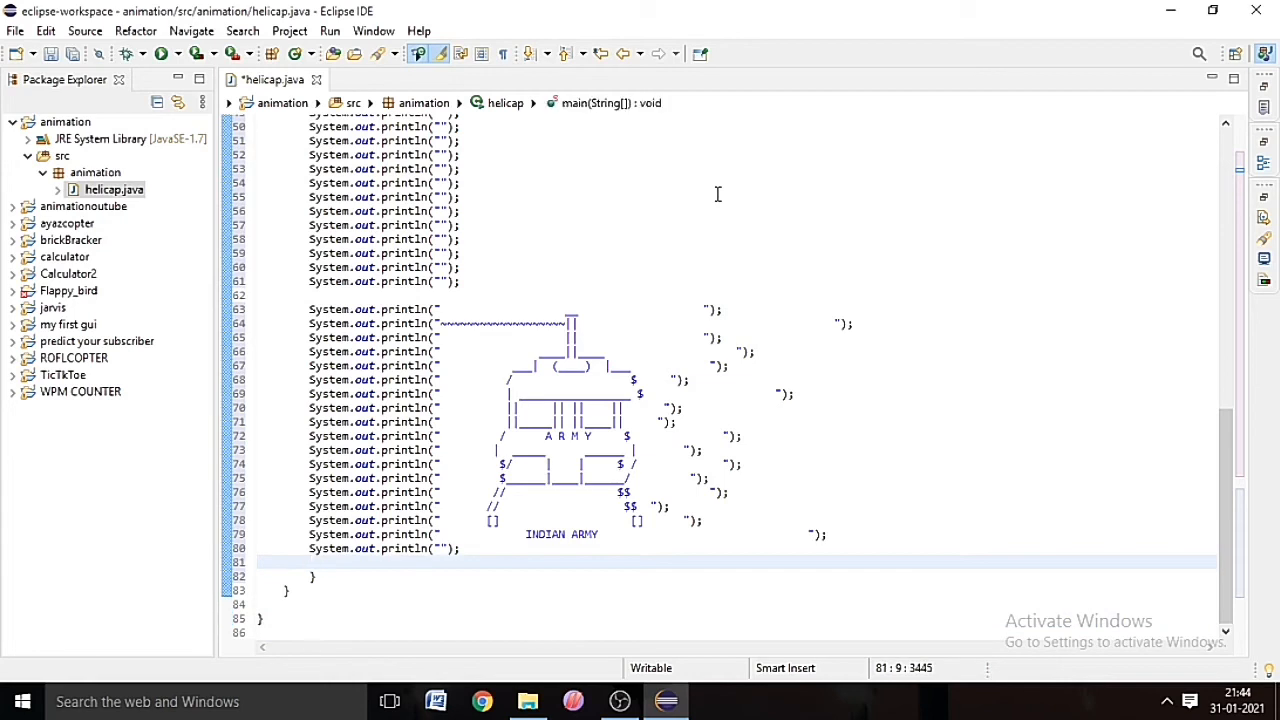
text(thread)
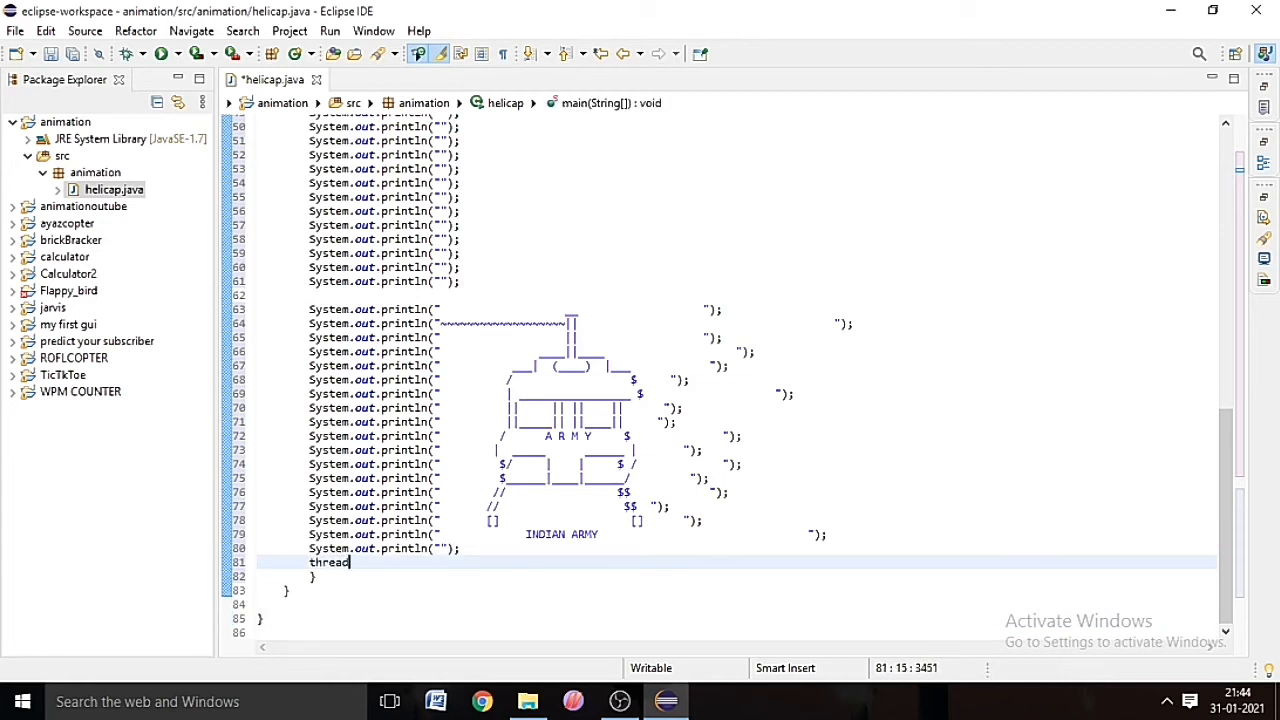
text(.sleep(100);)
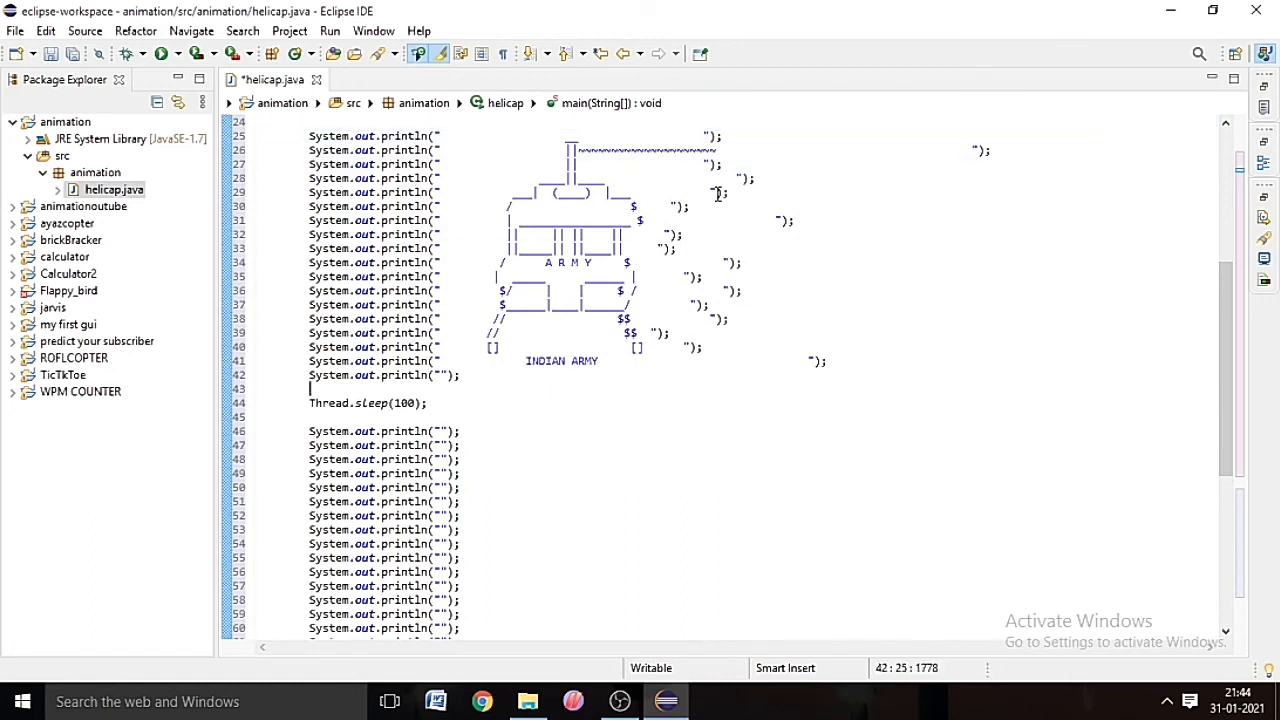
scroll(down, 3)
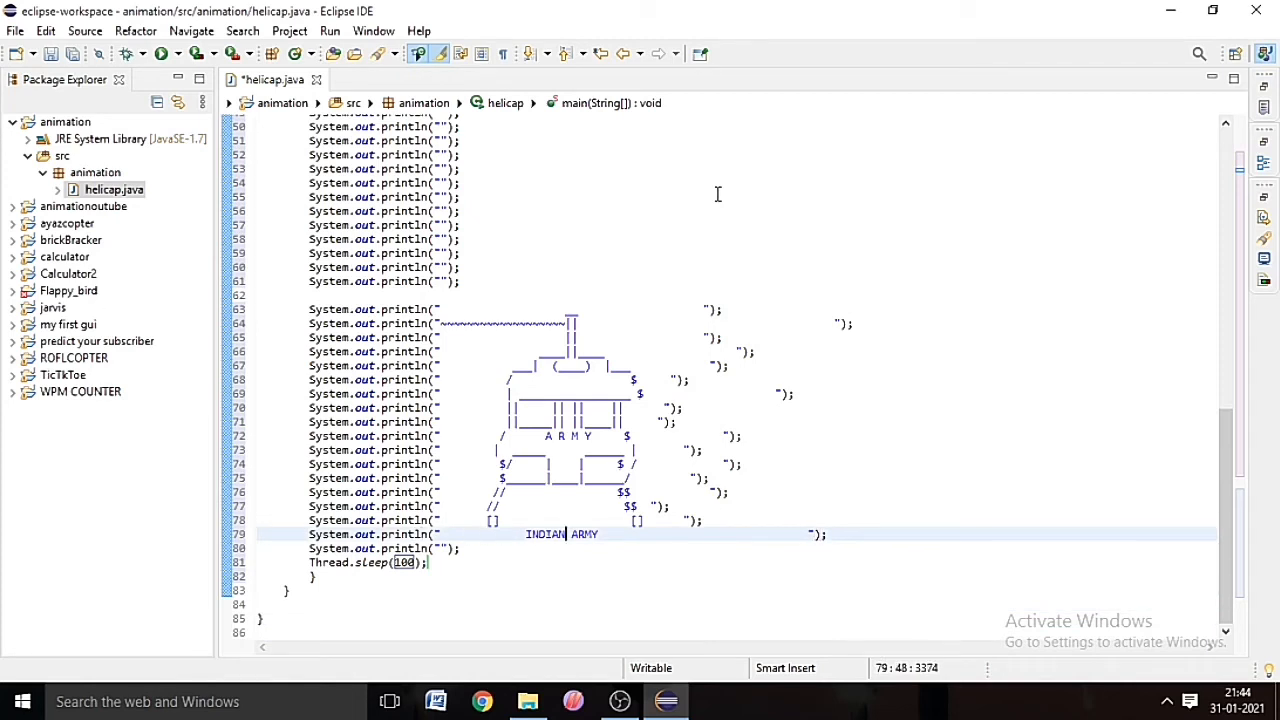
mouse_move(768, 8)
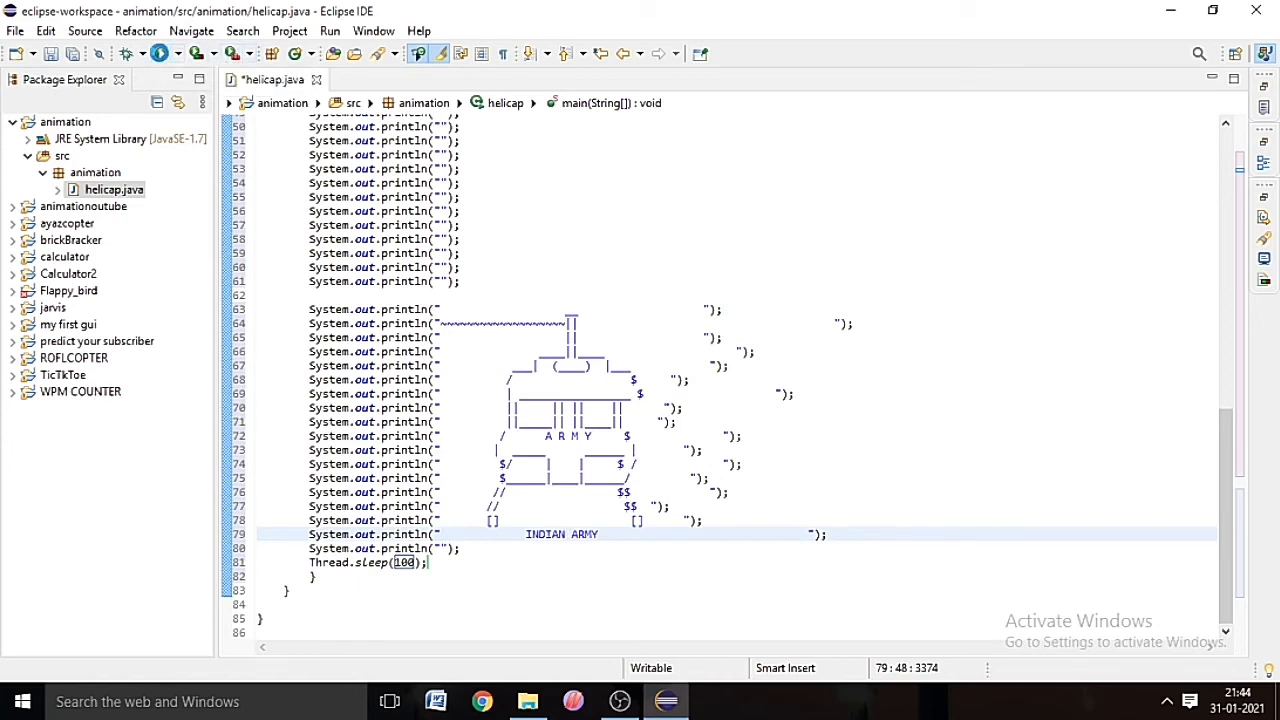
Step: Save and launch helicap, watch the console helicopter animation, then terminate it
click(160, 54)
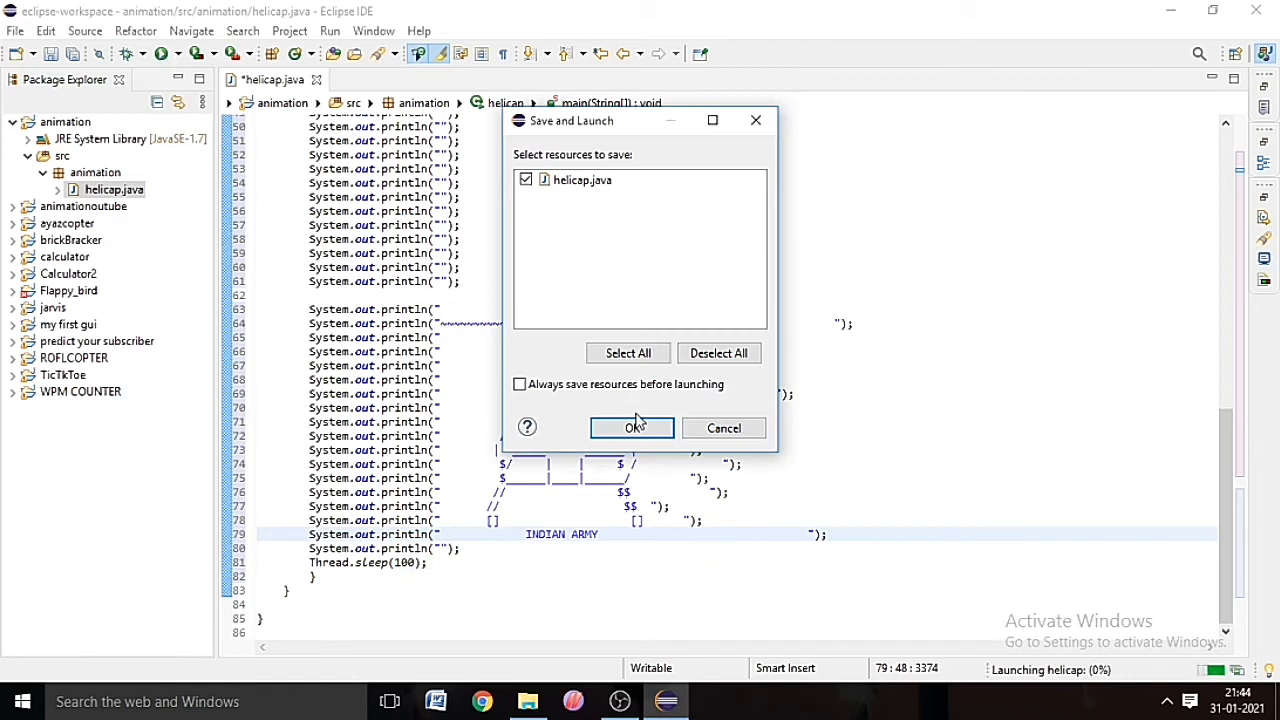
click(632, 428)
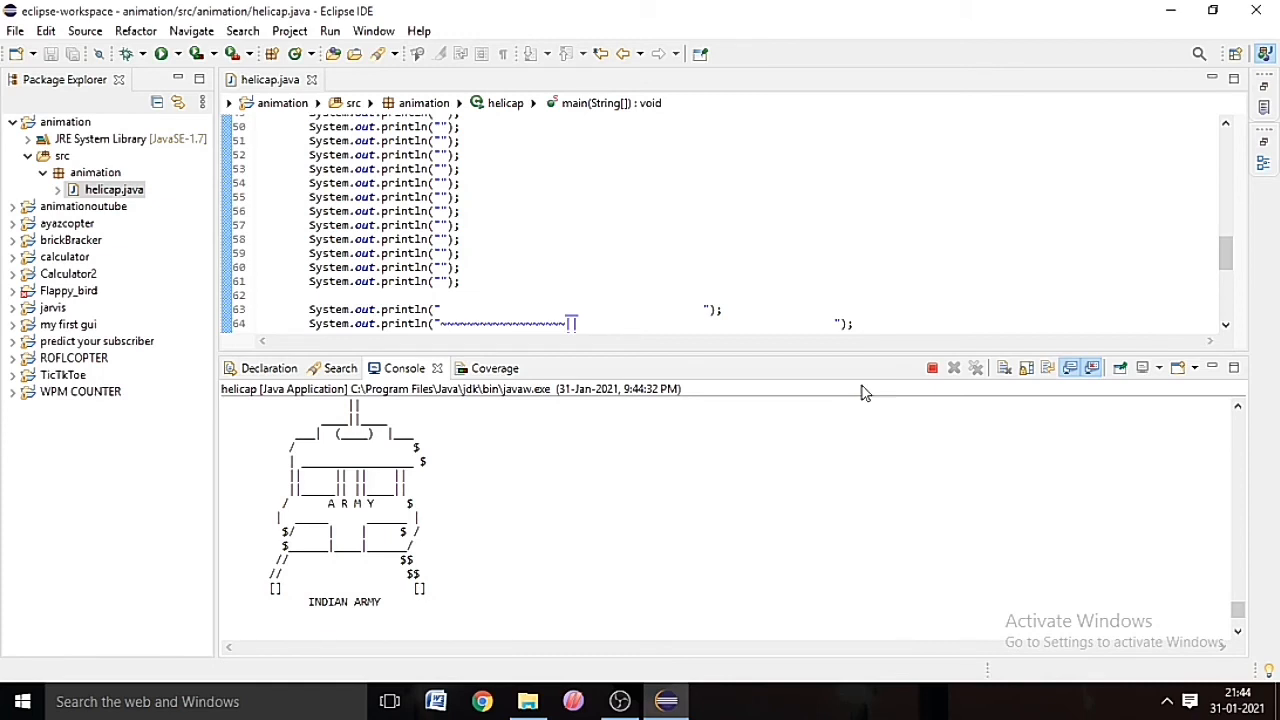
mouse_move(860, 360)
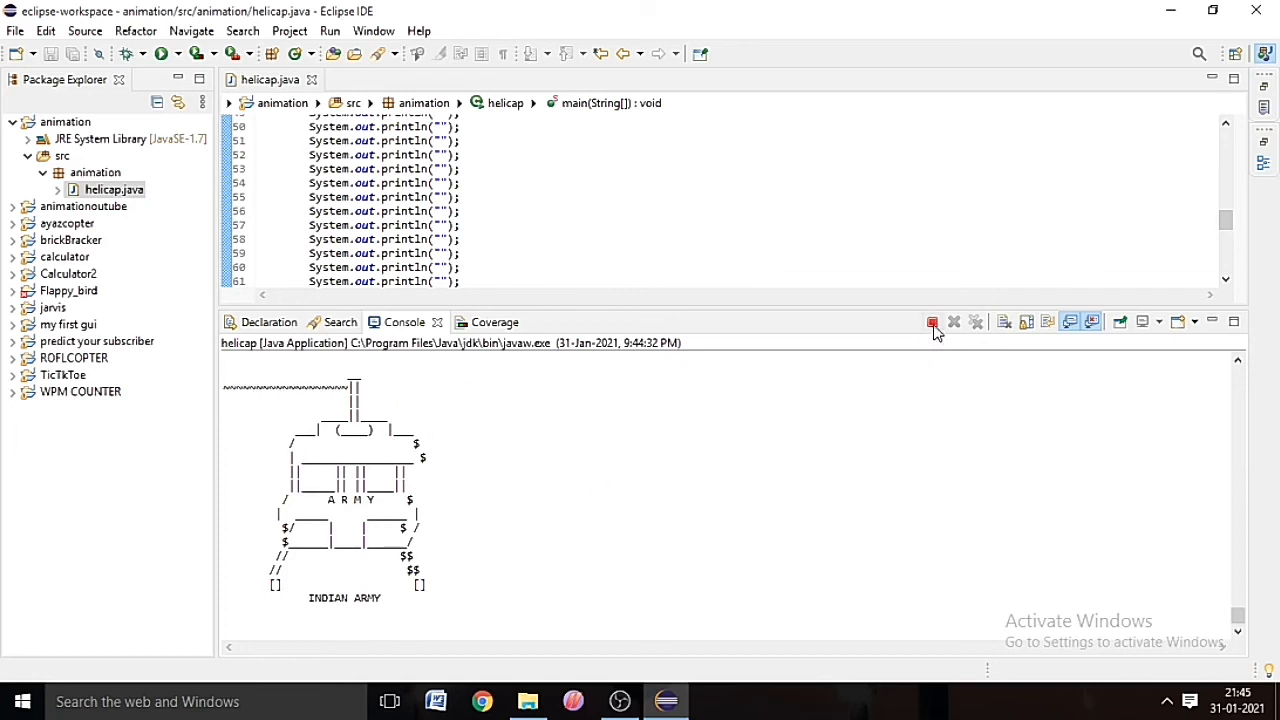
click(932, 320)
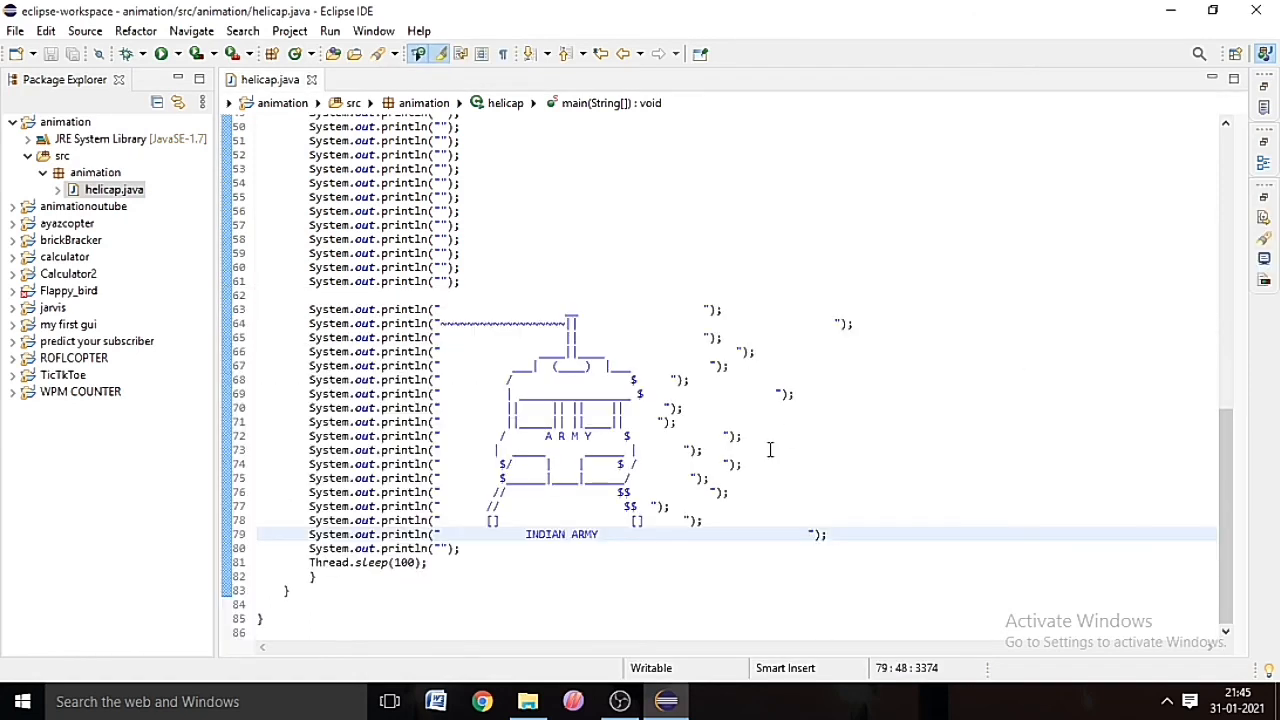
mouse_move(600, 578)
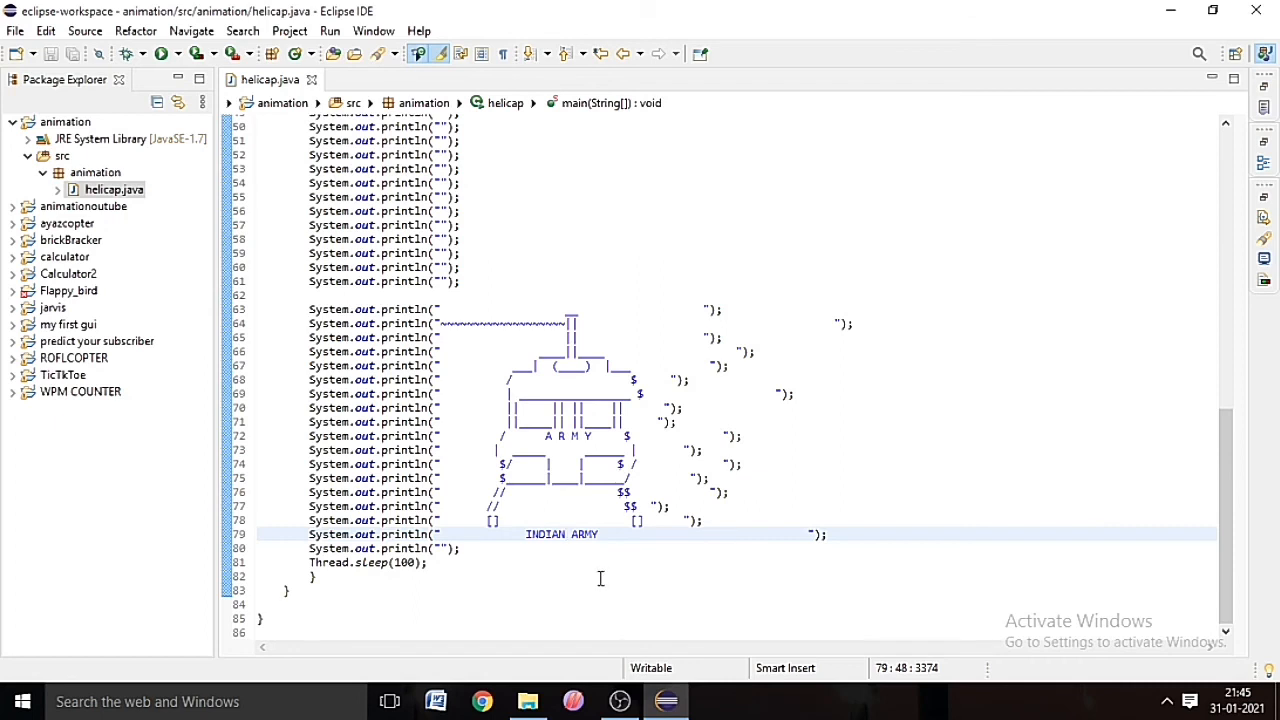
Step: Shorten the second caption to ARMY, save and rerun, then restore the Console view
key(BackSpace)
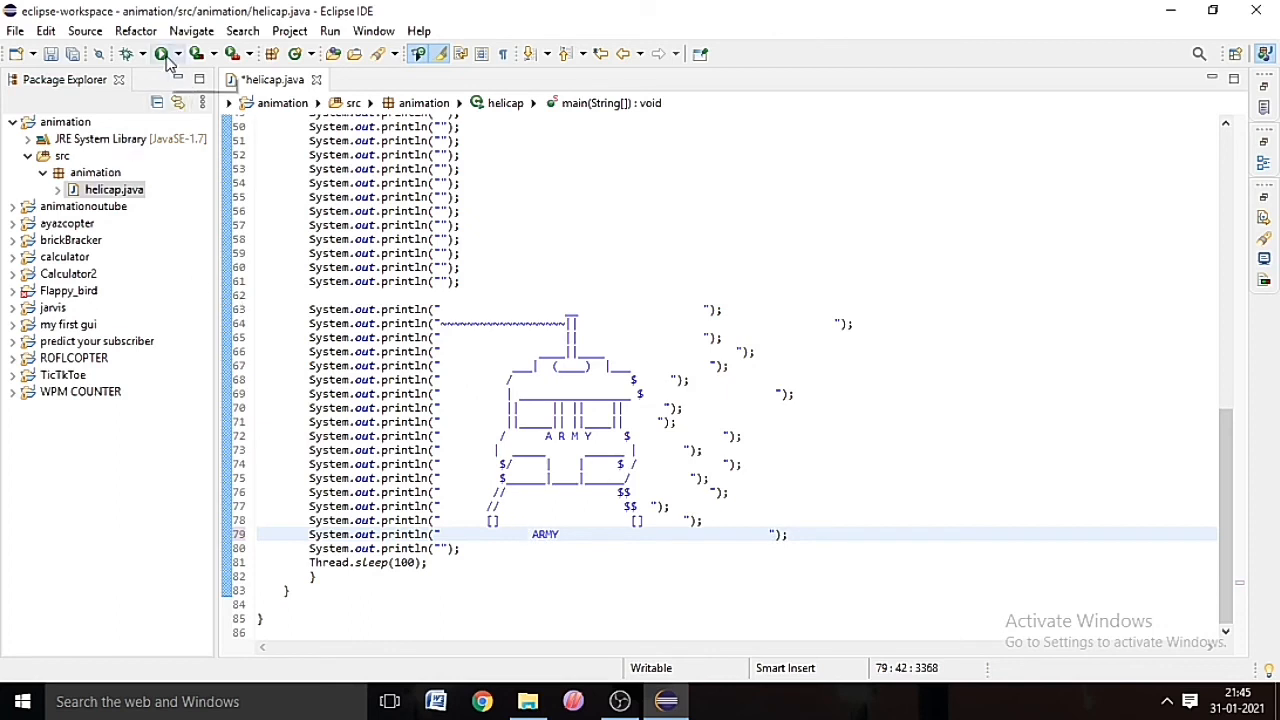
click(162, 54)
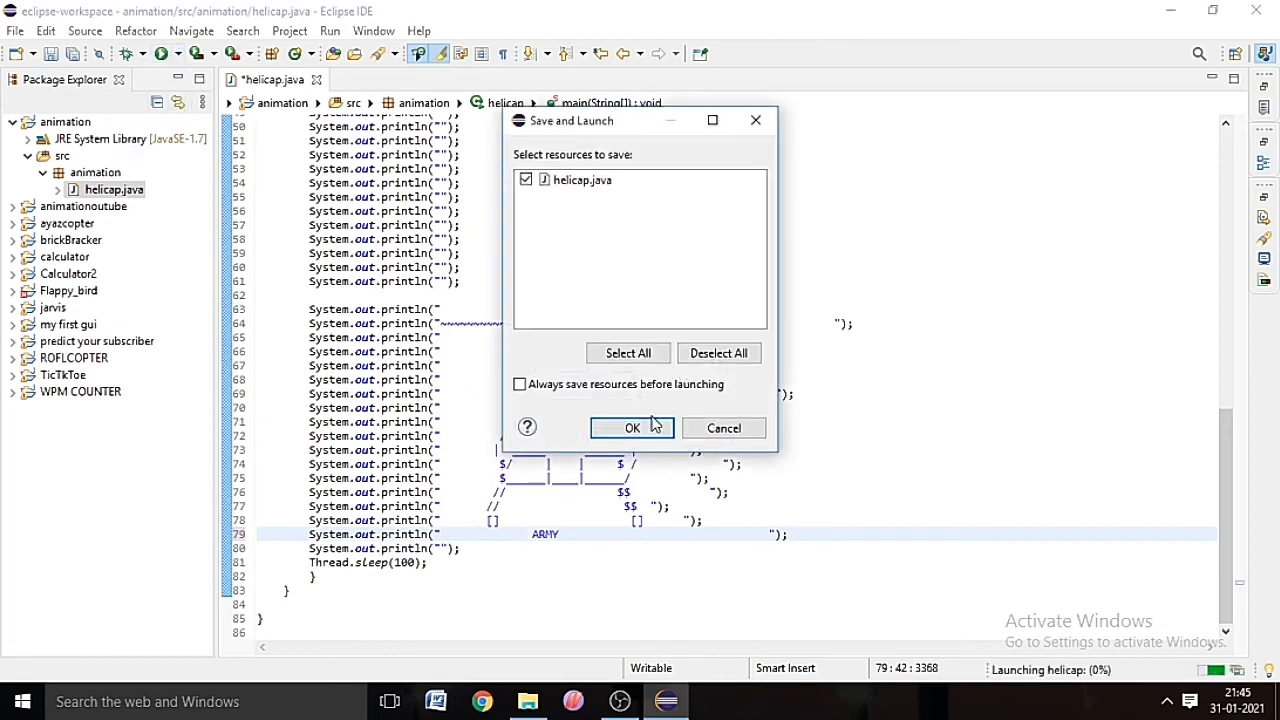
click(632, 428)
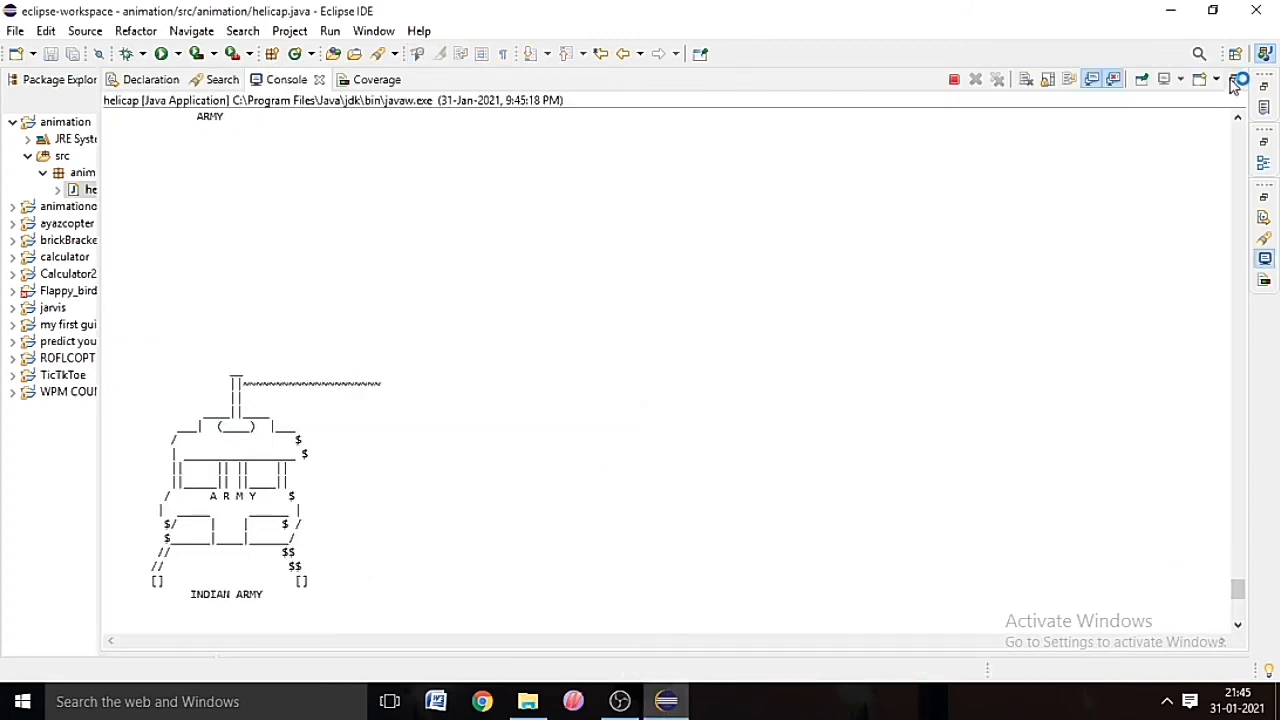
click(1234, 80)
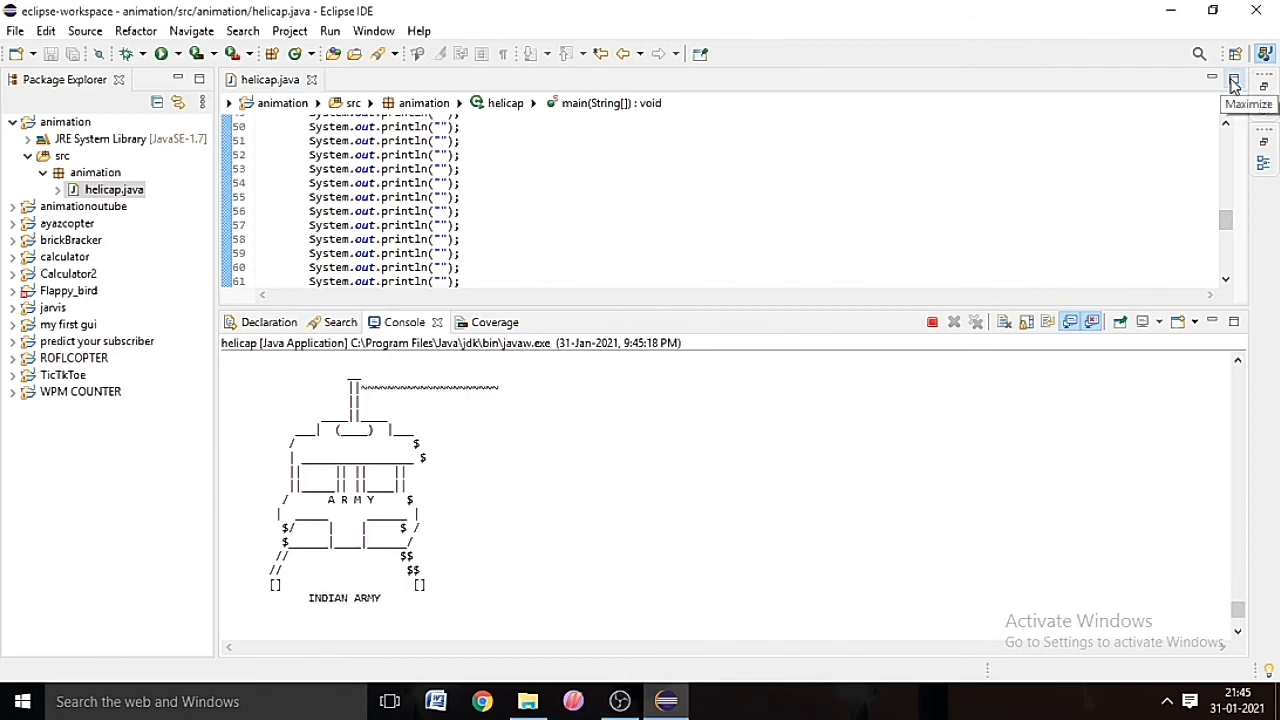